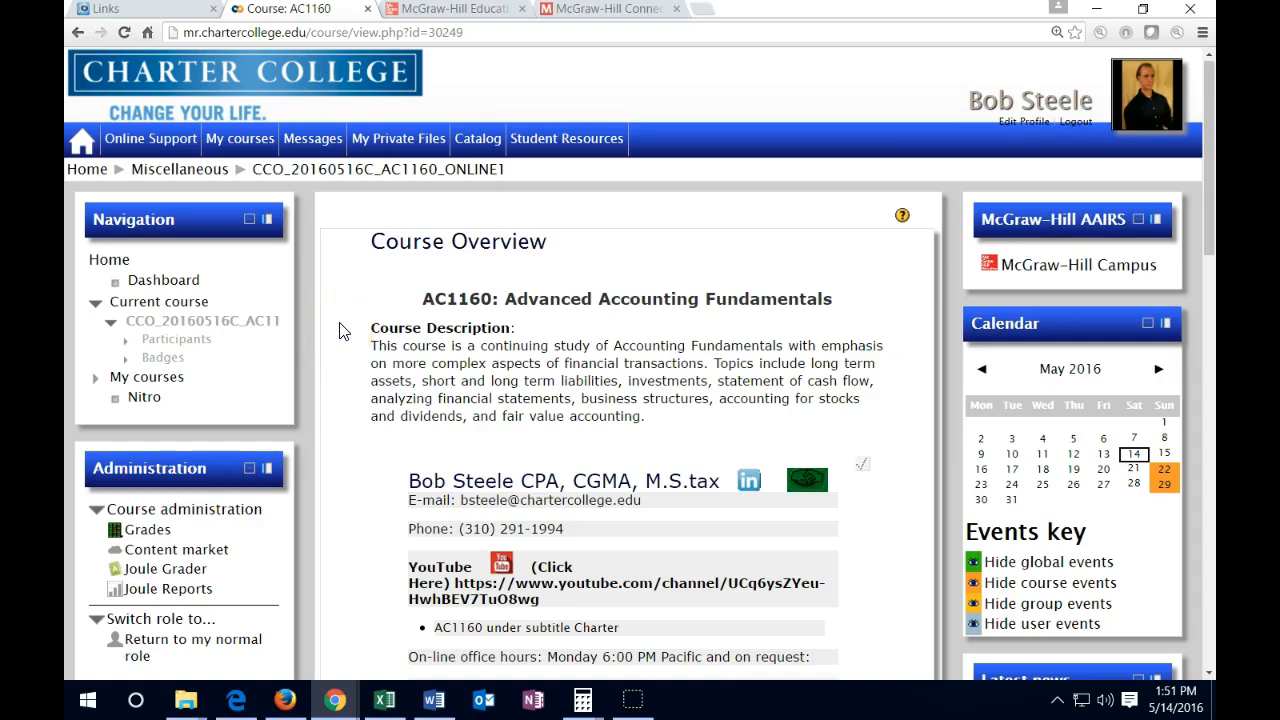
# Step: Go to the instructor's YouTube channel from the course page link
pyautogui.scroll(-3)
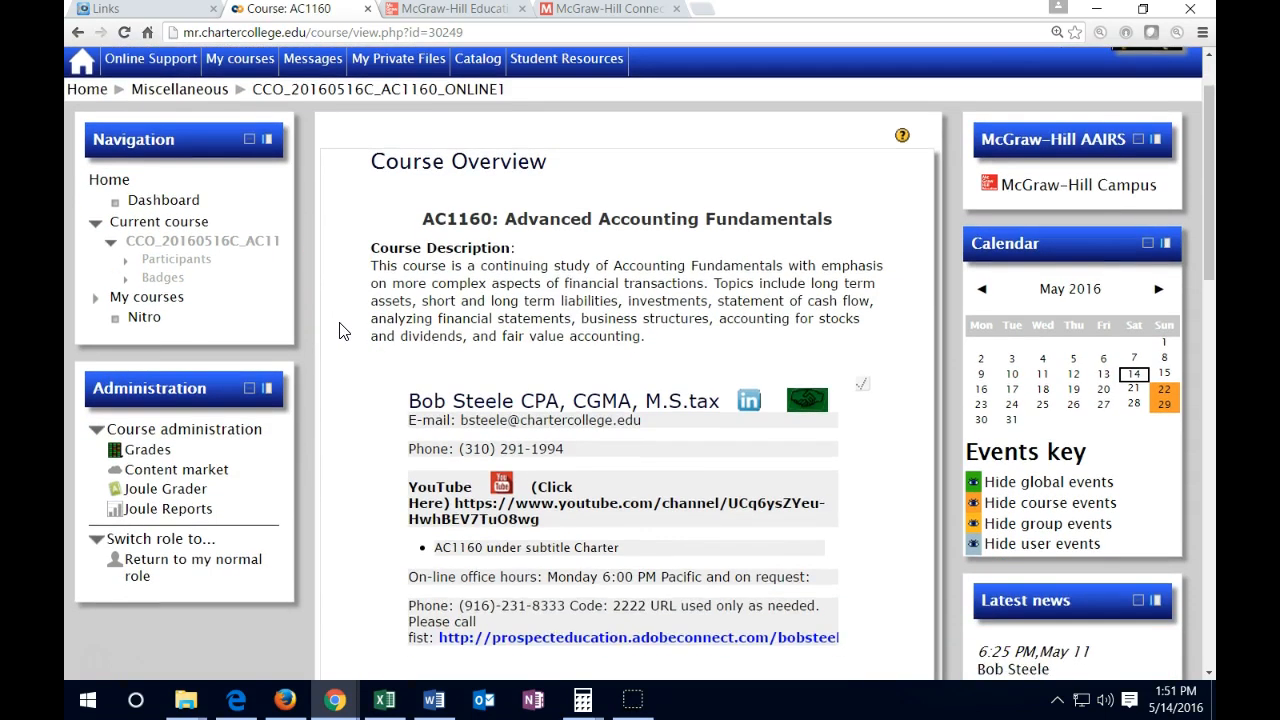
pyautogui.scroll(-3)
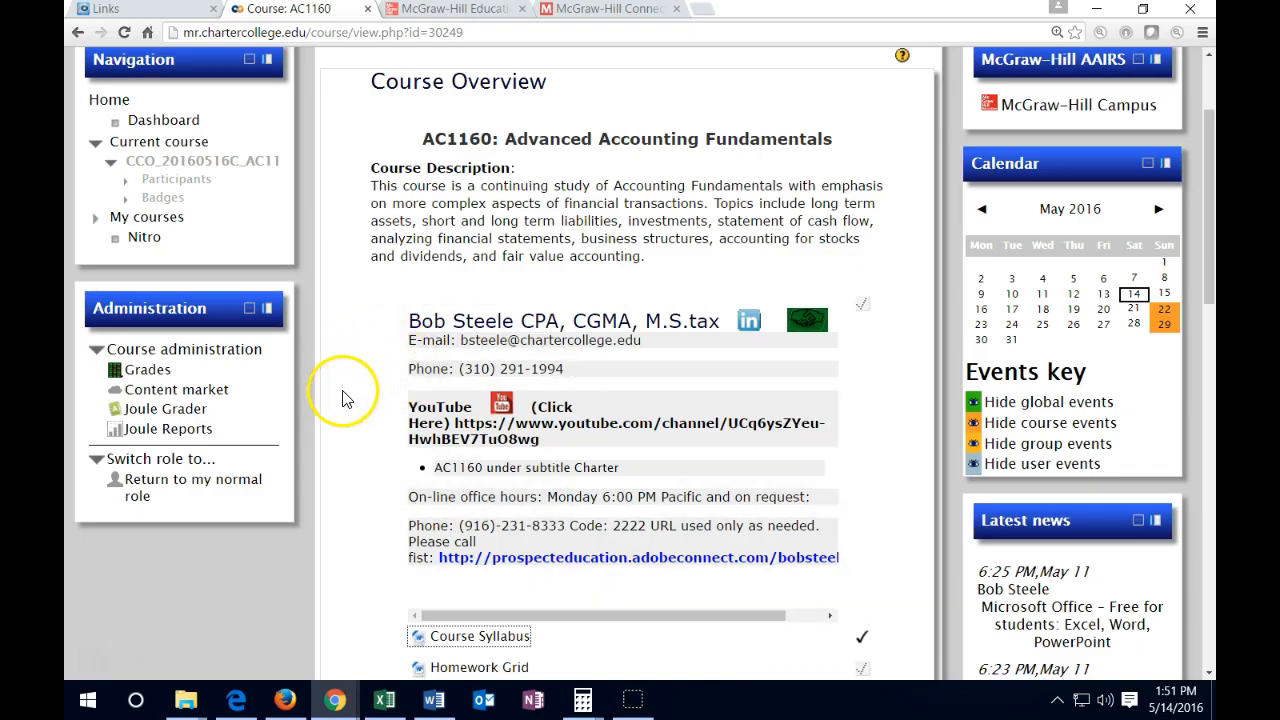
pyautogui.scroll(-3)
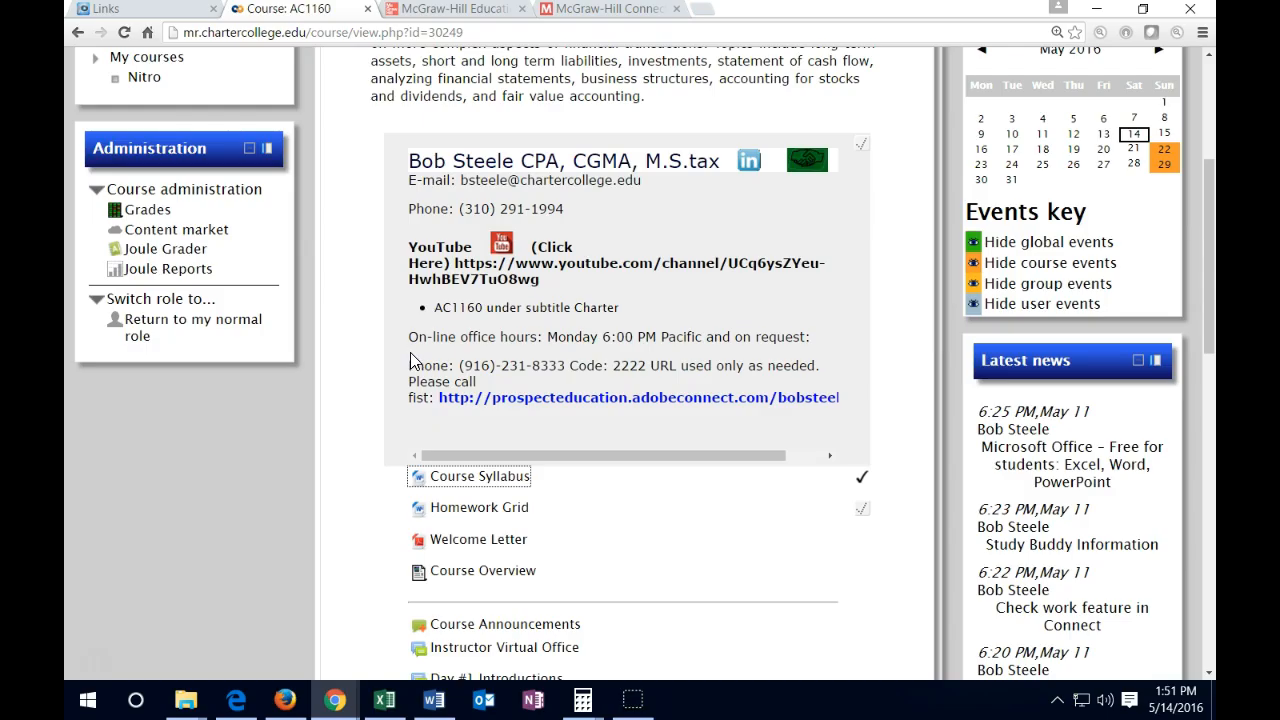
pyautogui.moveTo(448, 362)
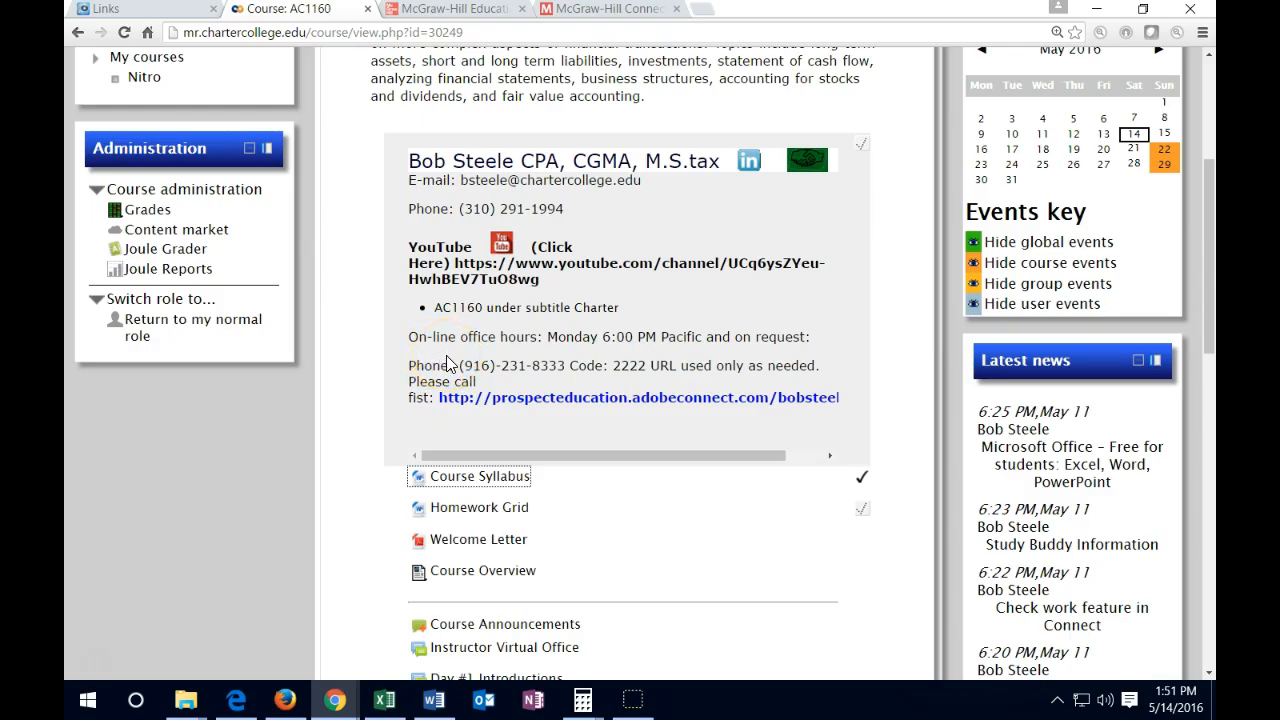
pyautogui.moveTo(616, 358)
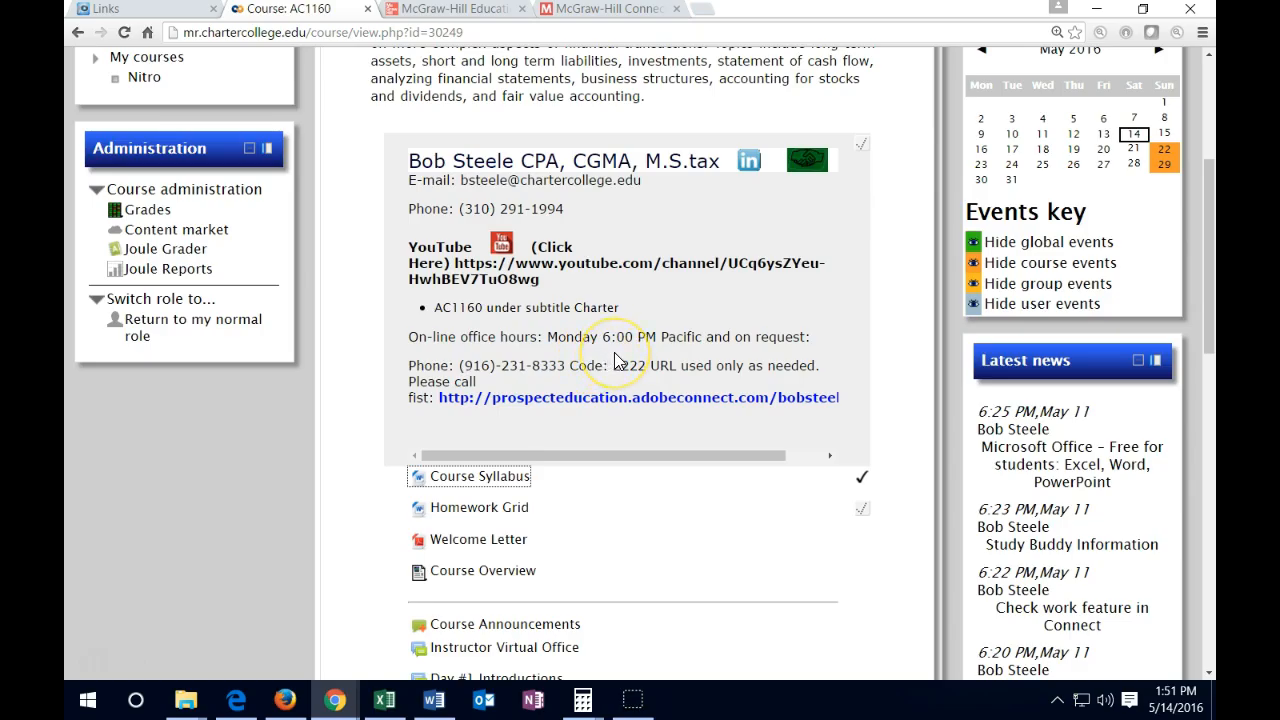
pyautogui.moveTo(558, 382)
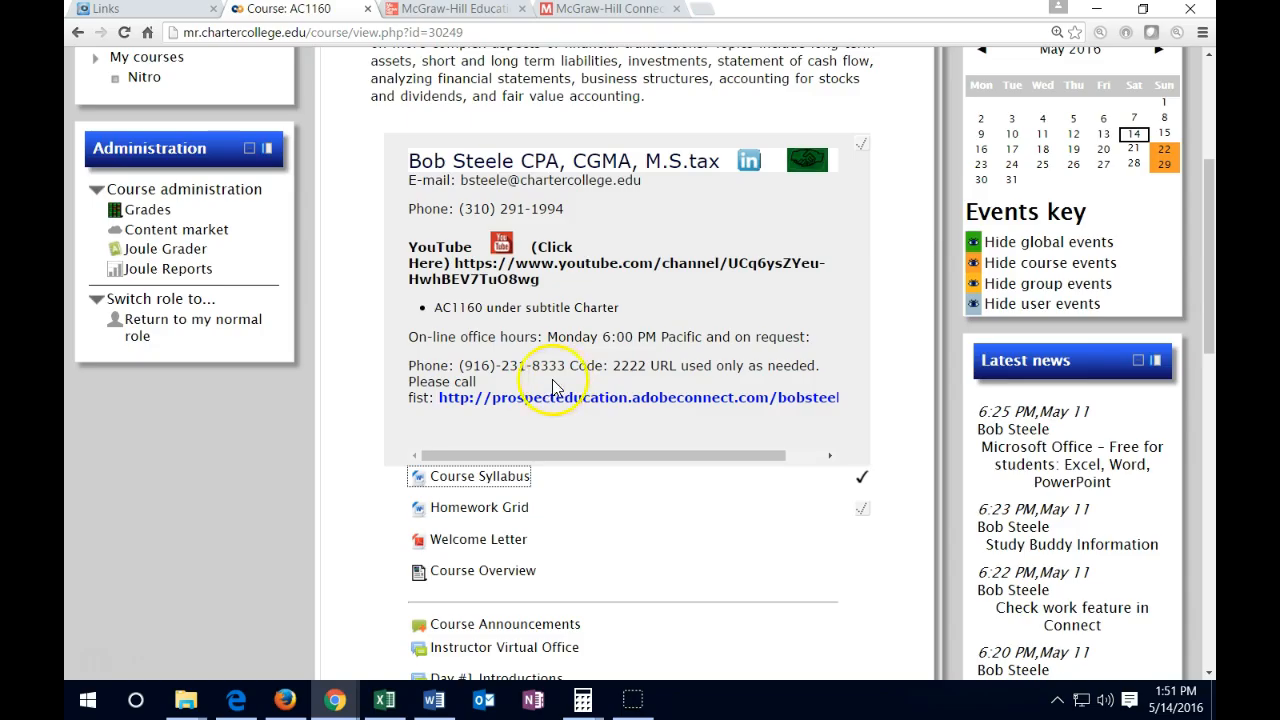
pyautogui.moveTo(368, 418)
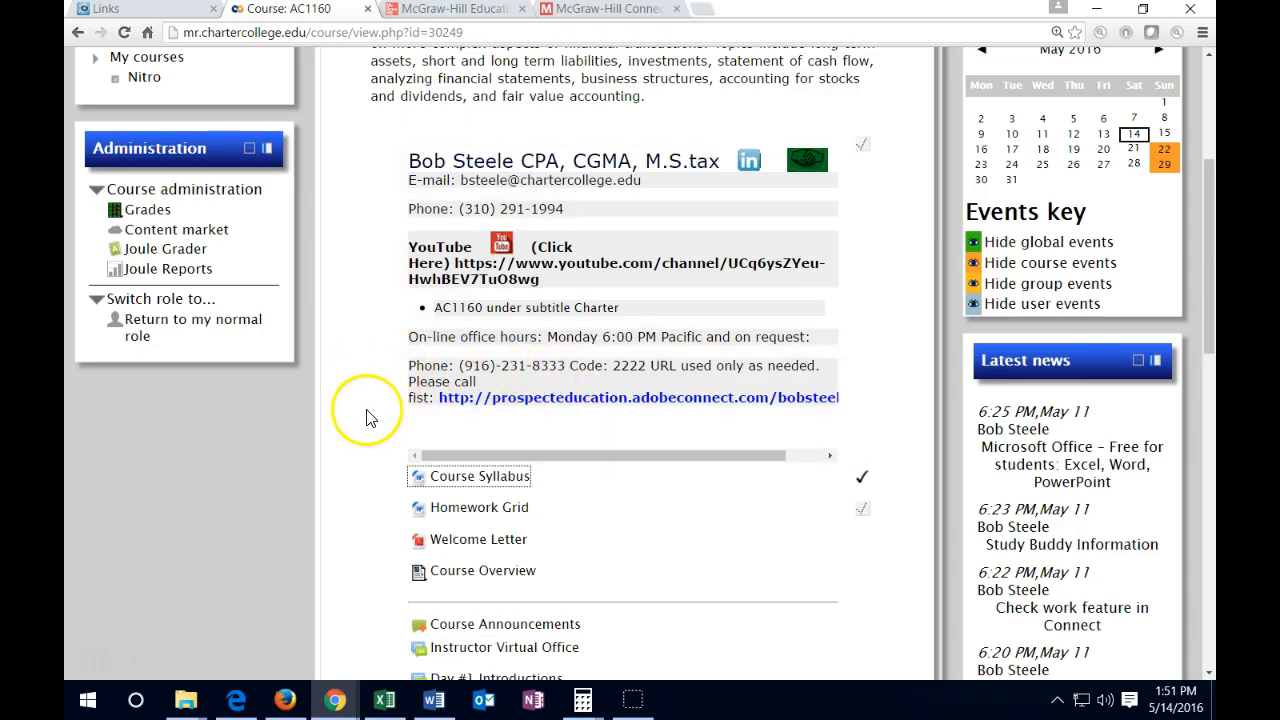
pyautogui.moveTo(480, 404)
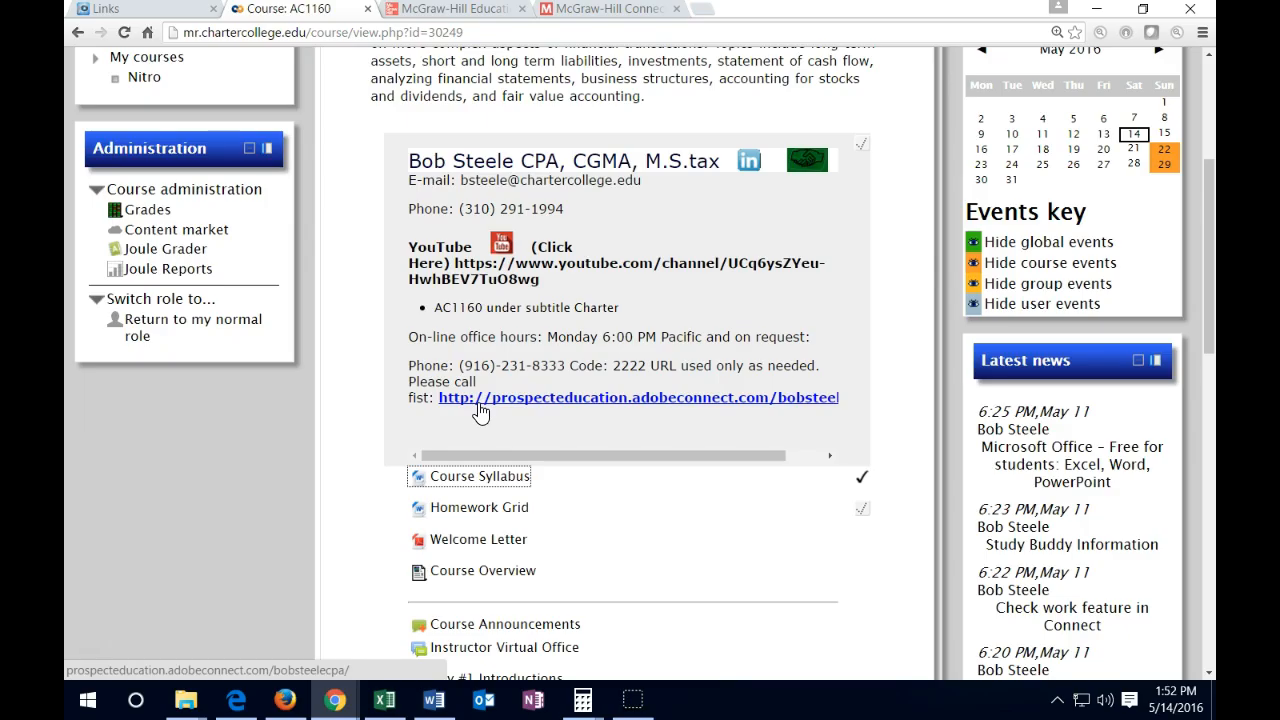
pyautogui.moveTo(410, 370)
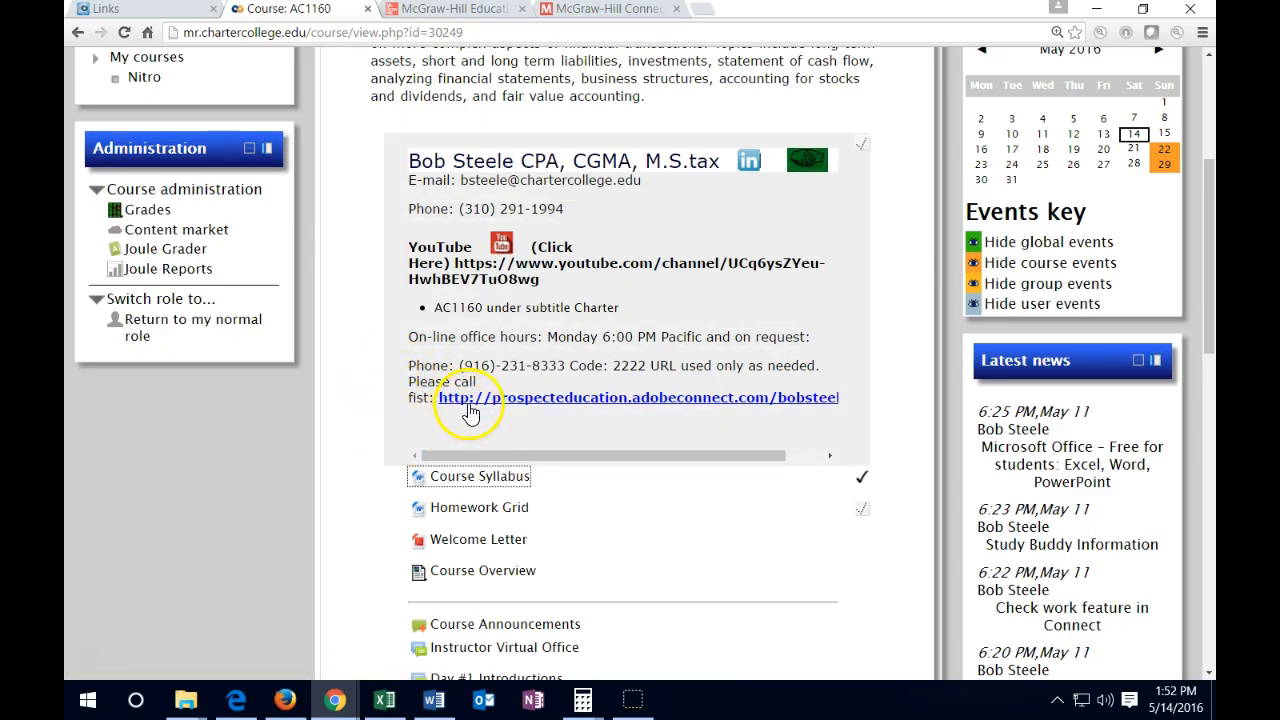
pyautogui.moveTo(470, 408)
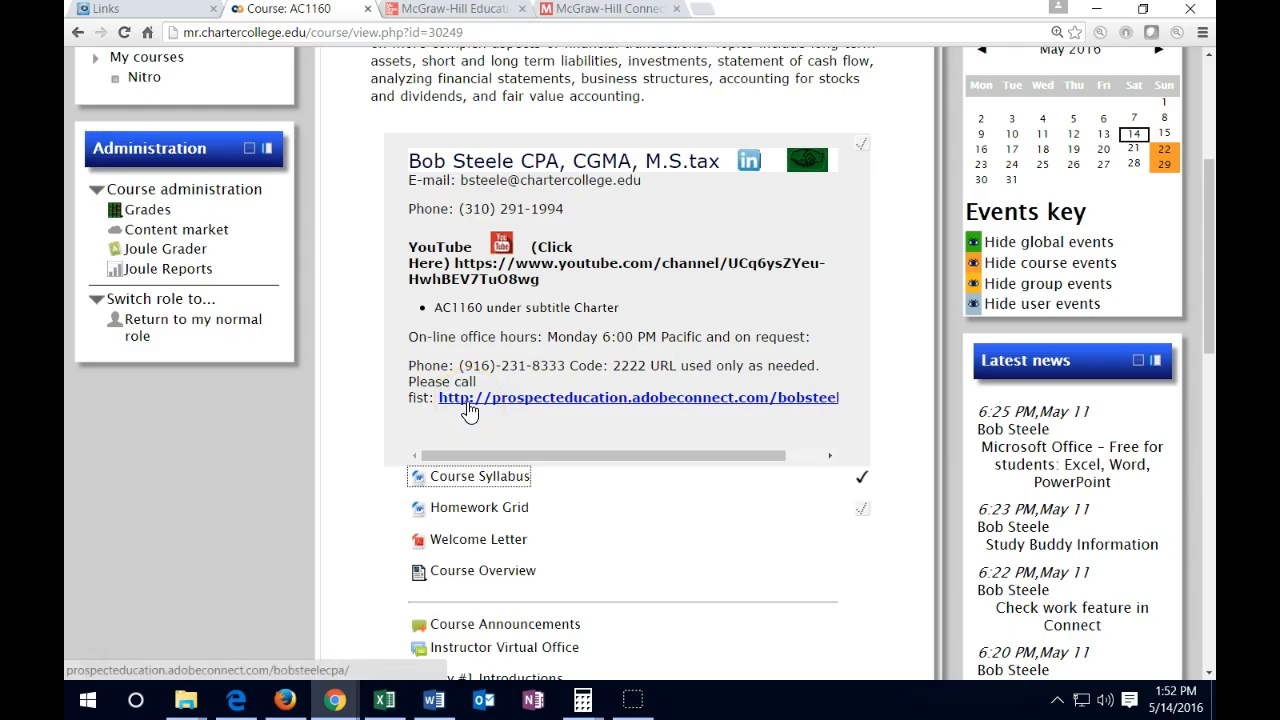
pyautogui.scroll(3)
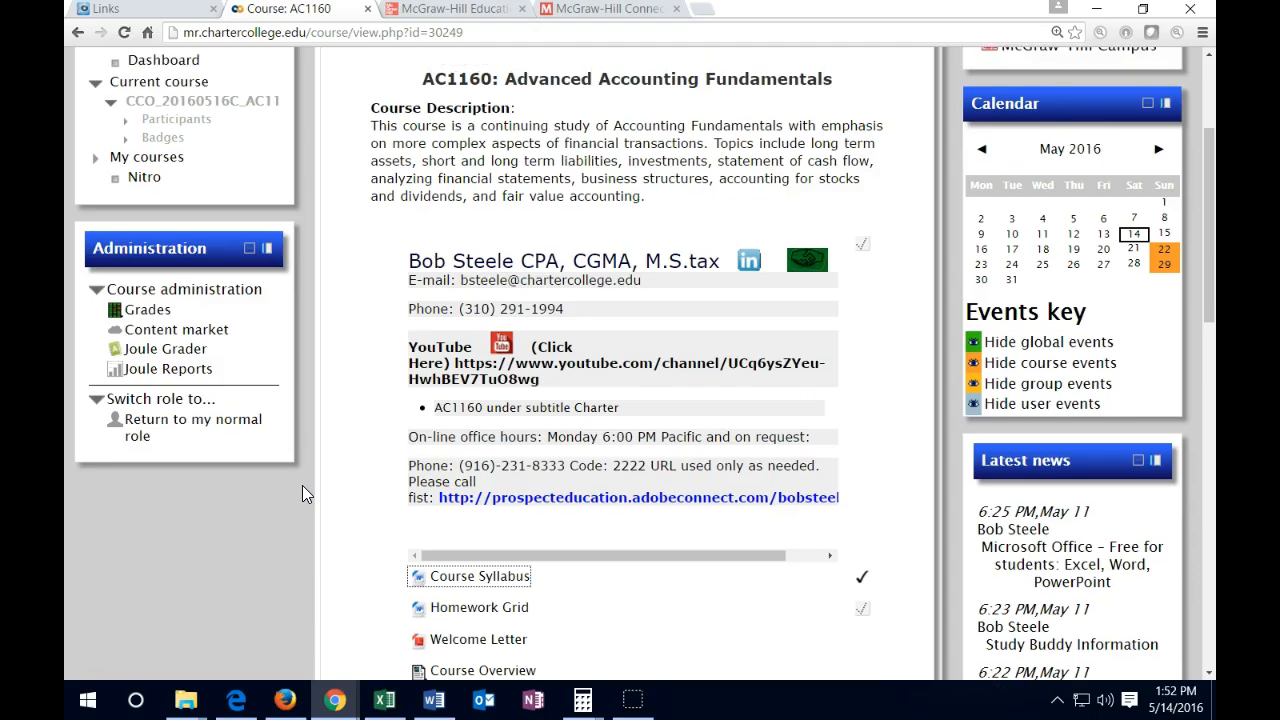
pyautogui.scroll(3)
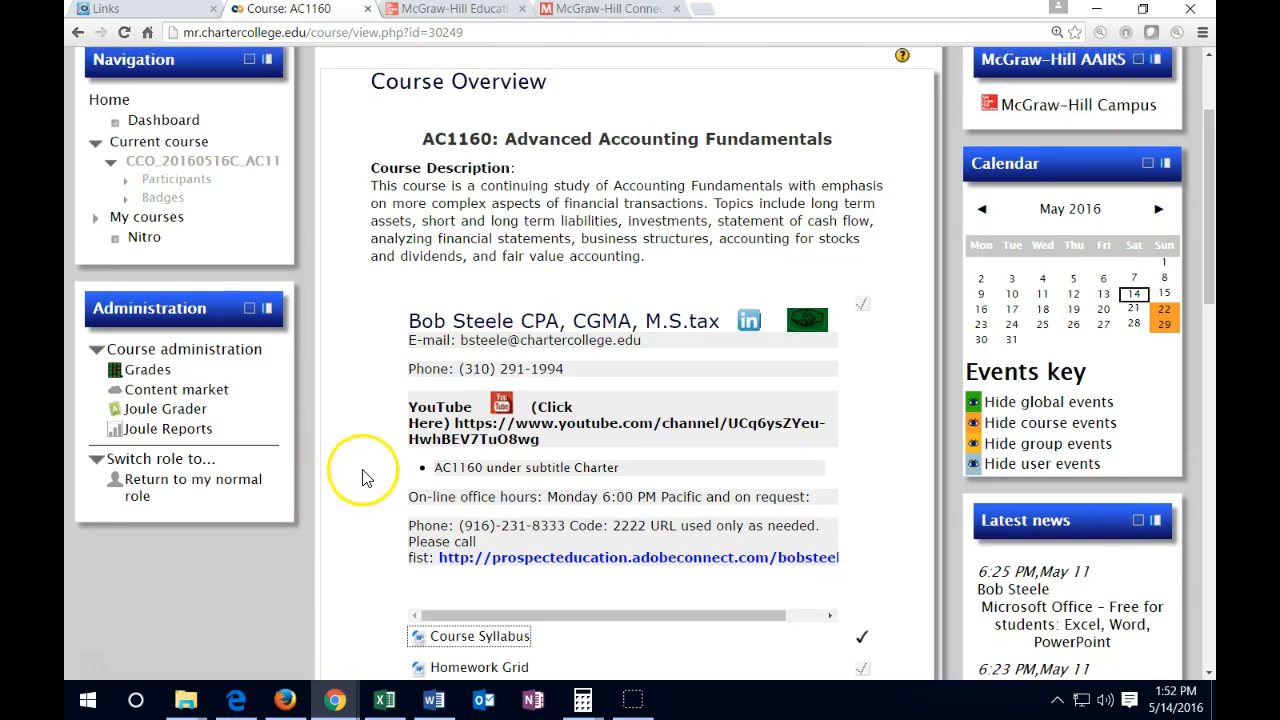
pyautogui.click(610, 412)
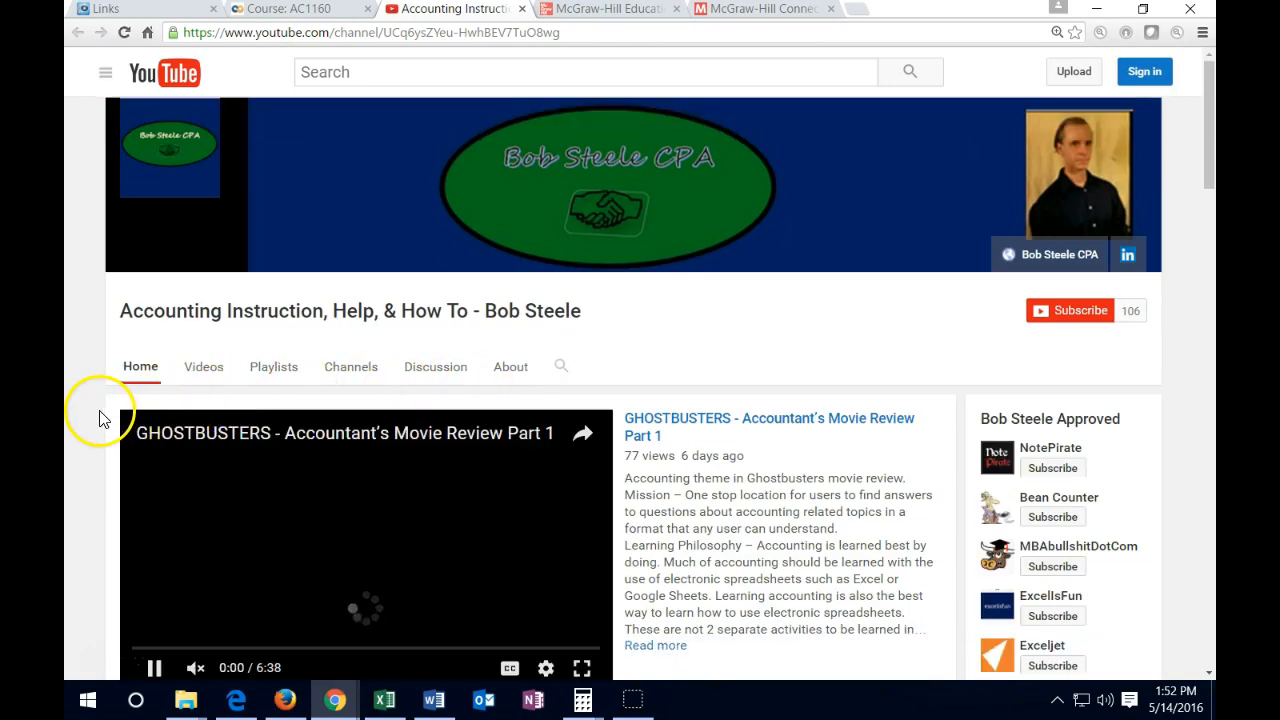
# Step: Play the Ch. 6 Inventories and Cost of Sales Part 4 video from the AC1160 playlist
pyautogui.scroll(-3)
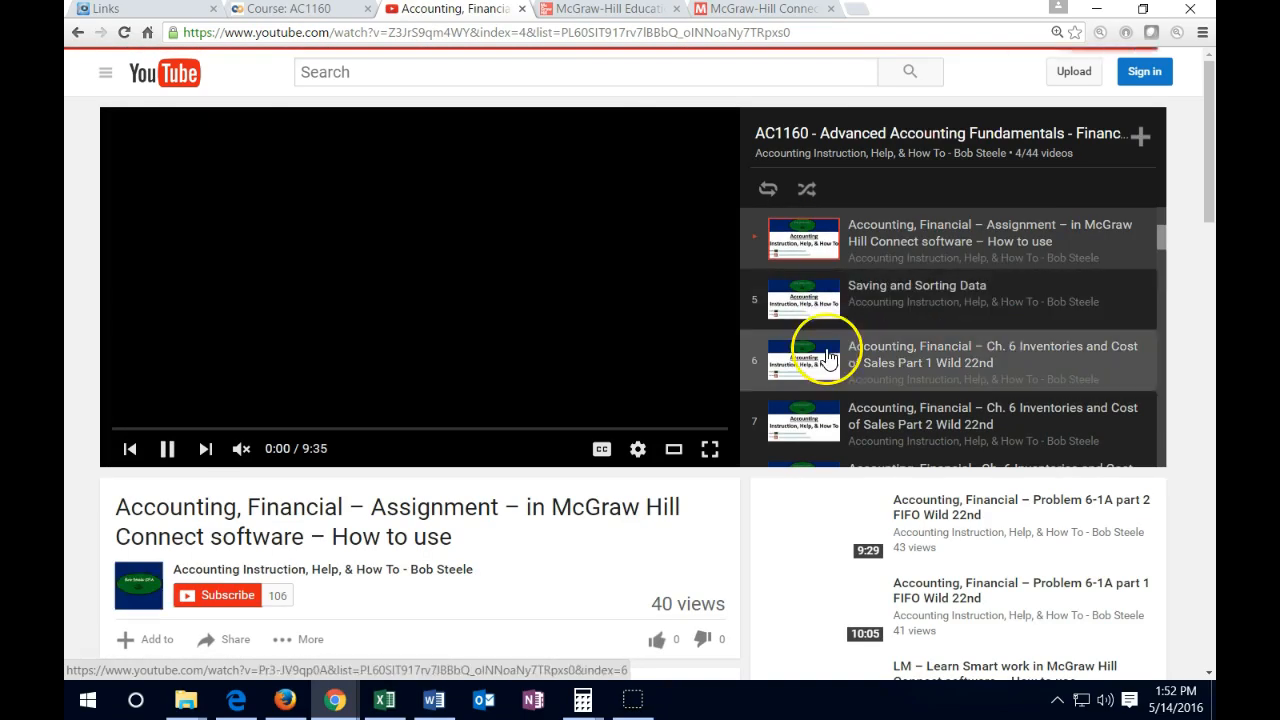
pyautogui.click(830, 356)
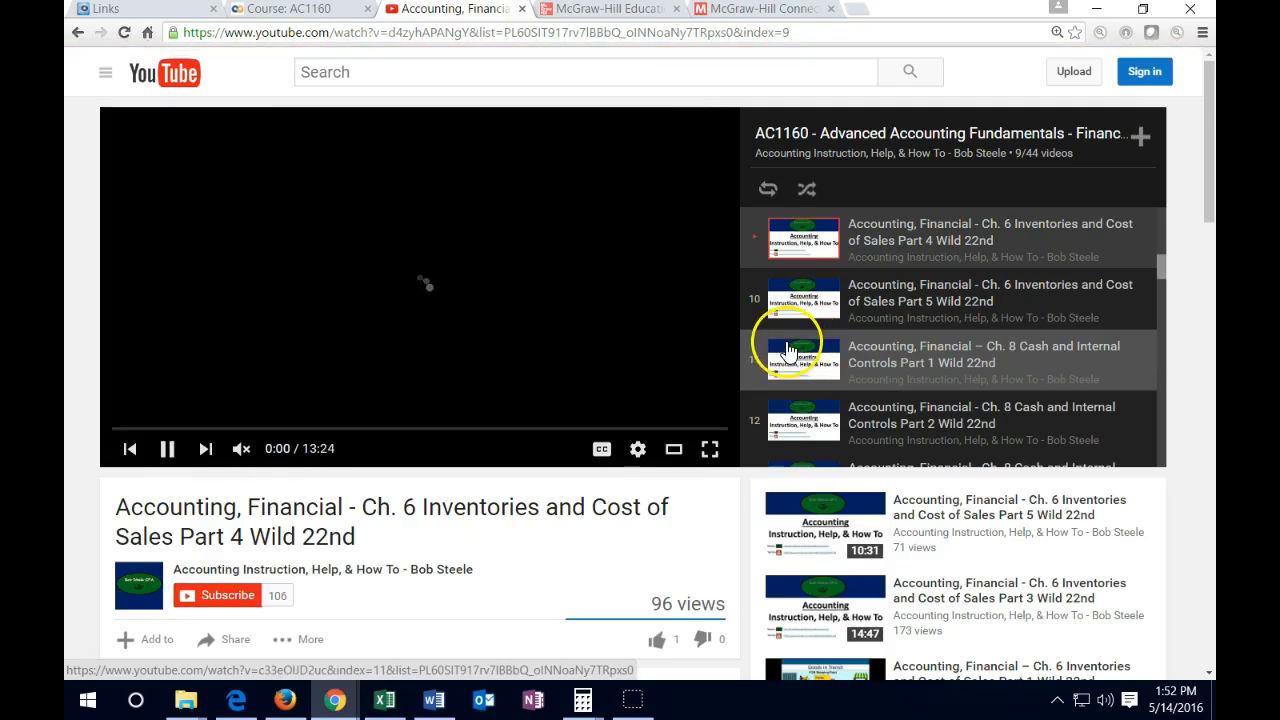
pyautogui.click(168, 448)
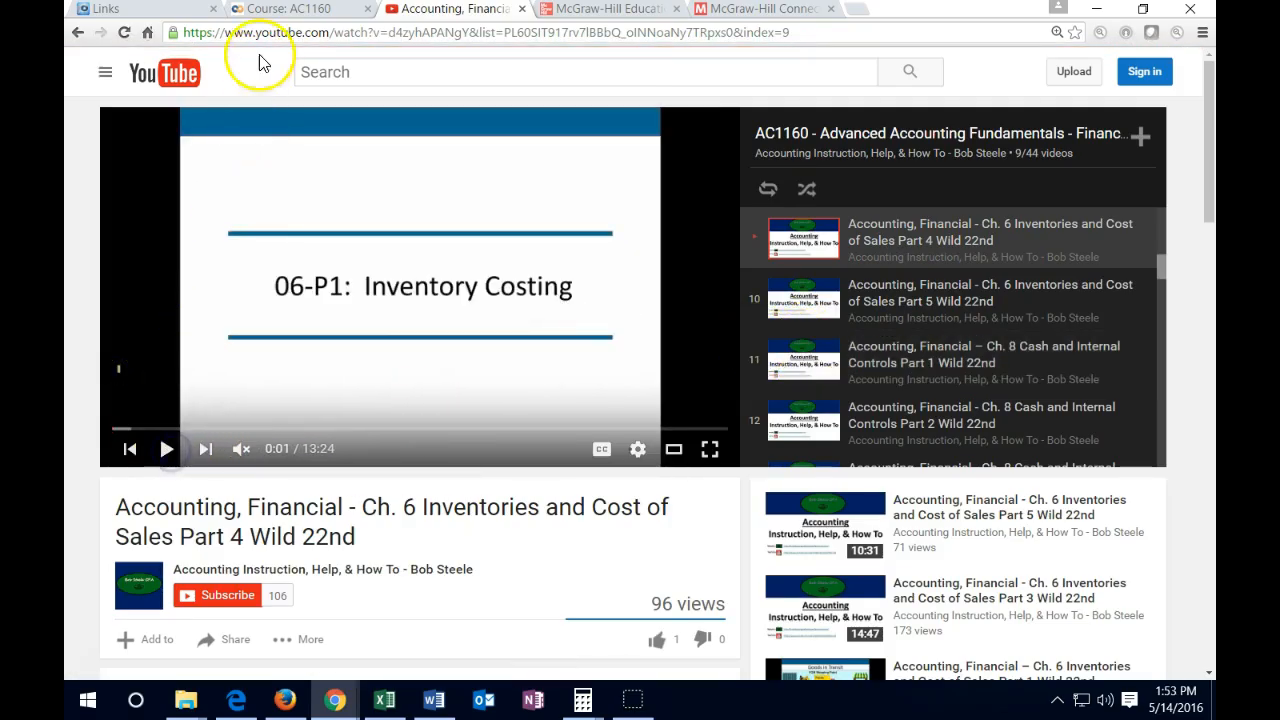
# Step: Return to the AC1160 course and expand the May 16 – May 22 Week 1 section down to Lessons
pyautogui.click(290, 8)
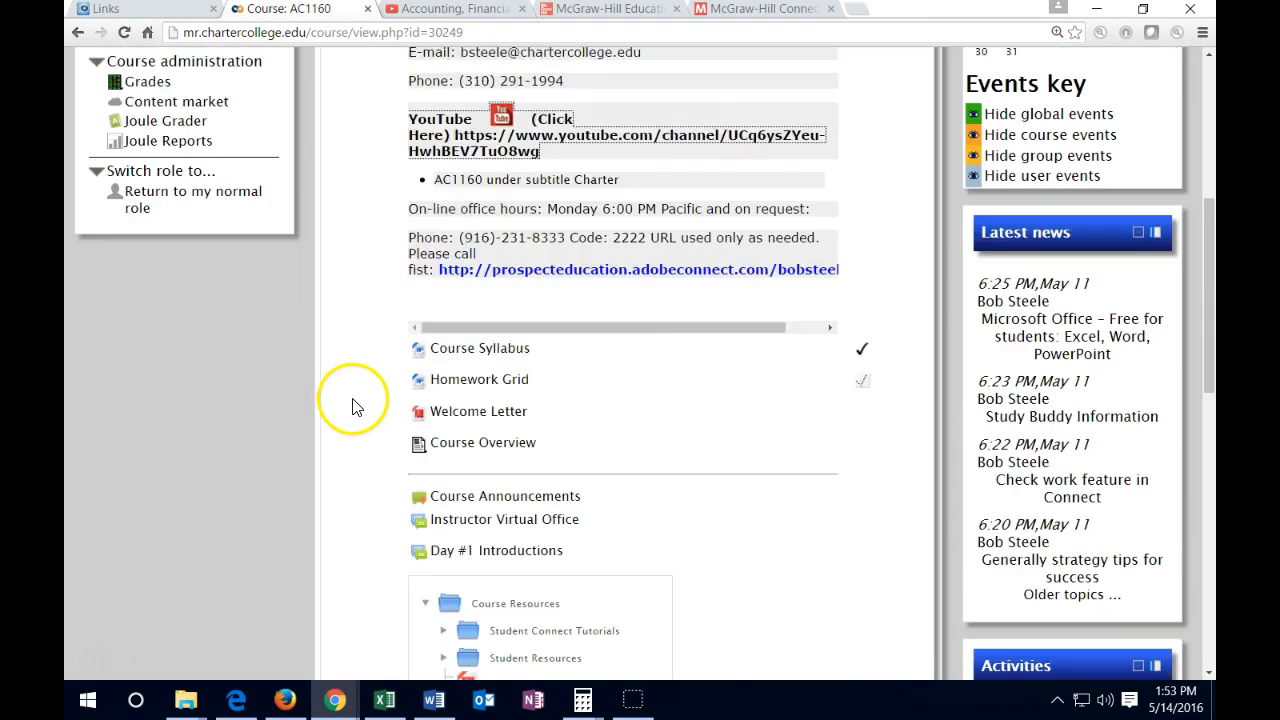
pyautogui.scroll(-3)
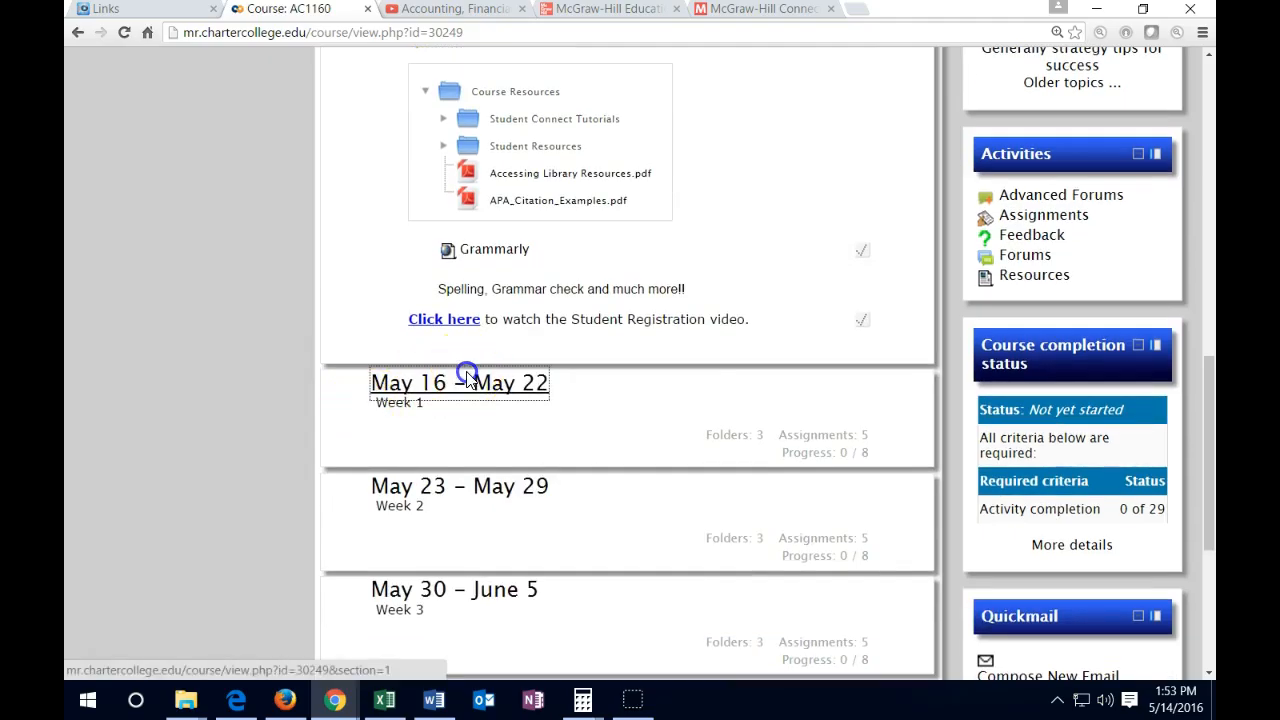
pyautogui.click(460, 384)
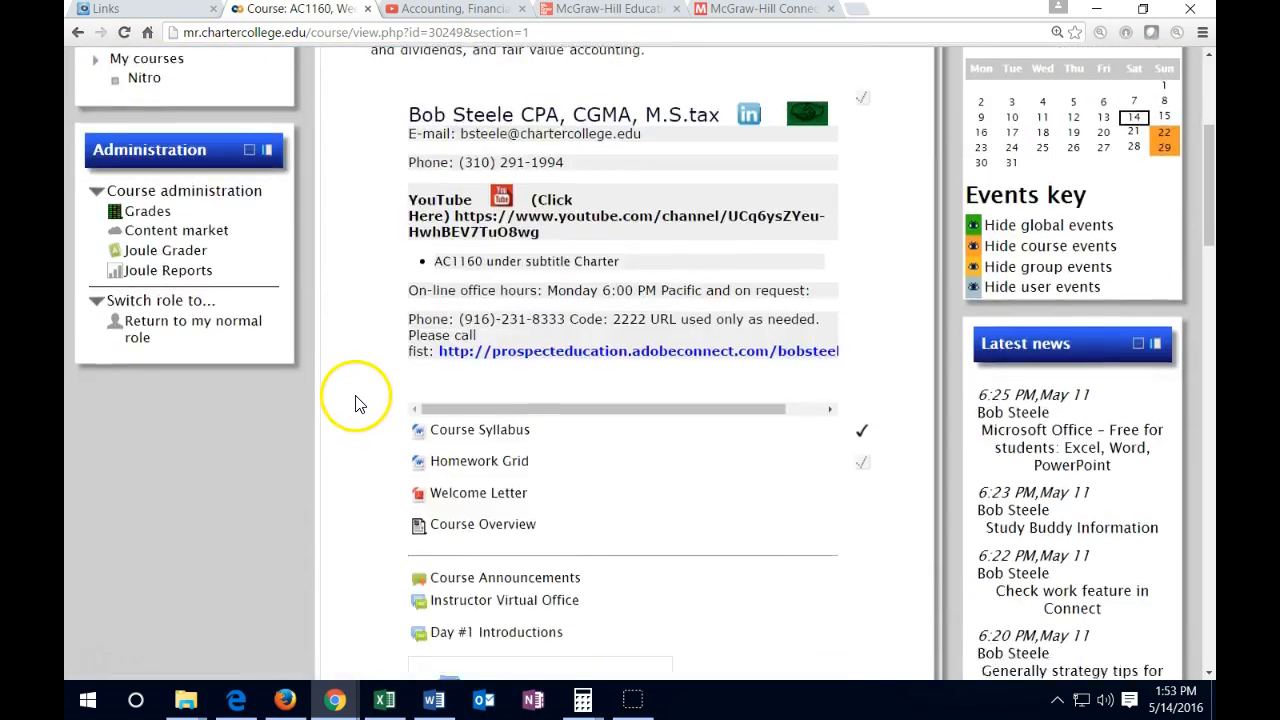
pyautogui.scroll(-3)
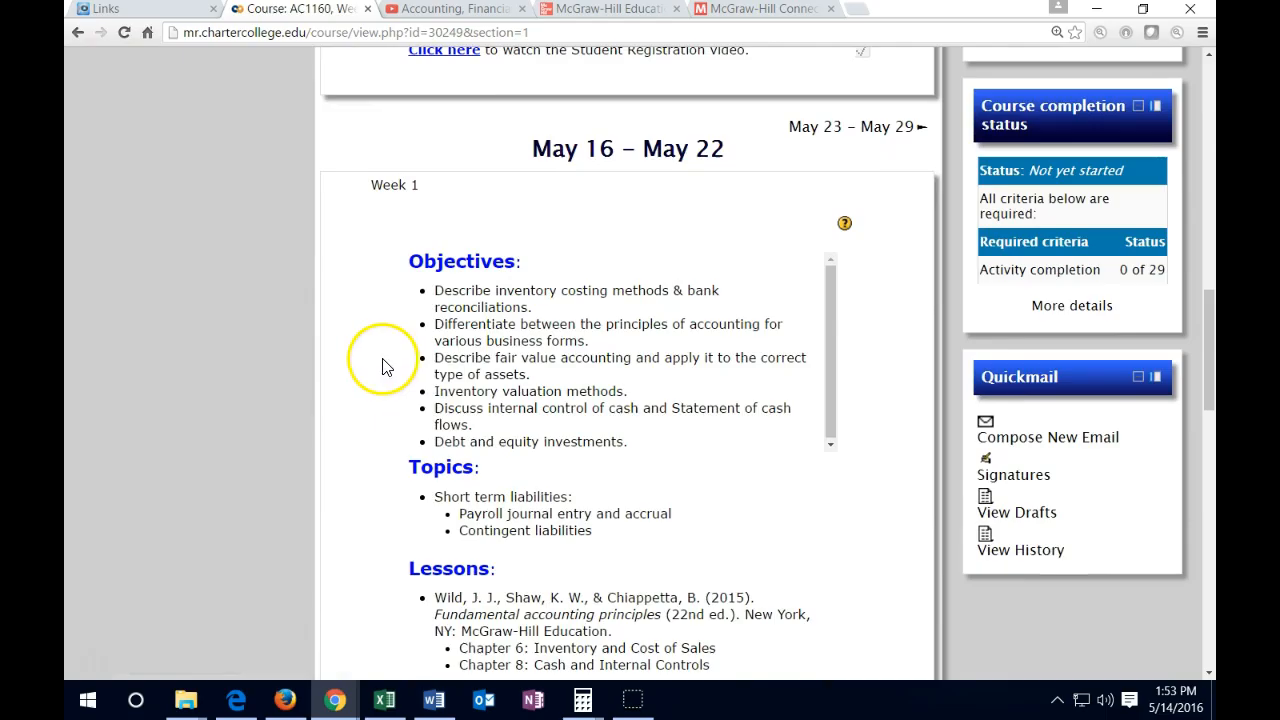
pyautogui.scroll(-3)
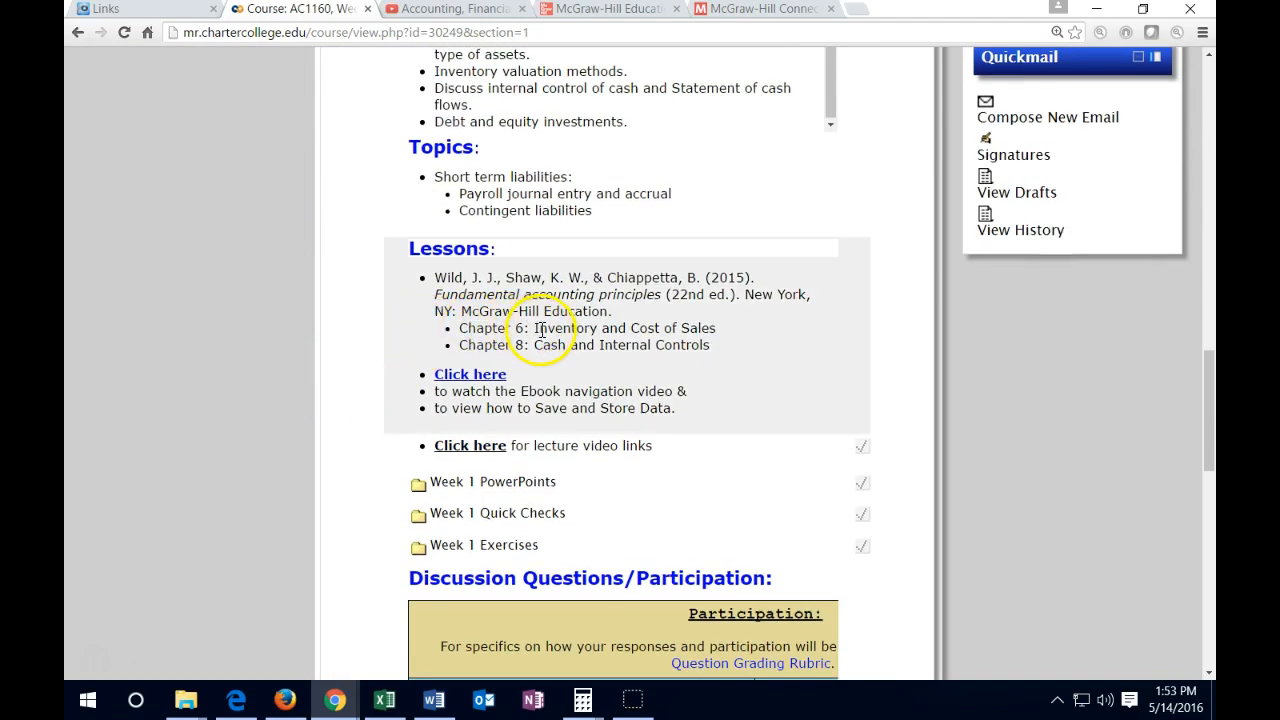
pyautogui.moveTo(362, 388)
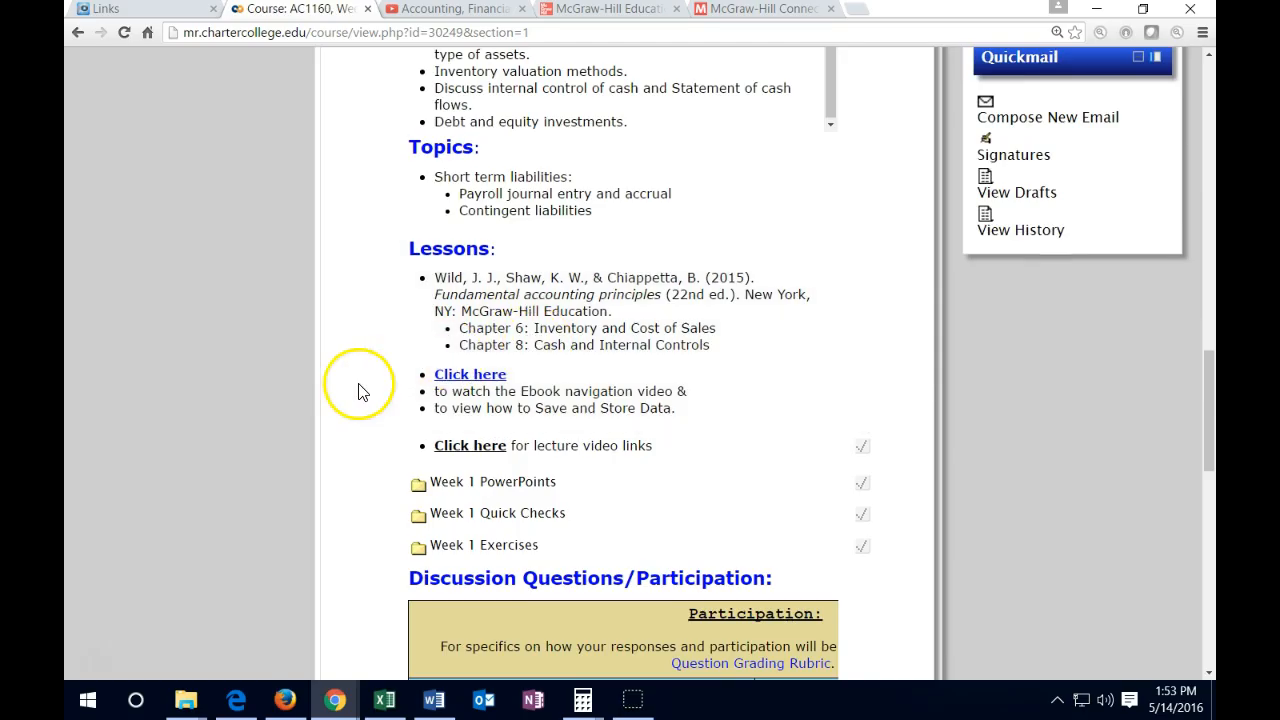
pyautogui.scroll(-3)
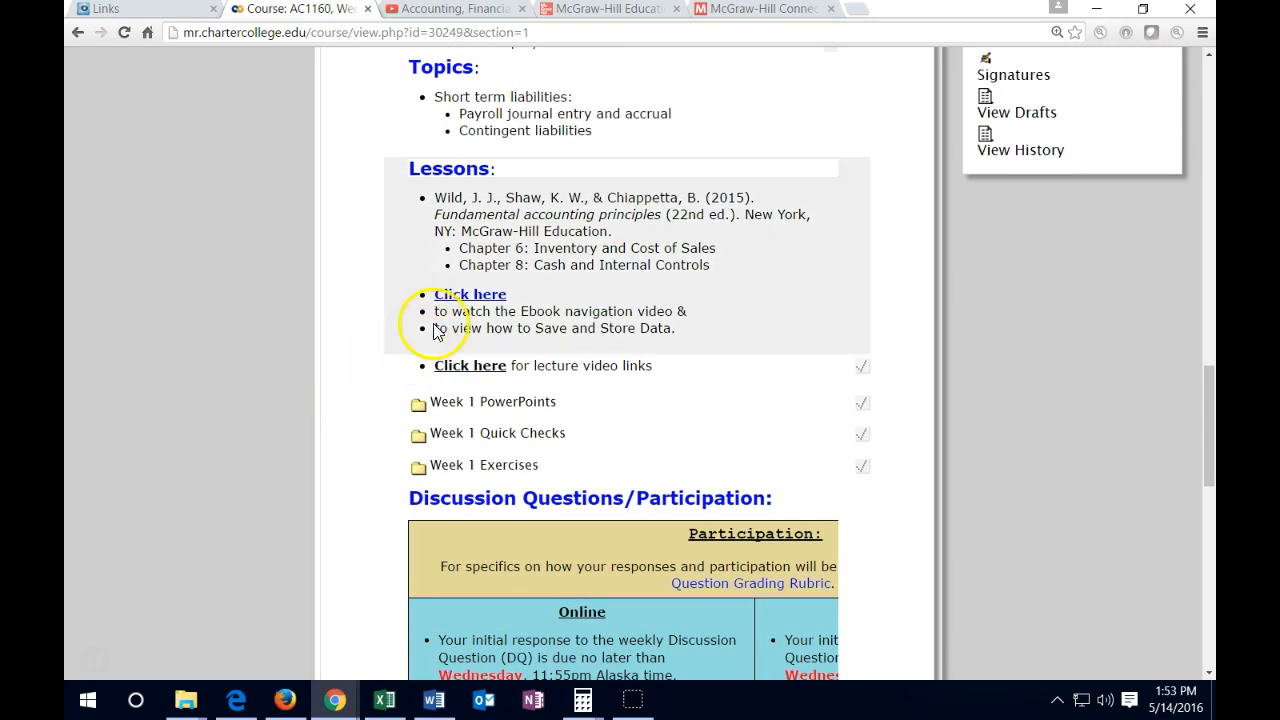
pyautogui.moveTo(470, 294)
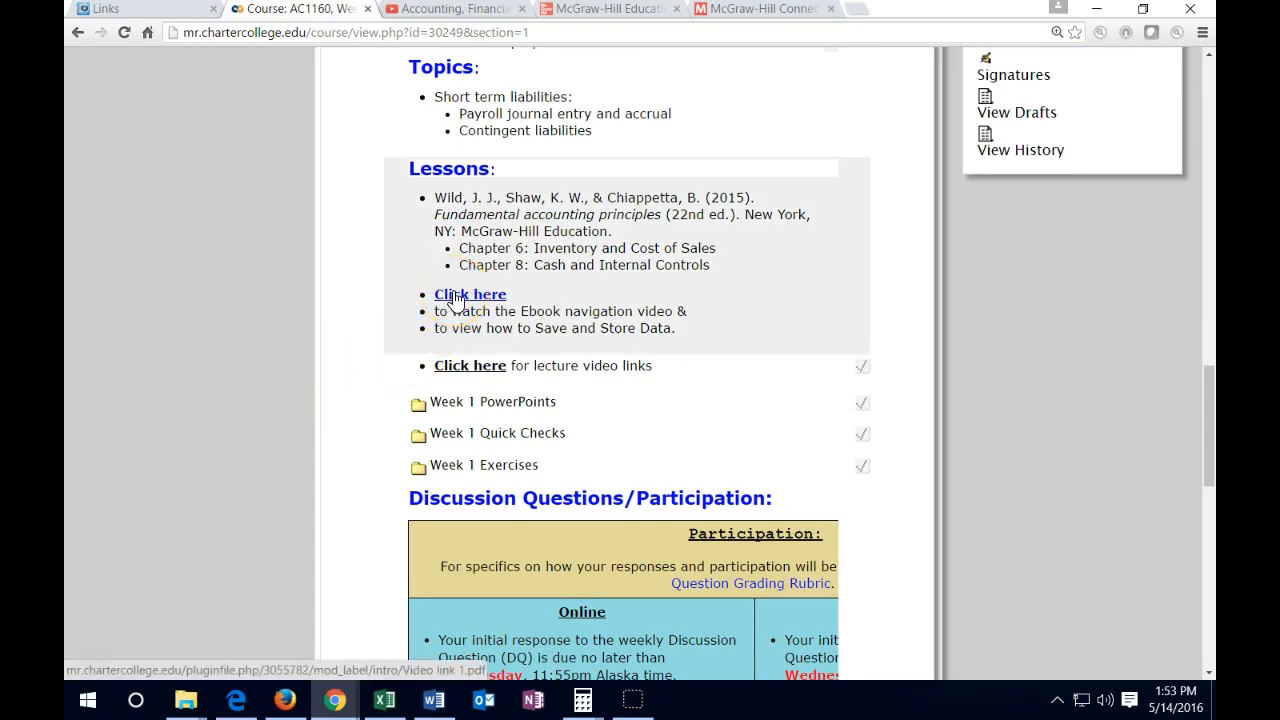
pyautogui.moveTo(360, 384)
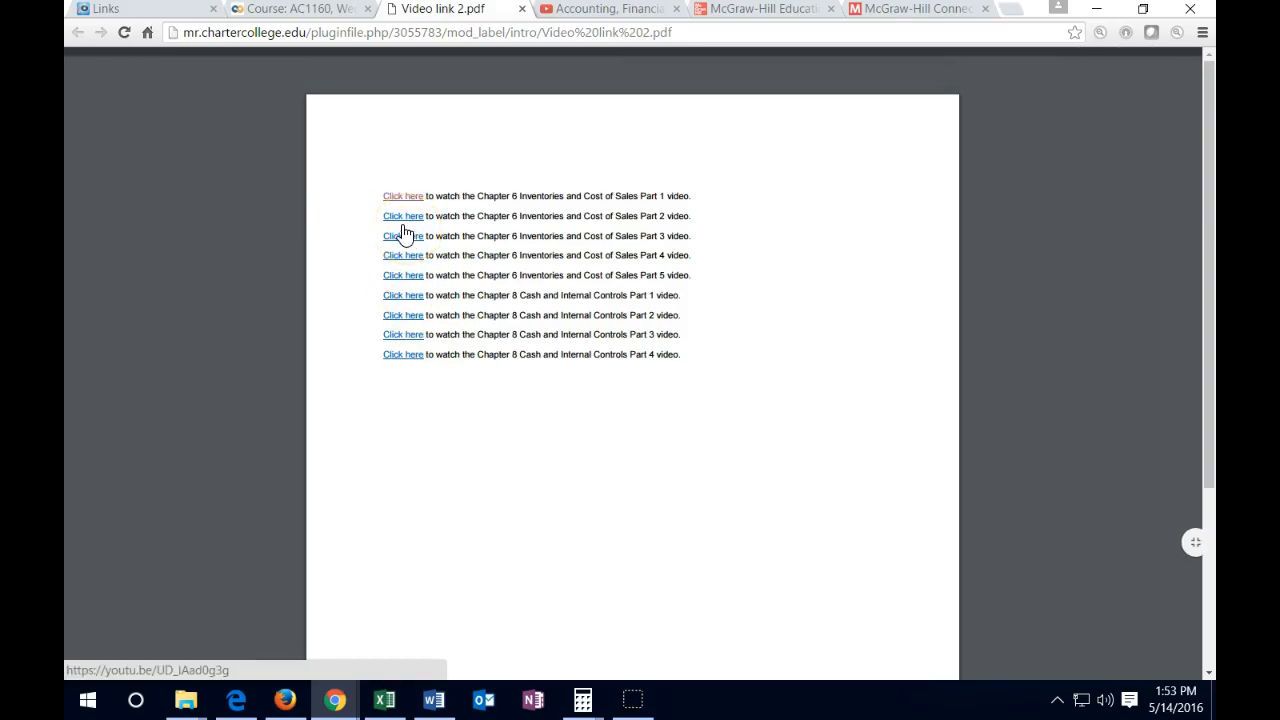
# Step: Open the Week 1 lecture video links PDF and launch the Chapter 6 Part 3 video on YouTube
pyautogui.click(404, 216)
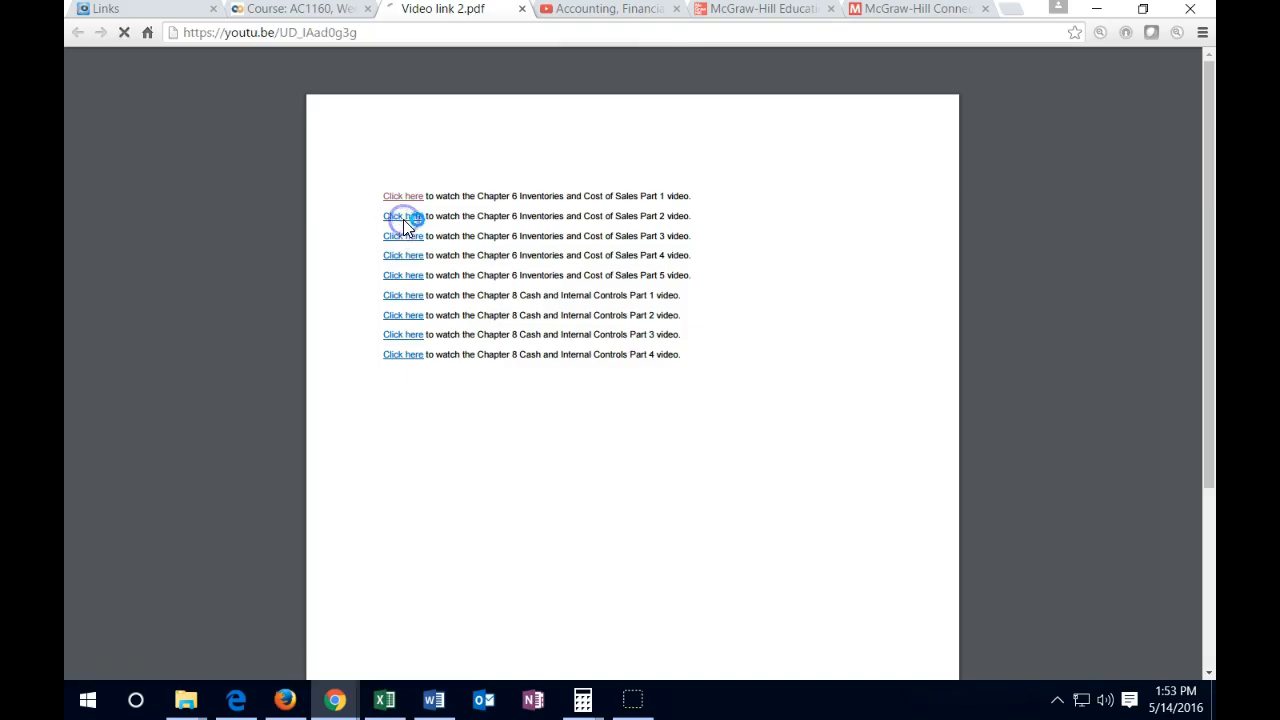
pyautogui.click(404, 216)
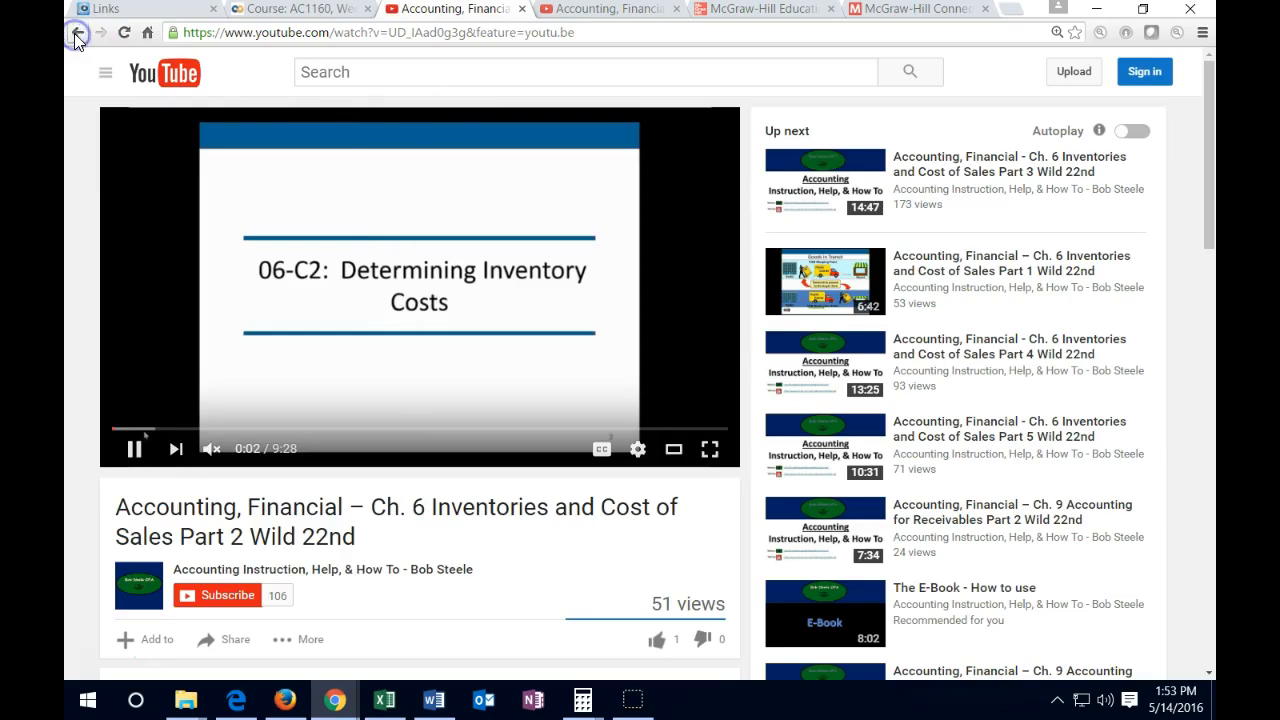
pyautogui.click(78, 32)
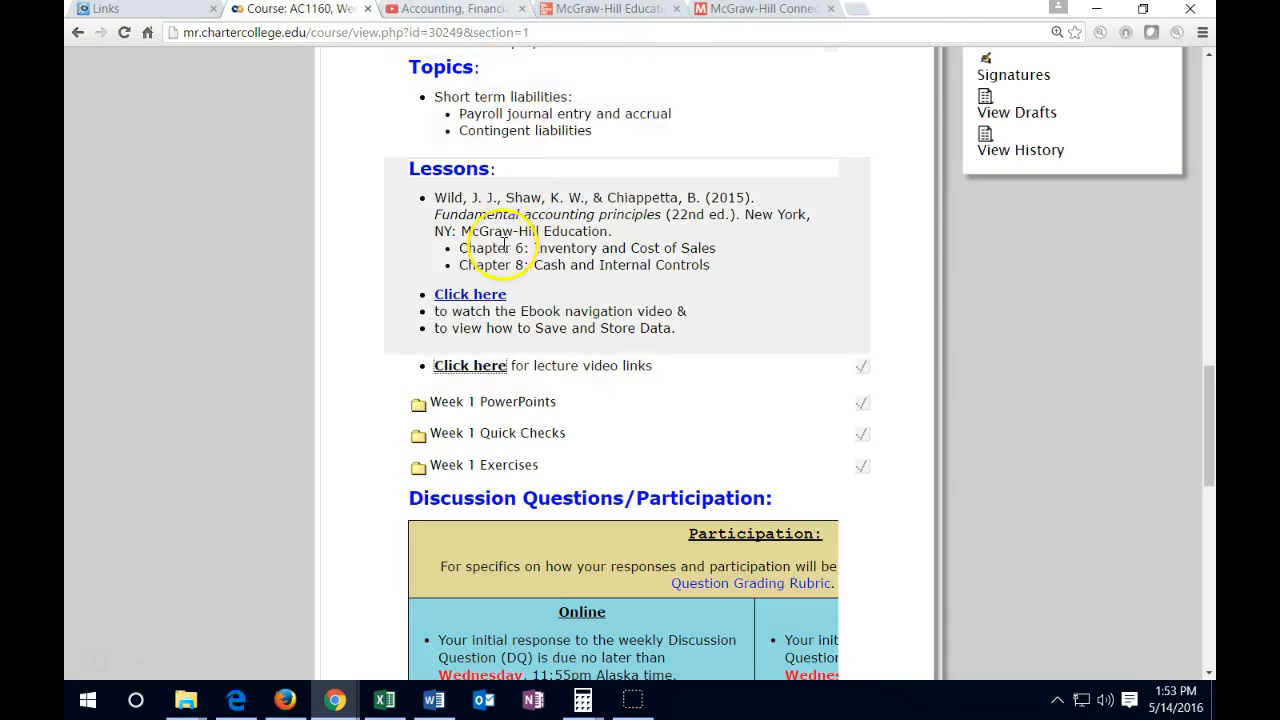
pyautogui.click(470, 364)
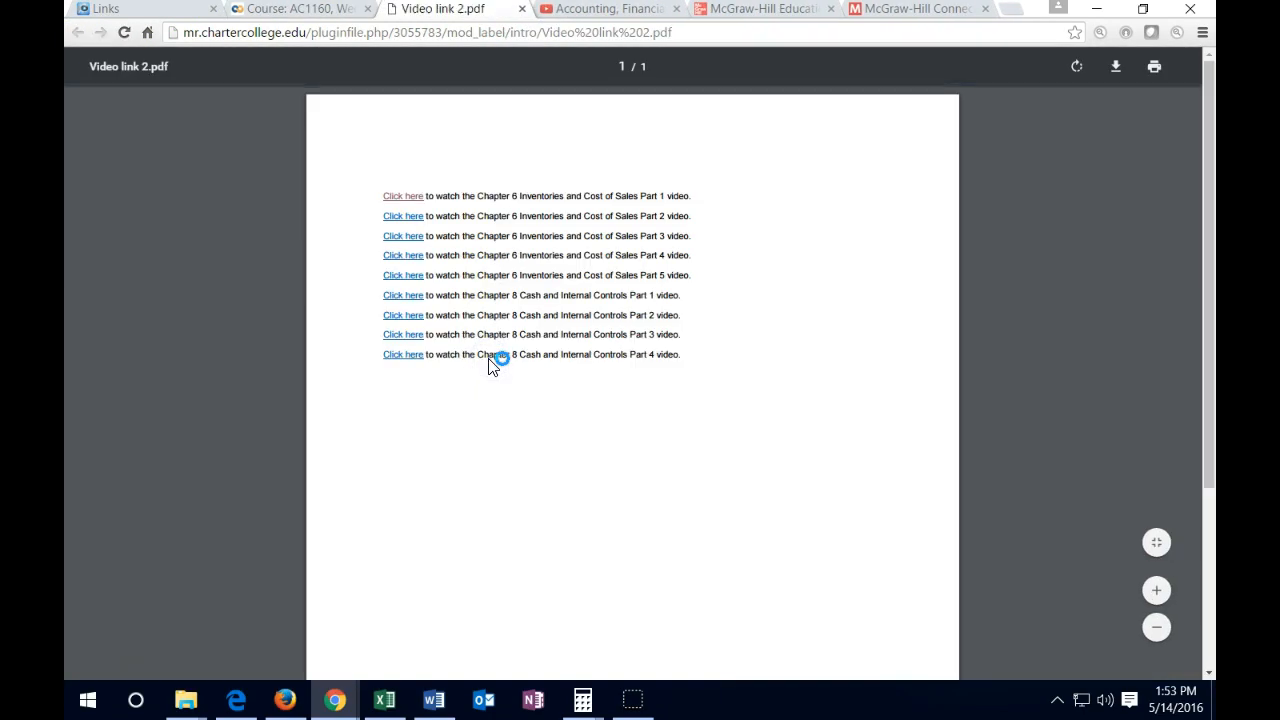
pyautogui.click(404, 236)
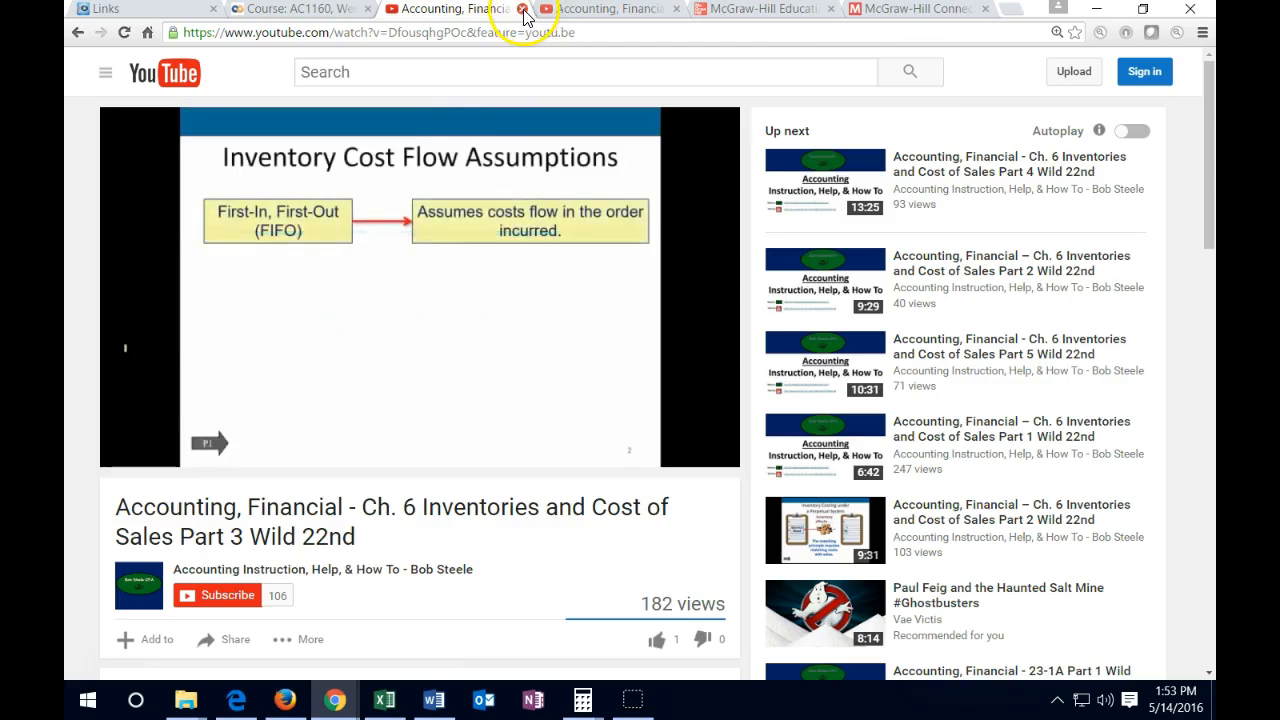
# Step: Close the video, review Week 1 Discussion Questions and Assignments, then bring up the syllabus
pyautogui.click(520, 8)
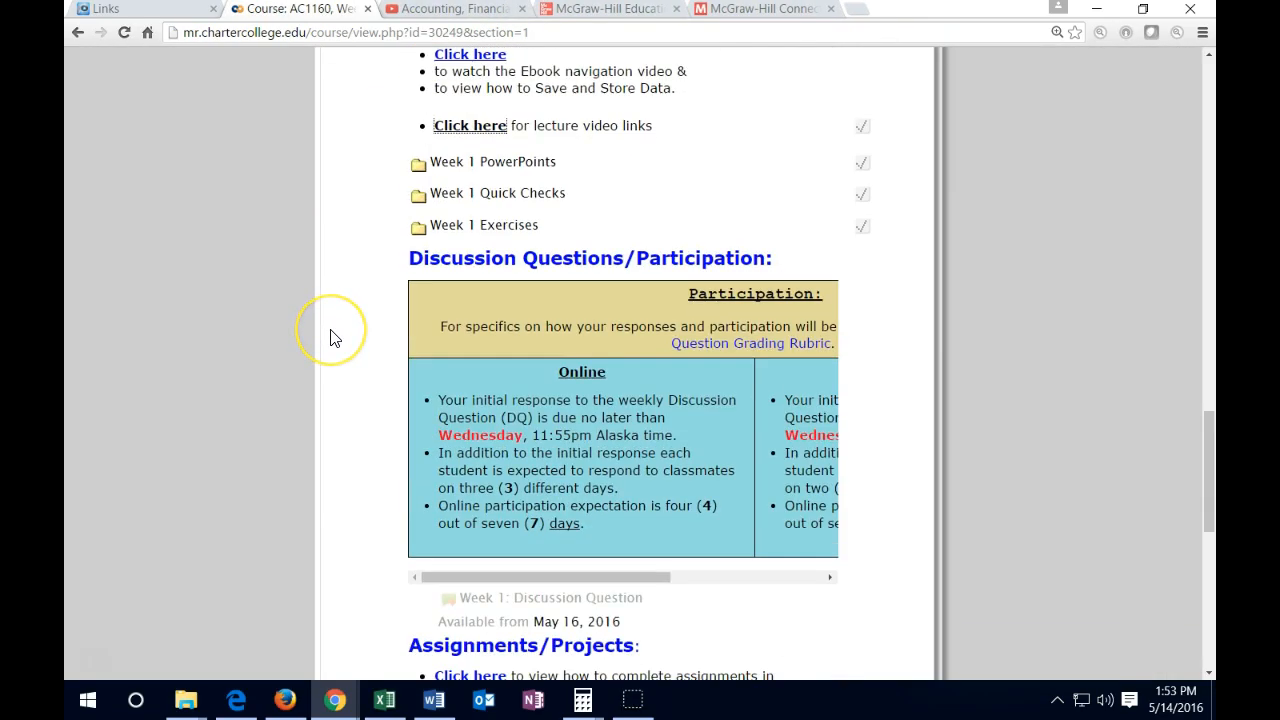
pyautogui.scroll(-3)
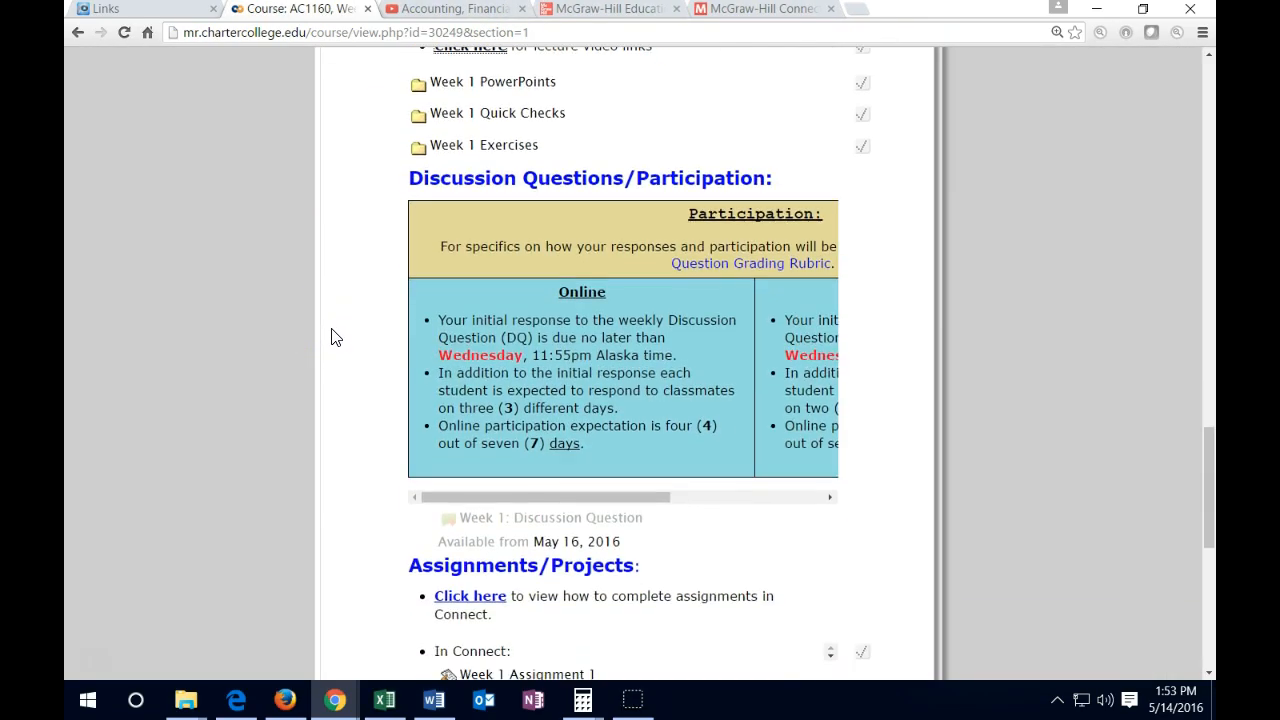
pyautogui.scroll(-3)
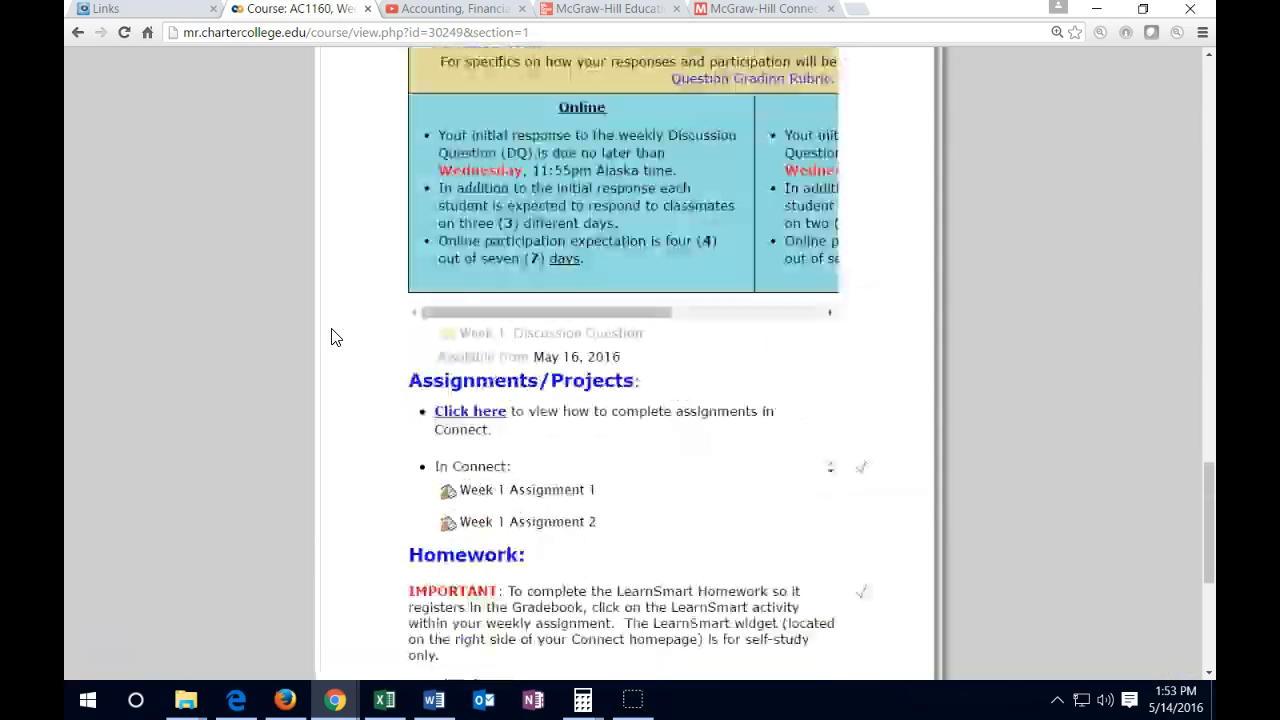
pyautogui.scroll(3)
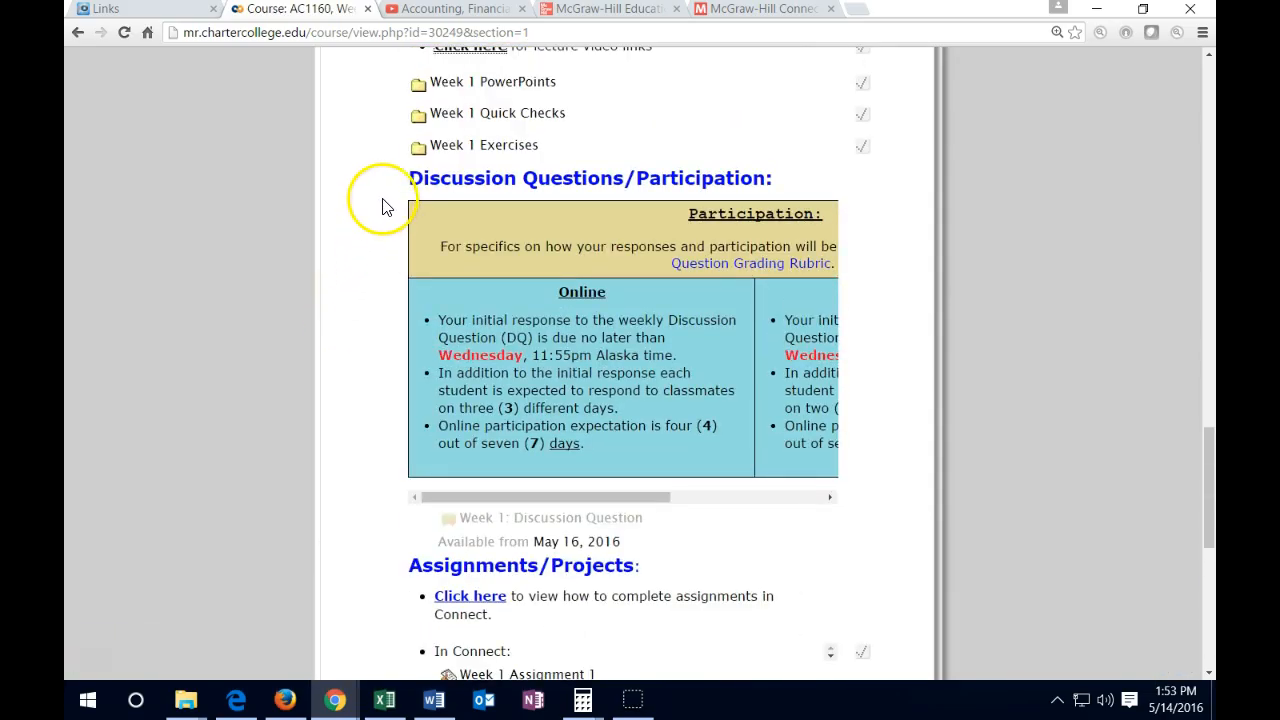
pyautogui.moveTo(670, 32)
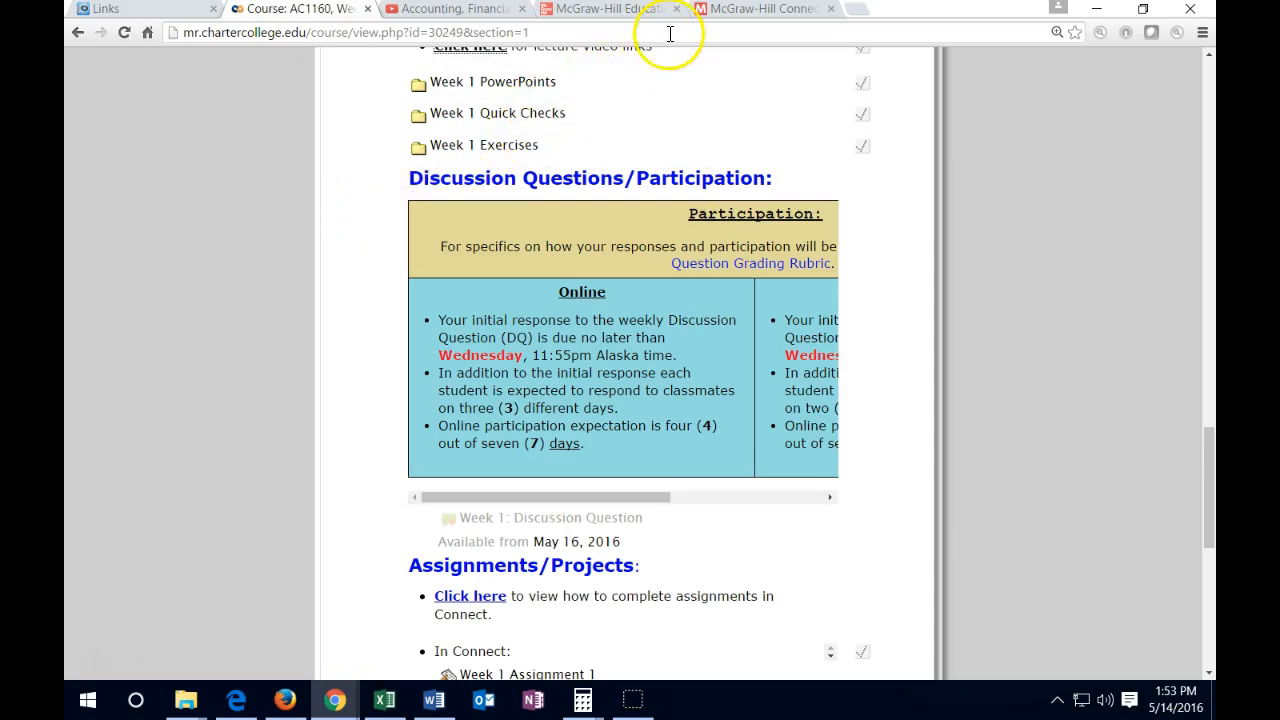
pyautogui.moveTo(764, 8)
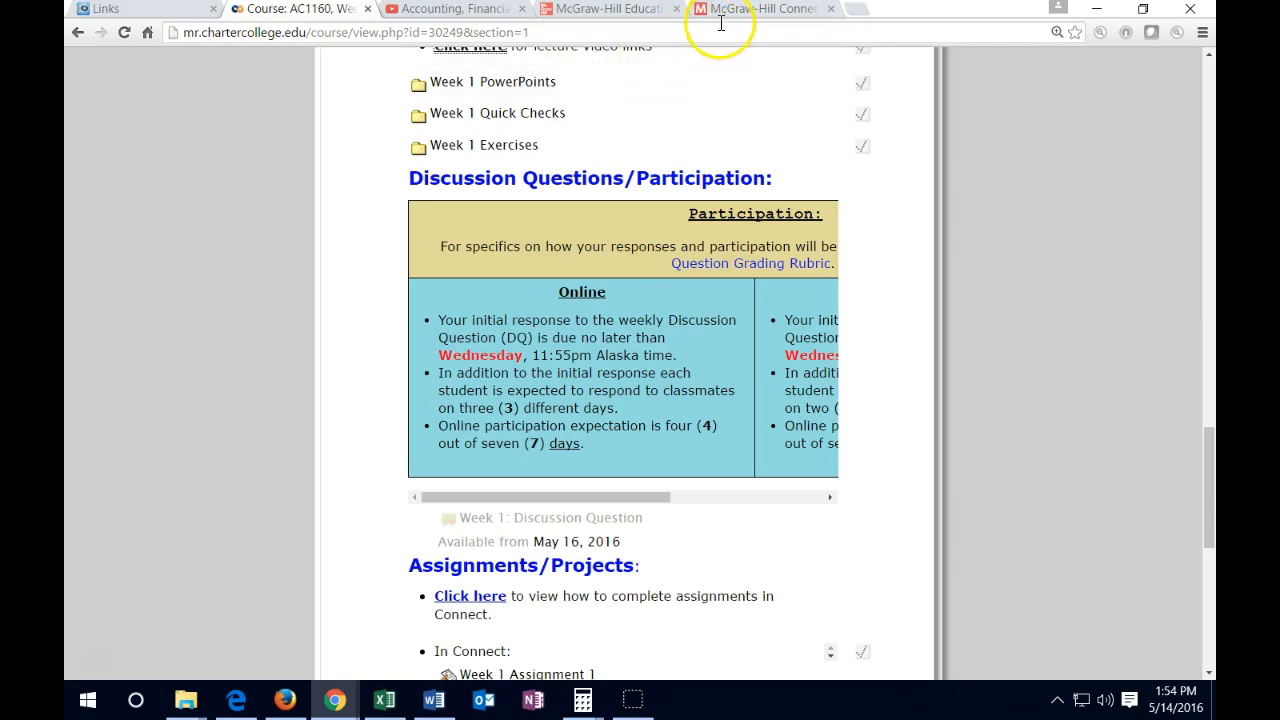
pyautogui.moveTo(762, 8)
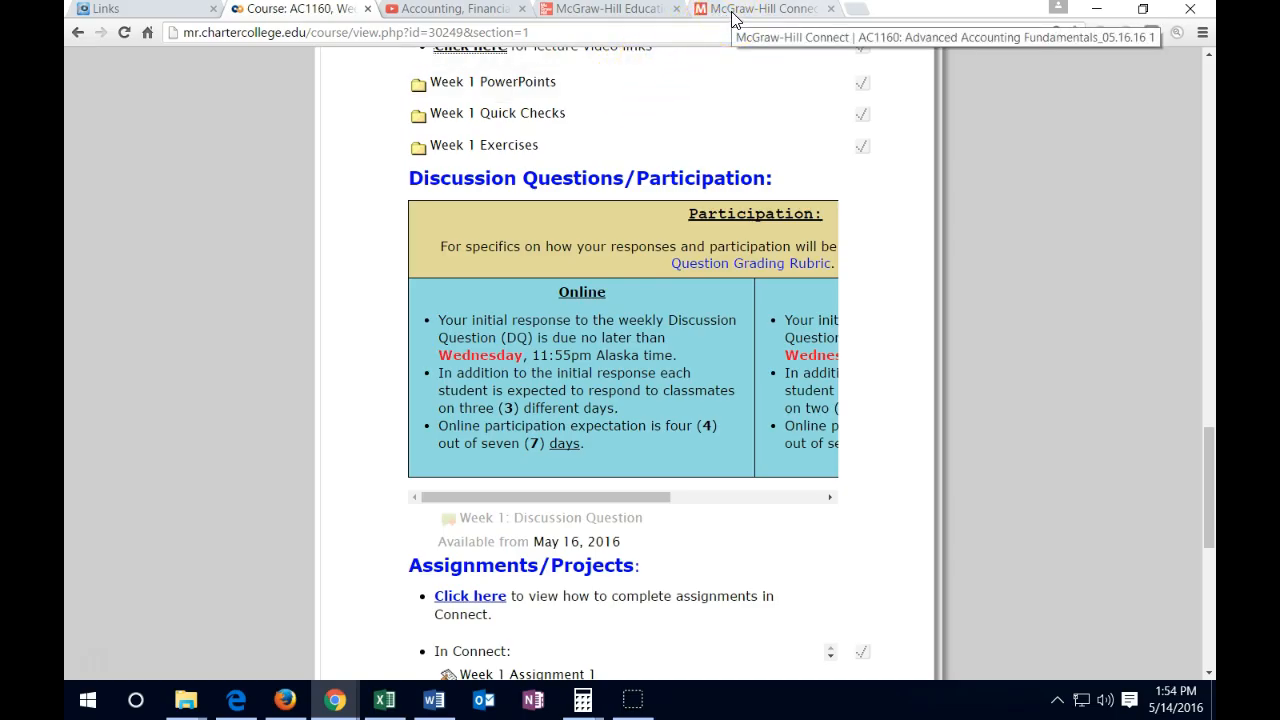
pyautogui.moveTo(350, 302)
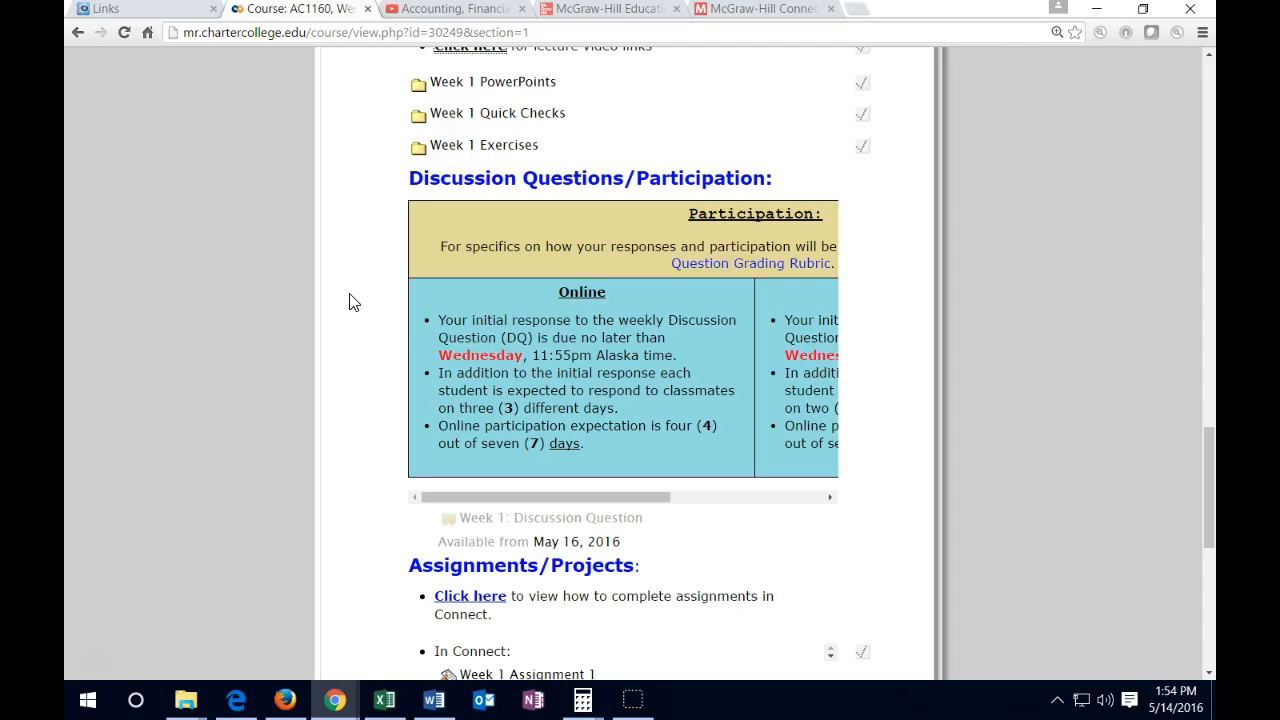
pyautogui.moveTo(424, 664)
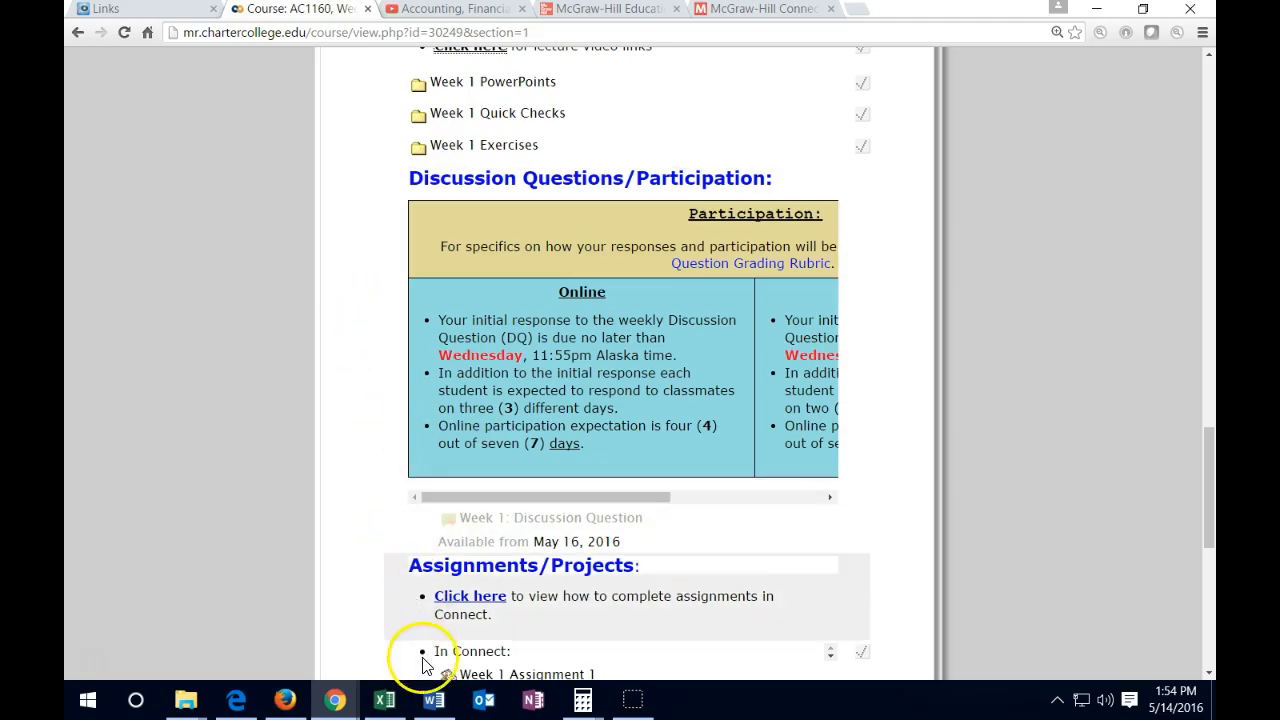
pyautogui.click(432, 700)
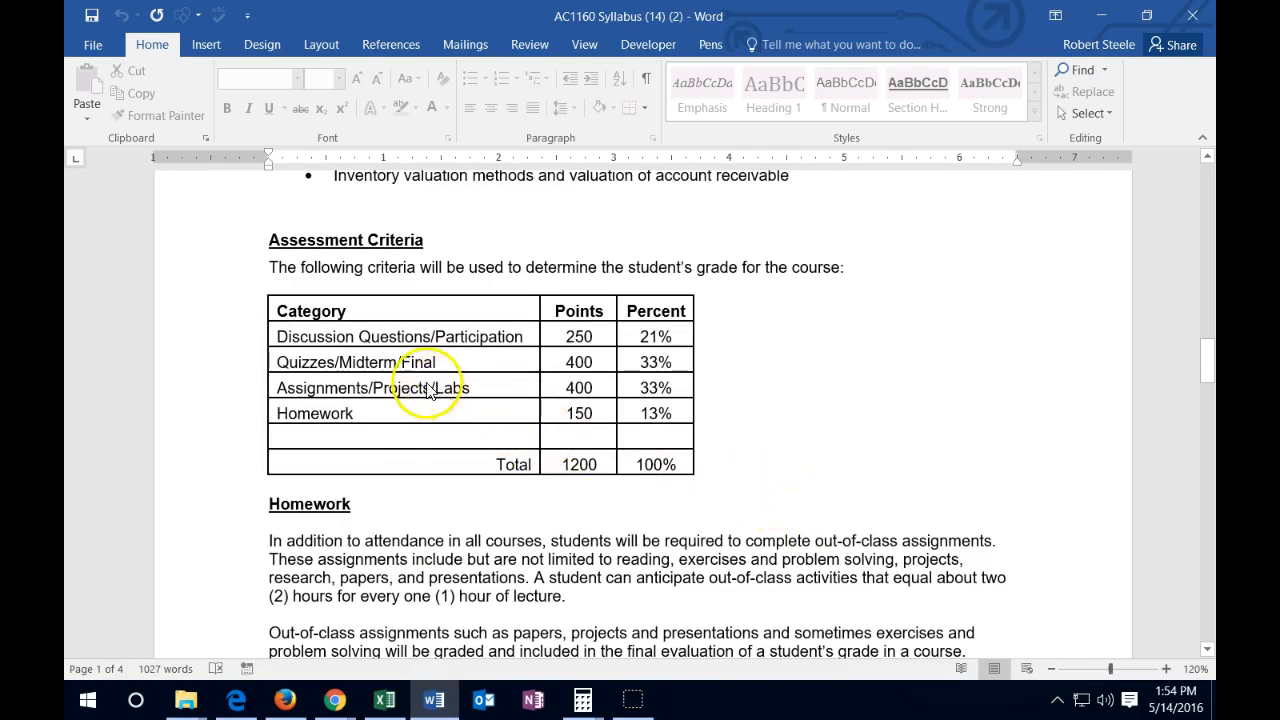
pyautogui.moveTo(696, 350)
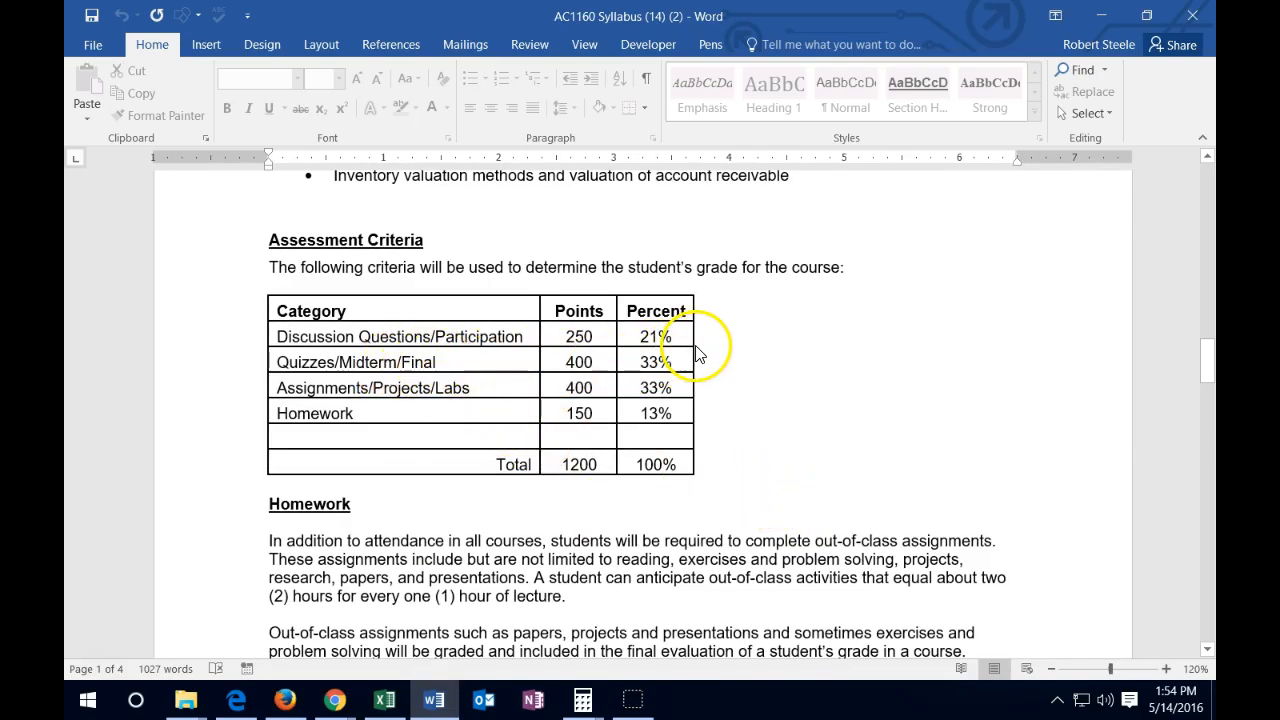
pyautogui.moveTo(712, 348)
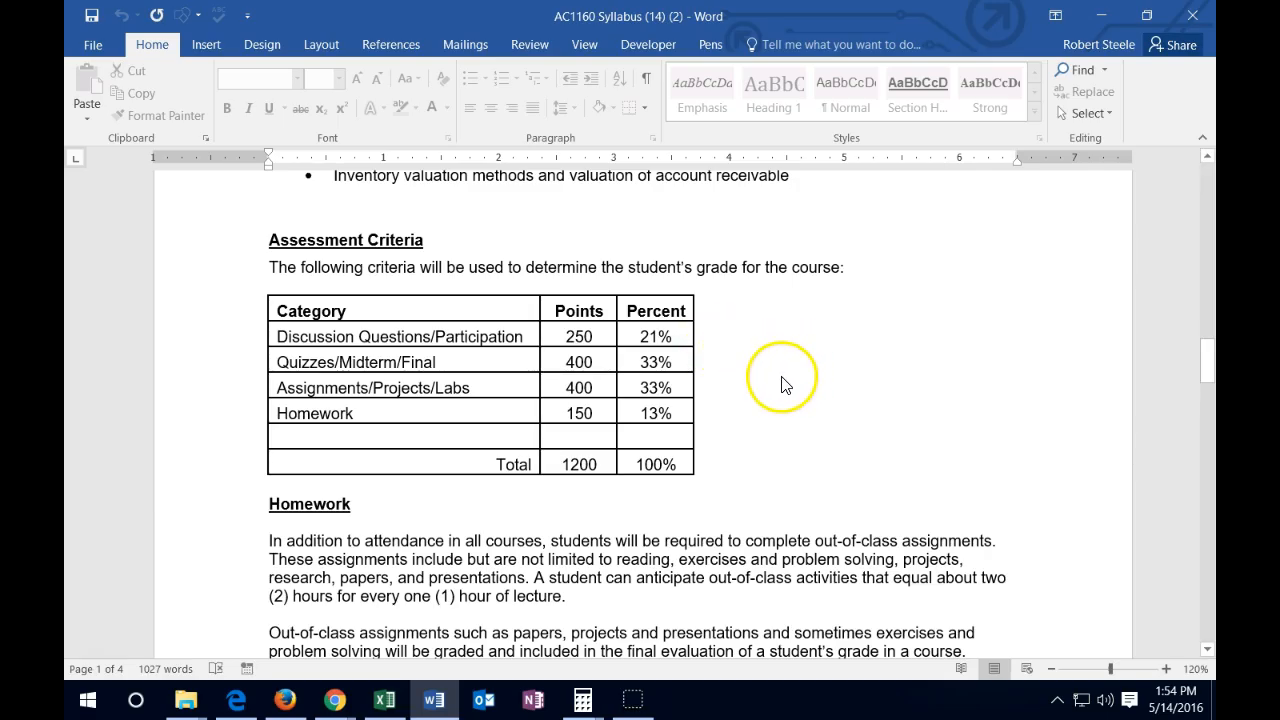
pyautogui.moveTo(704, 410)
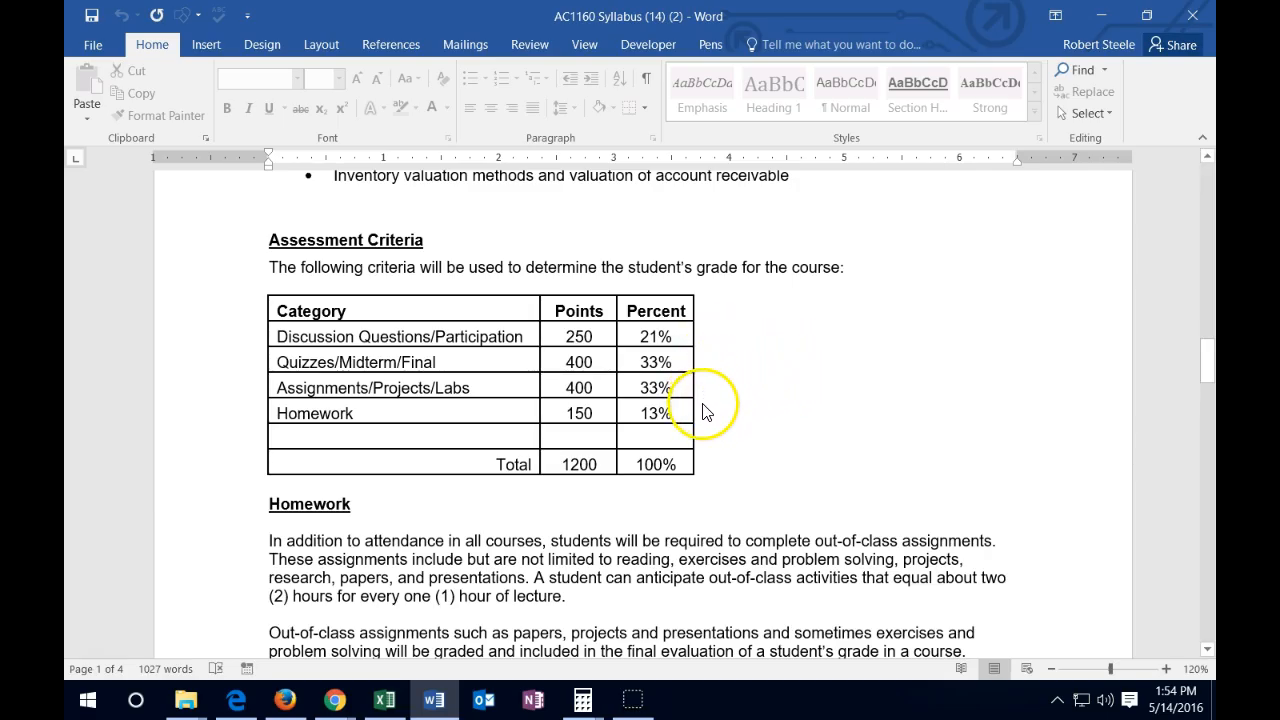
pyautogui.moveTo(730, 378)
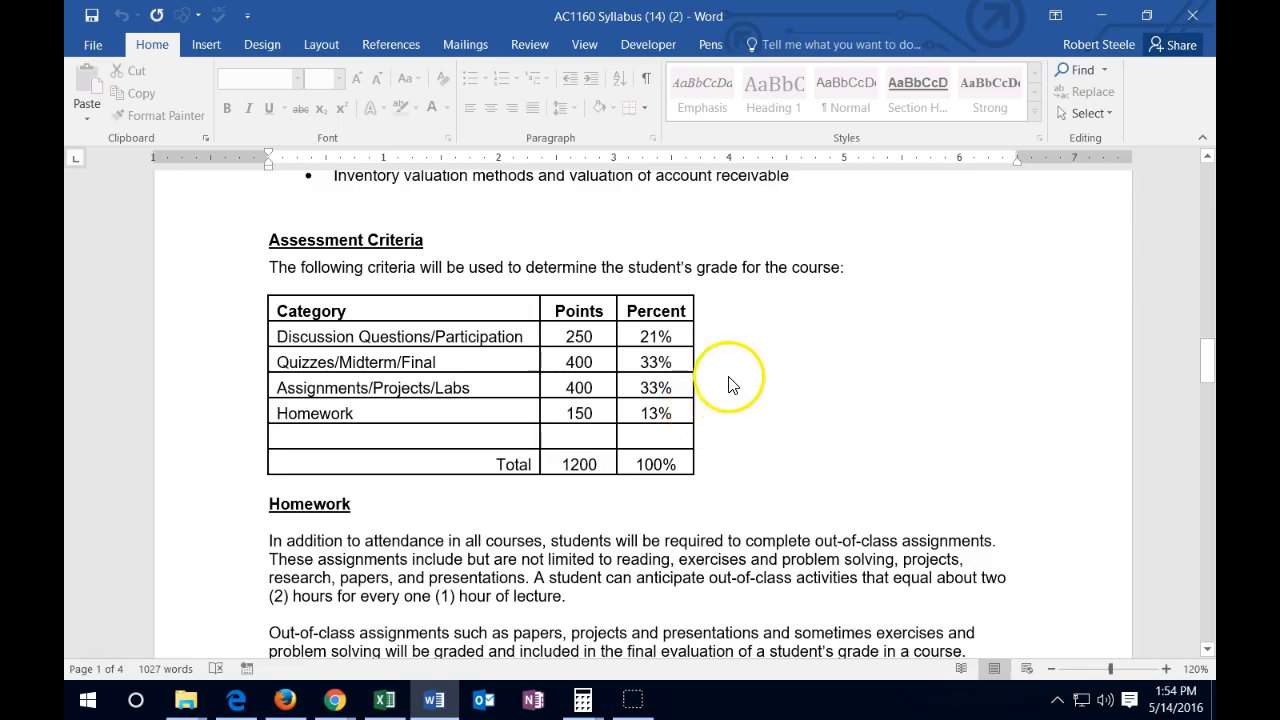
pyautogui.moveTo(704, 372)
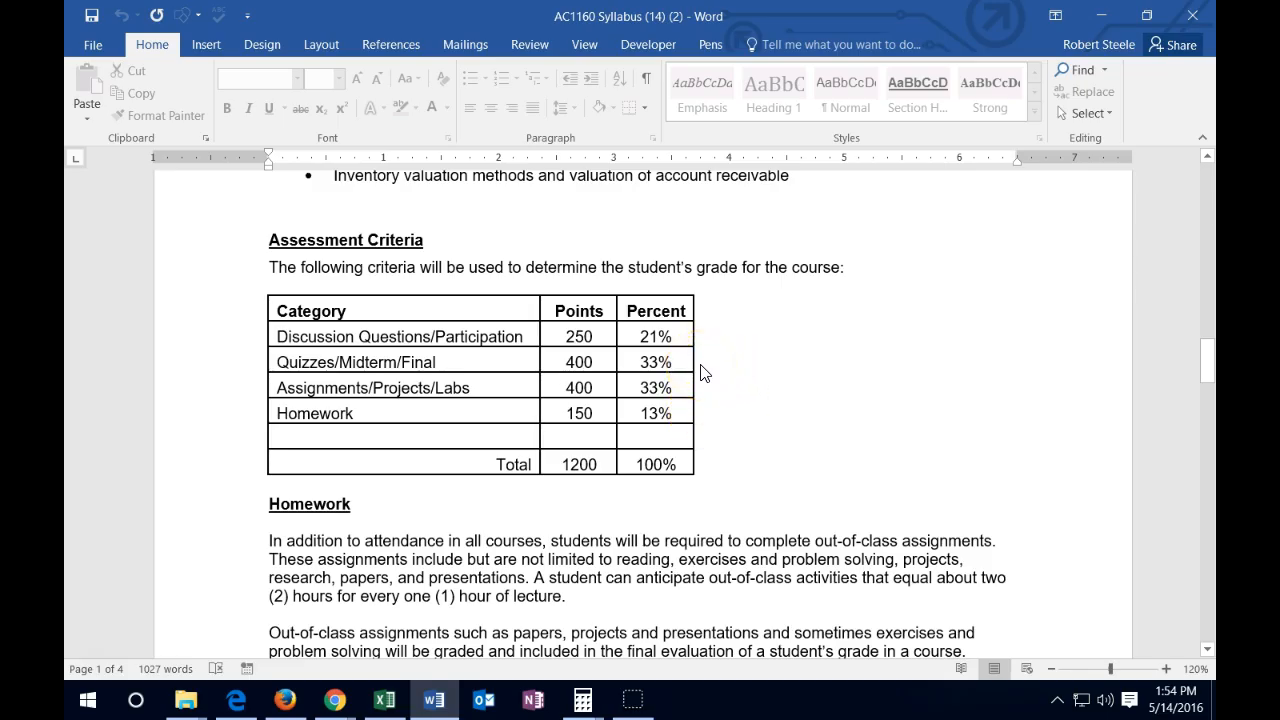
pyautogui.moveTo(710, 368)
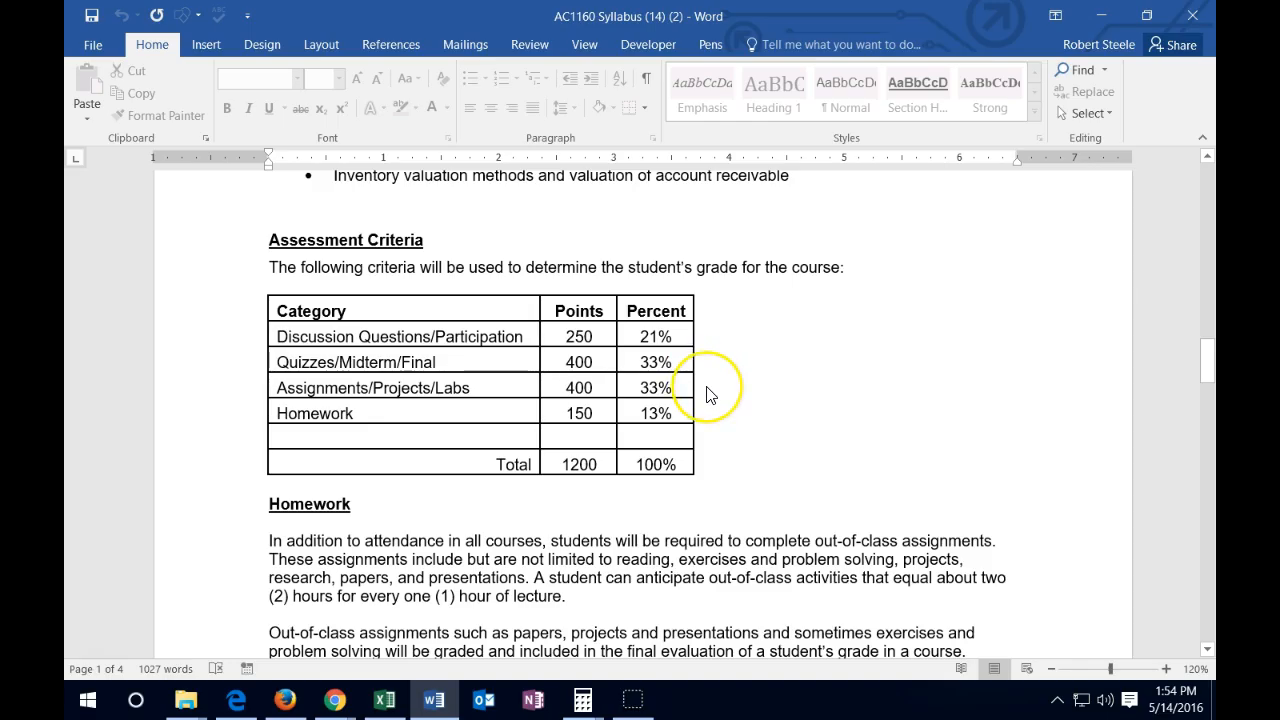
pyautogui.moveTo(714, 412)
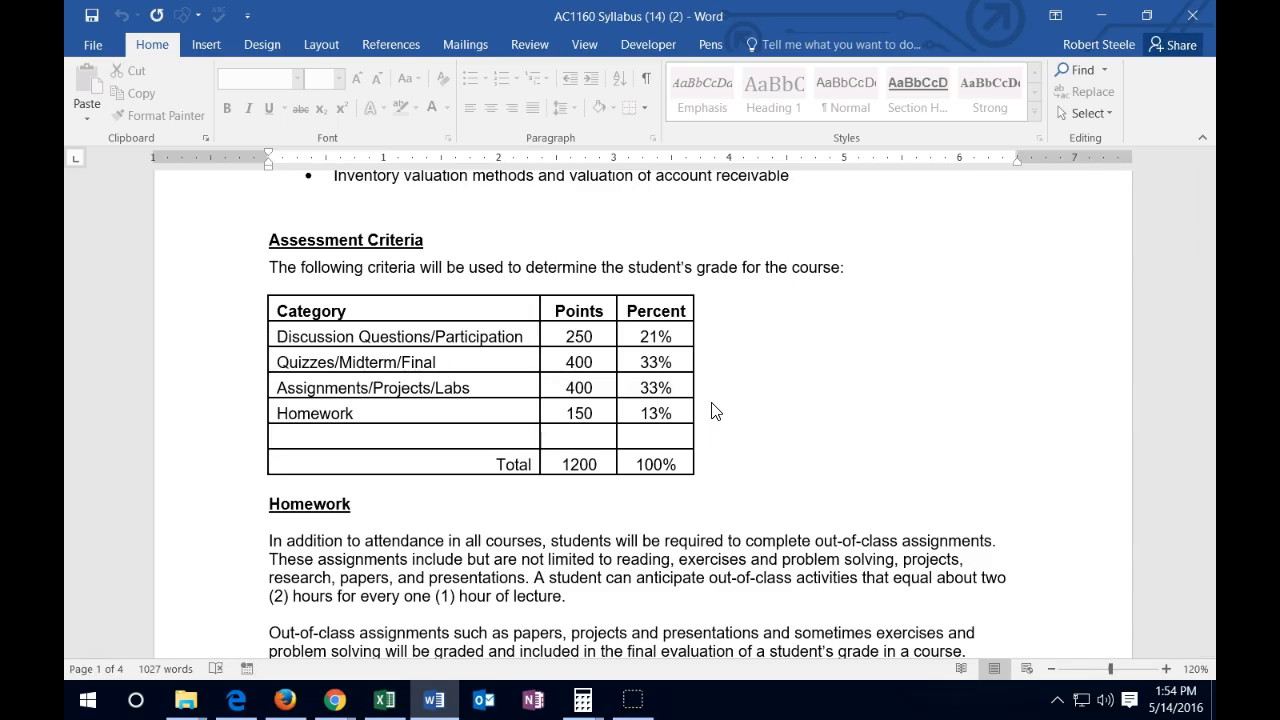
pyautogui.moveTo(336, 698)
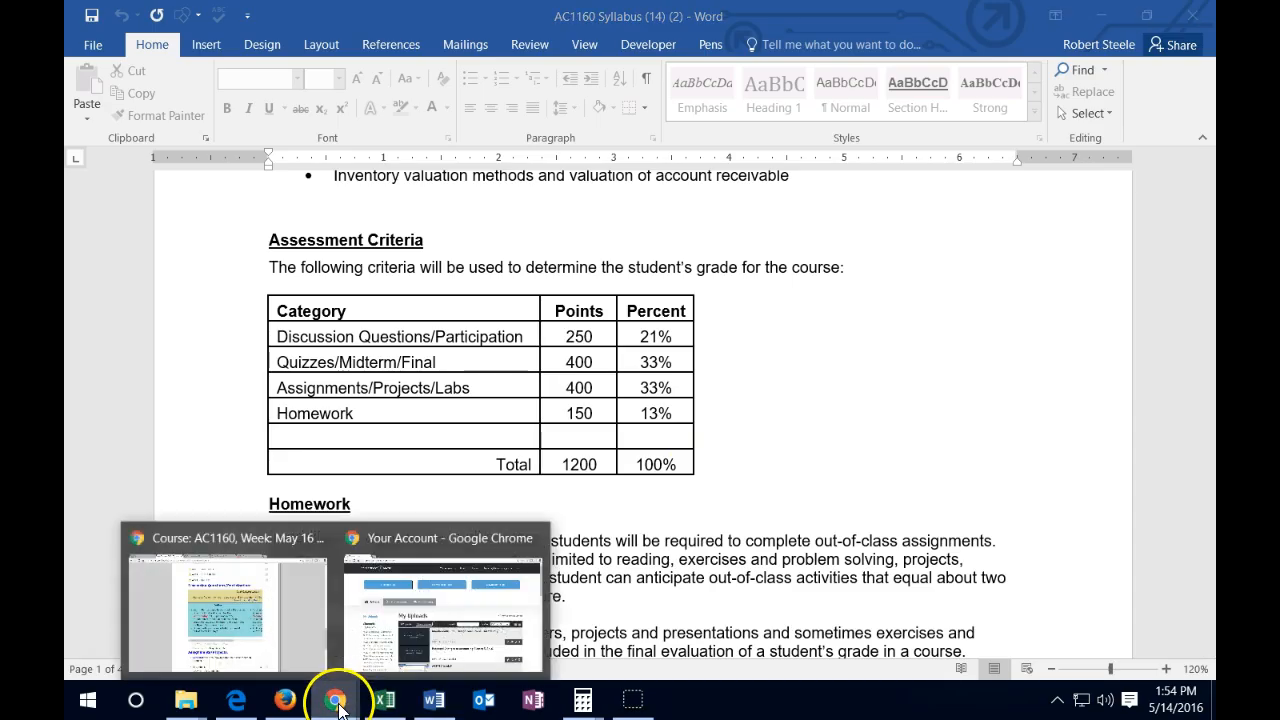
# Step: Return from the syllabus to the Week 1 Assignments/Projects area of the course page
pyautogui.click(224, 616)
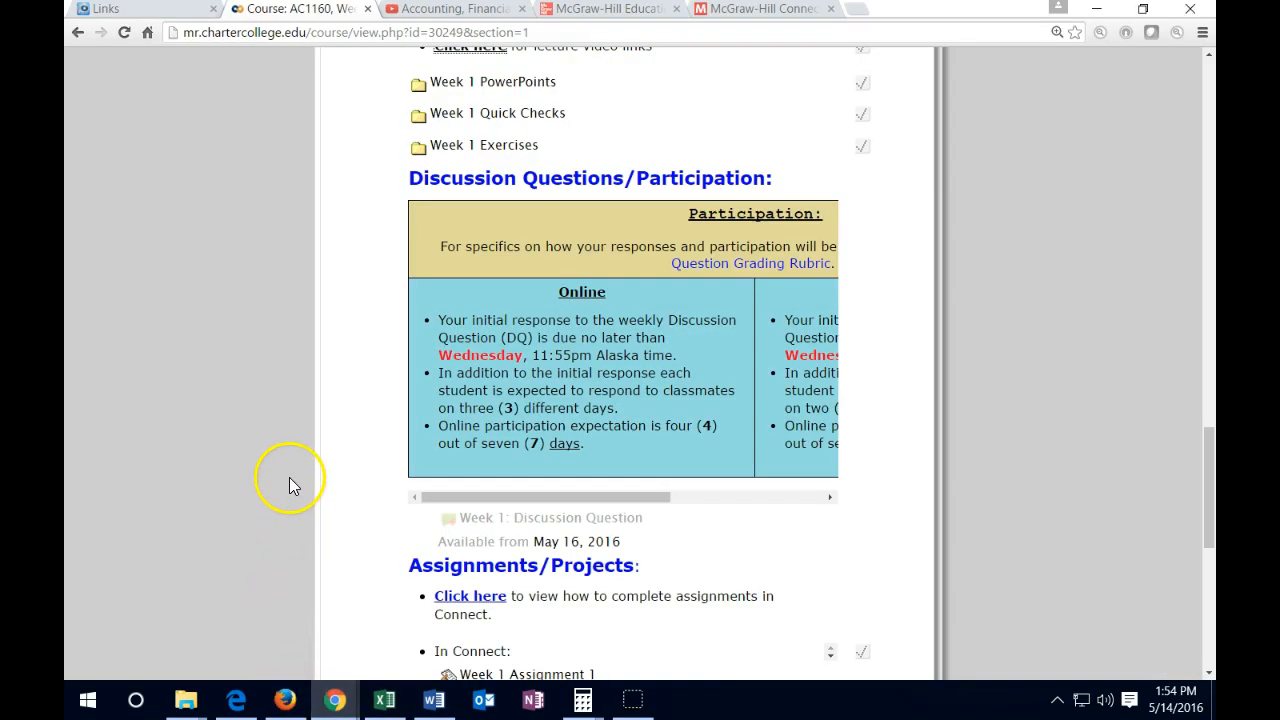
pyautogui.scroll(-3)
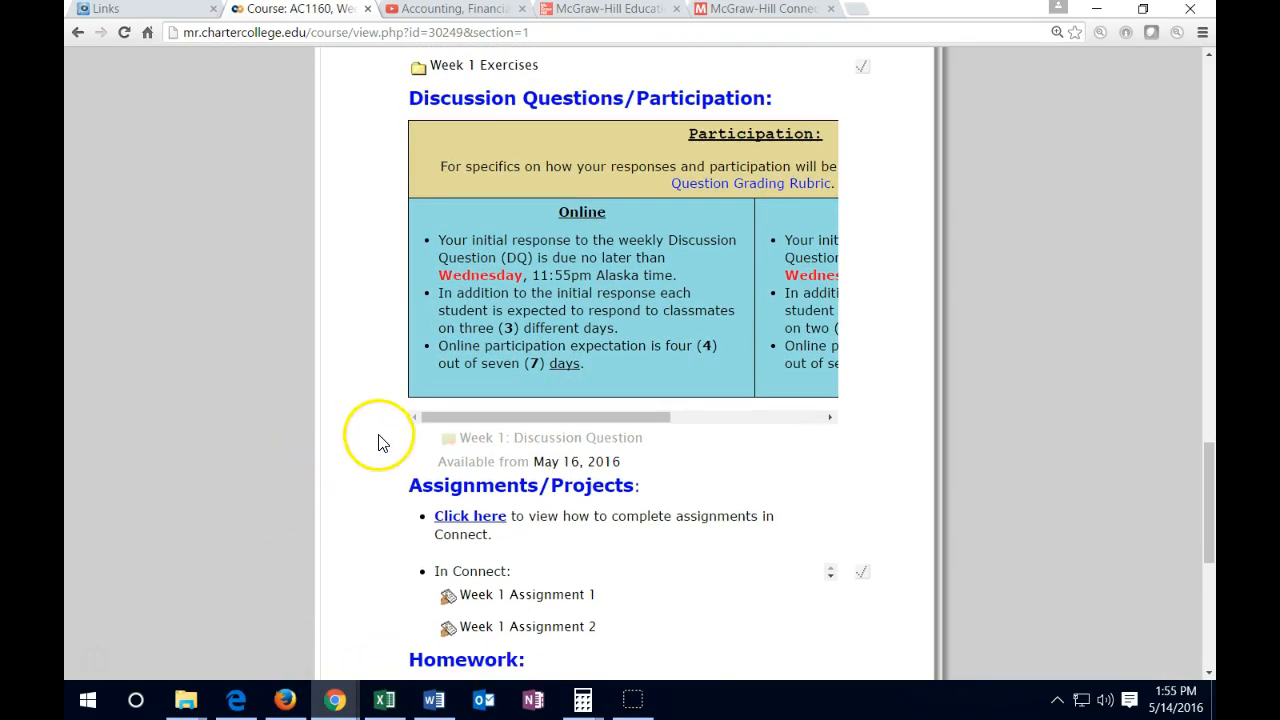
pyautogui.moveTo(416, 392)
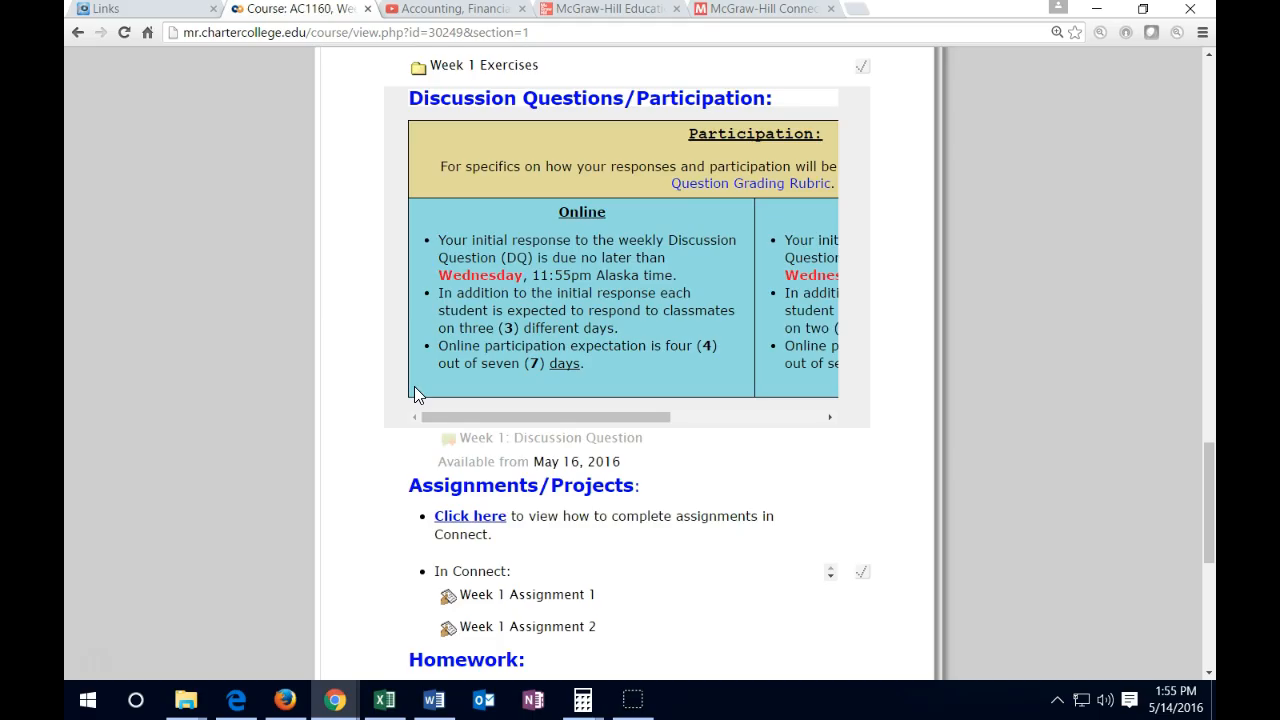
pyautogui.moveTo(332, 408)
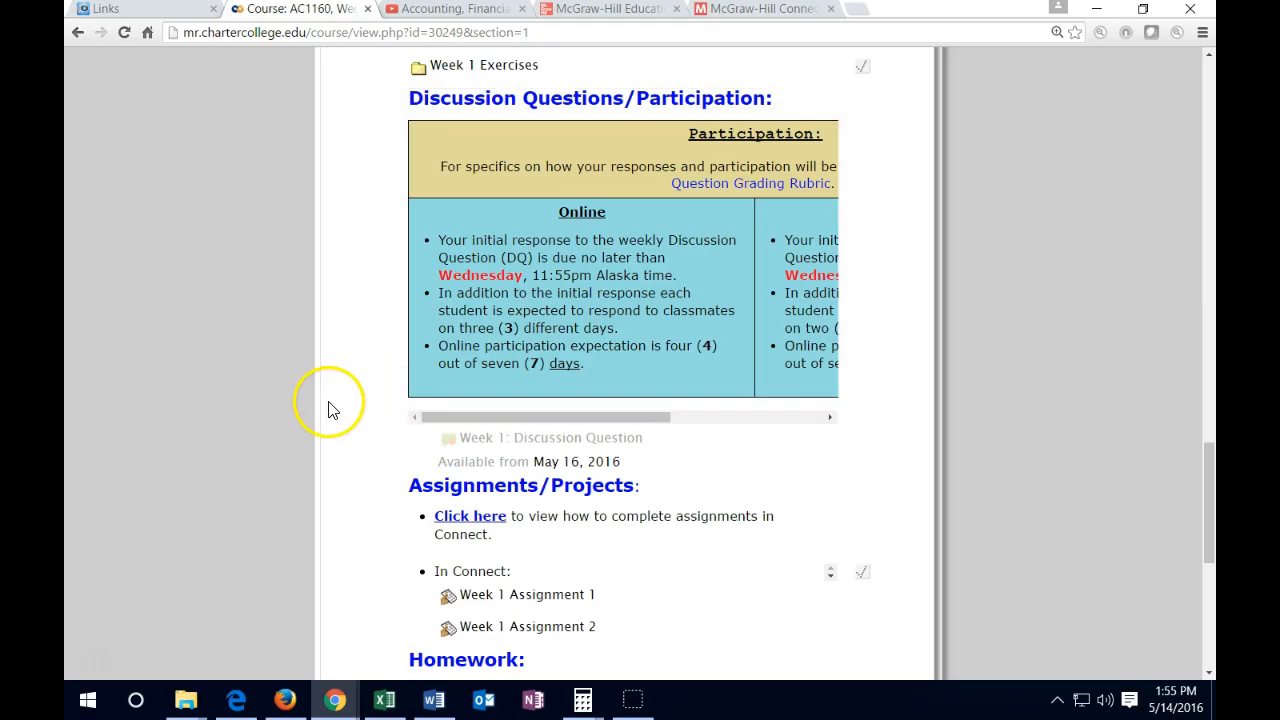
pyautogui.scroll(-3)
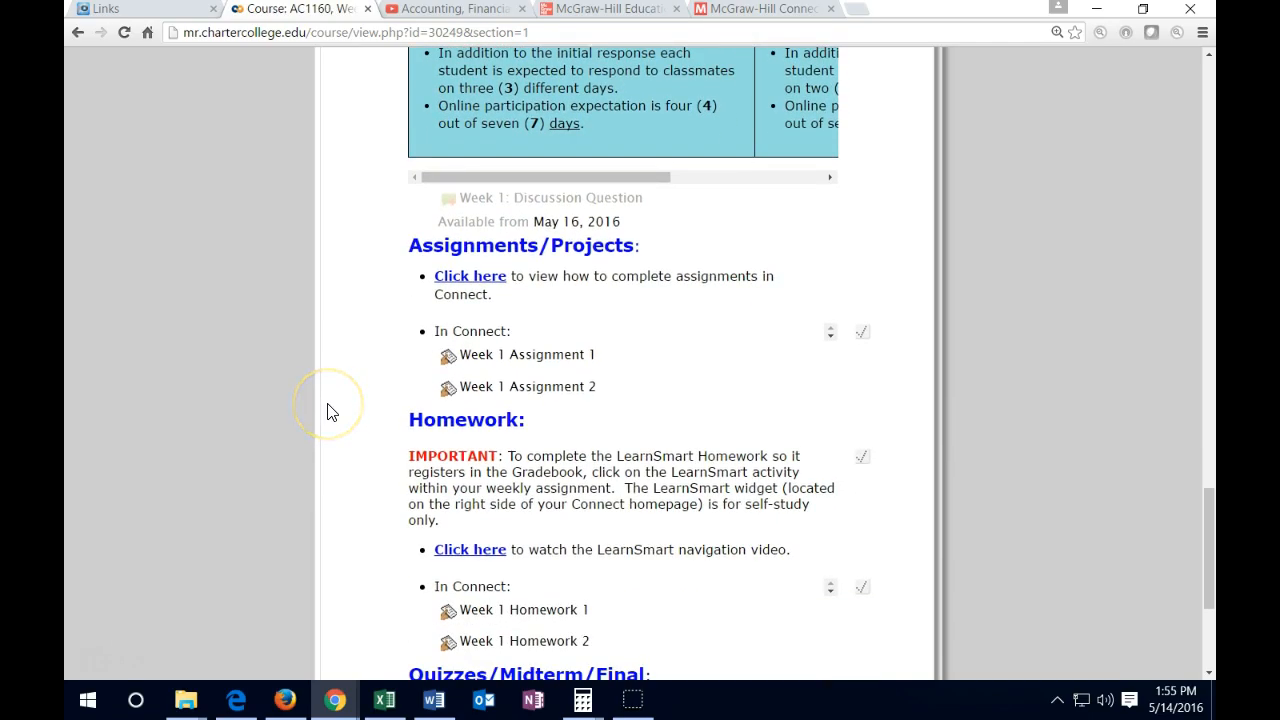
pyautogui.moveTo(332, 408)
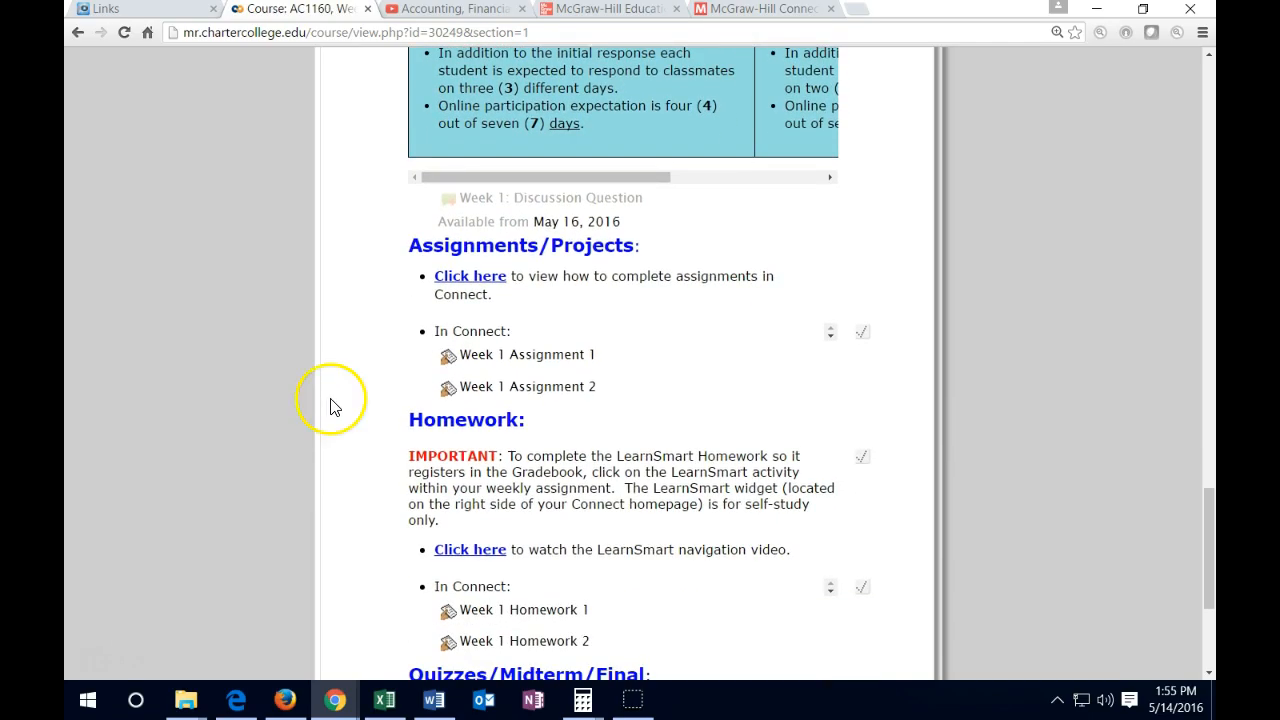
pyautogui.moveTo(468, 284)
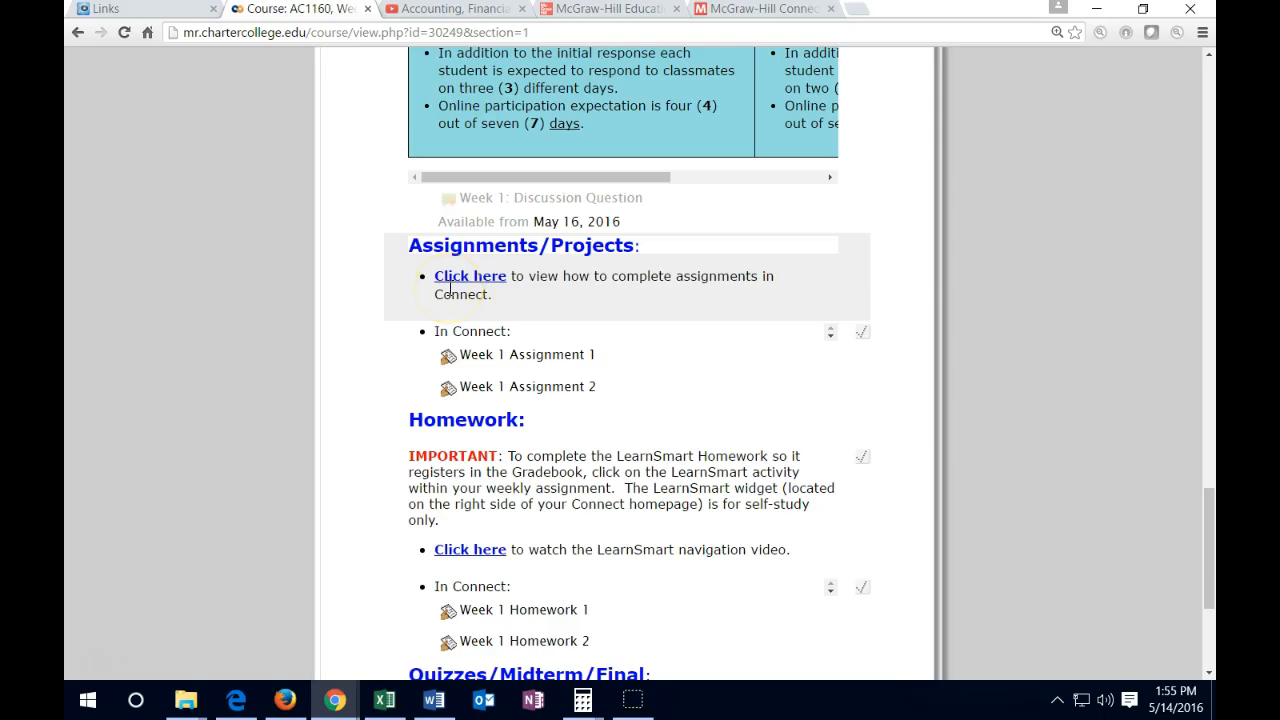
pyautogui.moveTo(378, 310)
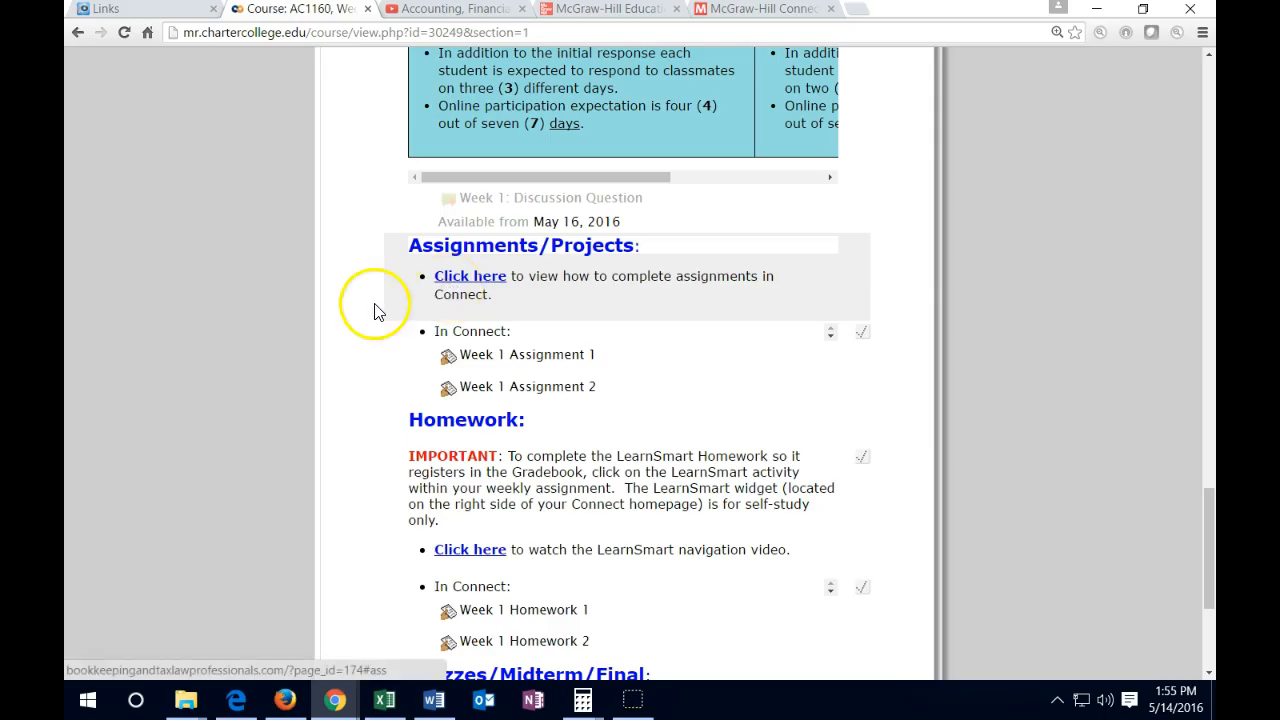
pyautogui.scroll(-3)
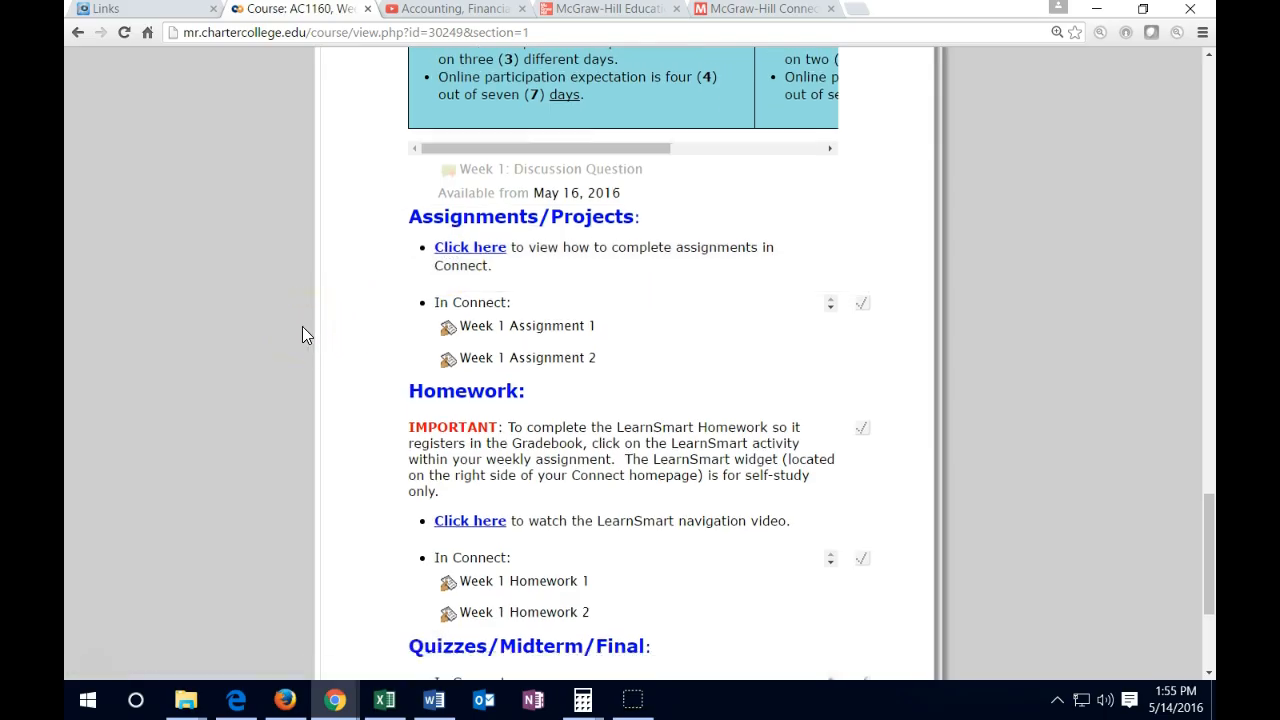
pyautogui.scroll(-3)
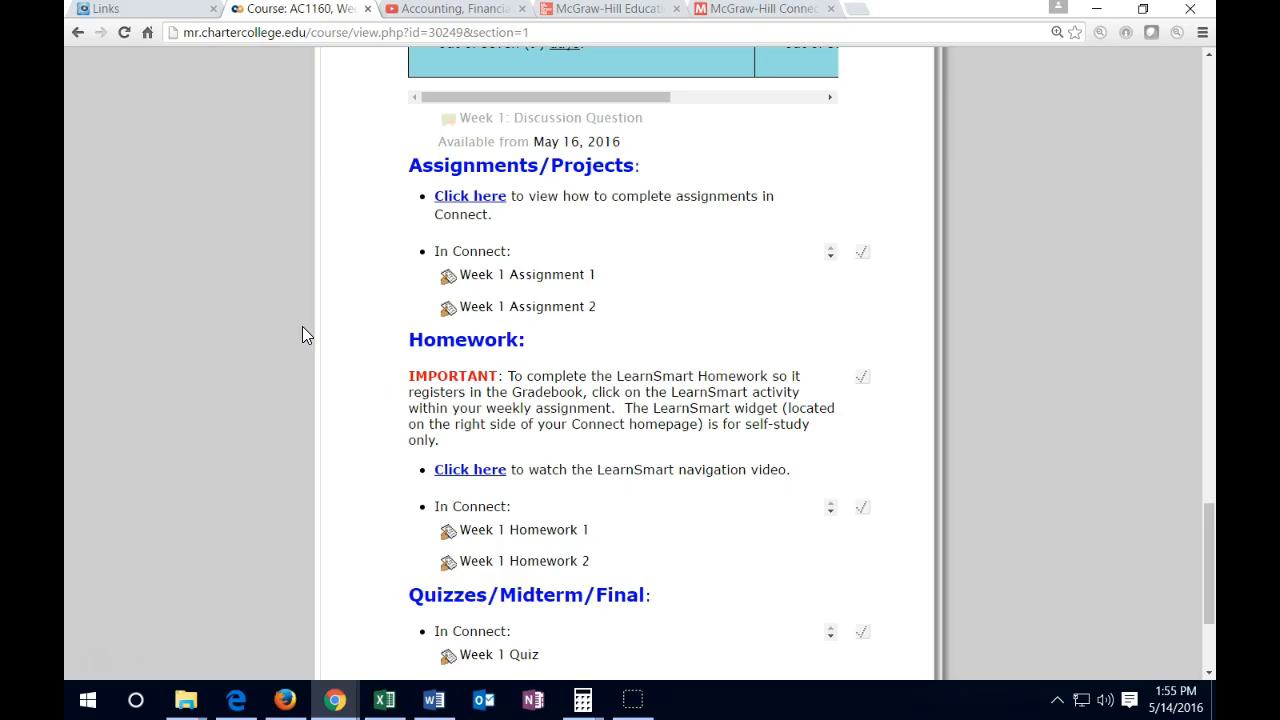
pyautogui.moveTo(358, 326)
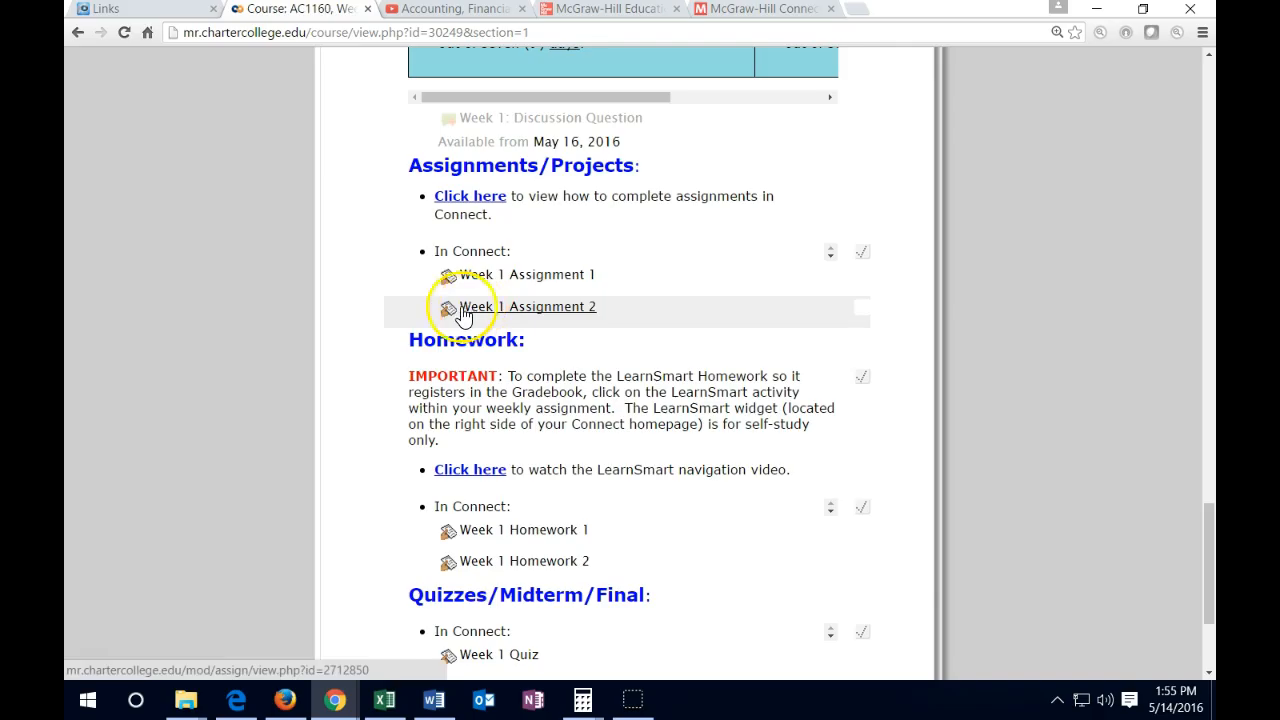
pyautogui.moveTo(350, 564)
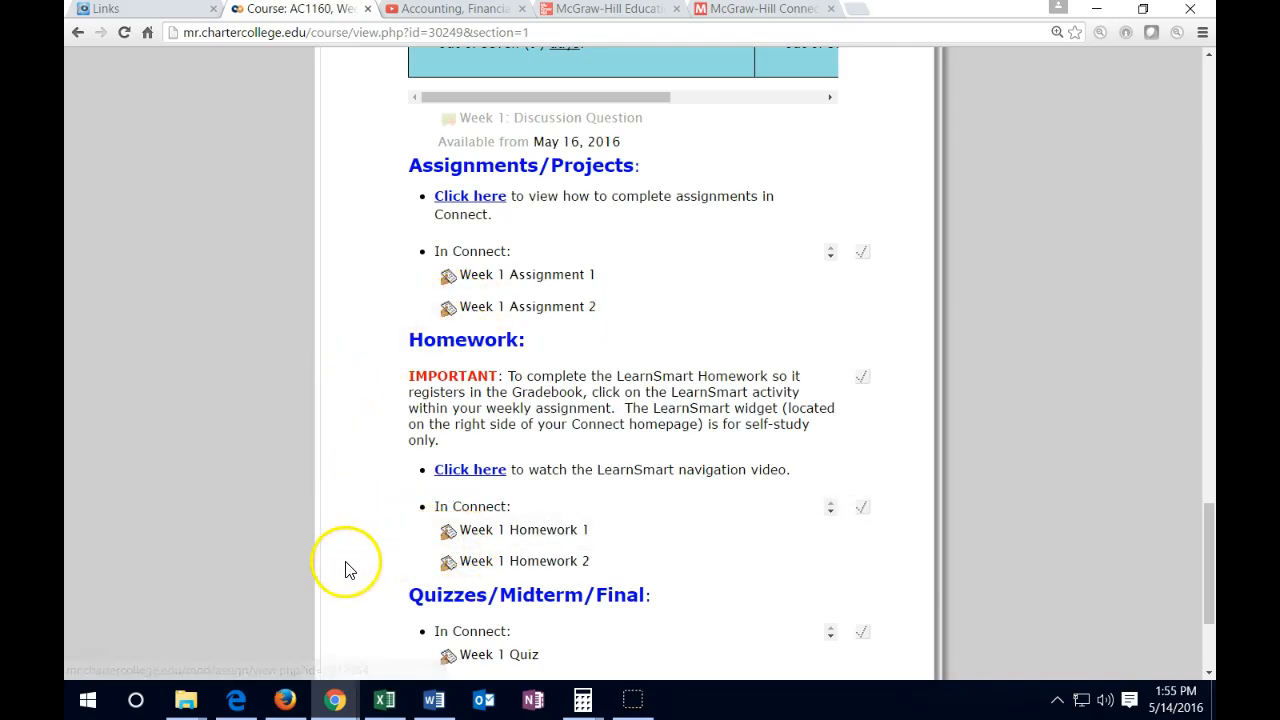
pyautogui.moveTo(436, 654)
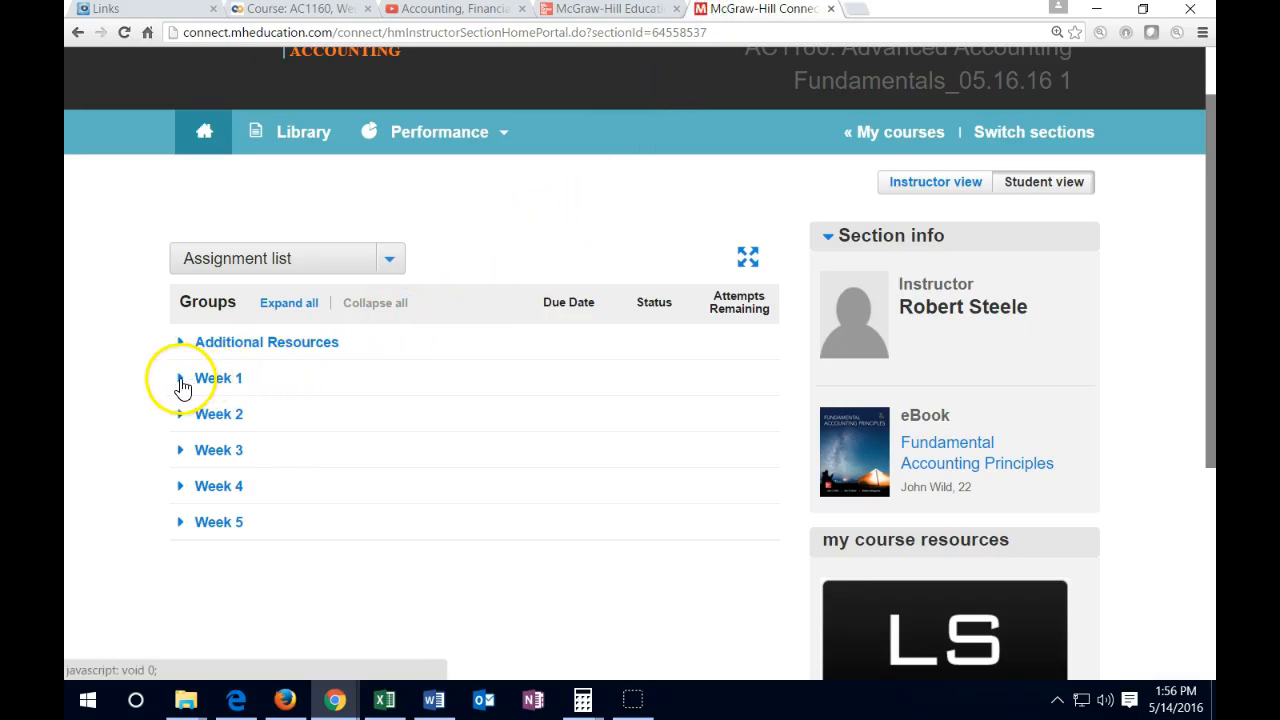
# Step: Expand Connect's Week 1 group and open the Week 1 Assignment 1 worksheet and videos in Excel
pyautogui.click(180, 378)
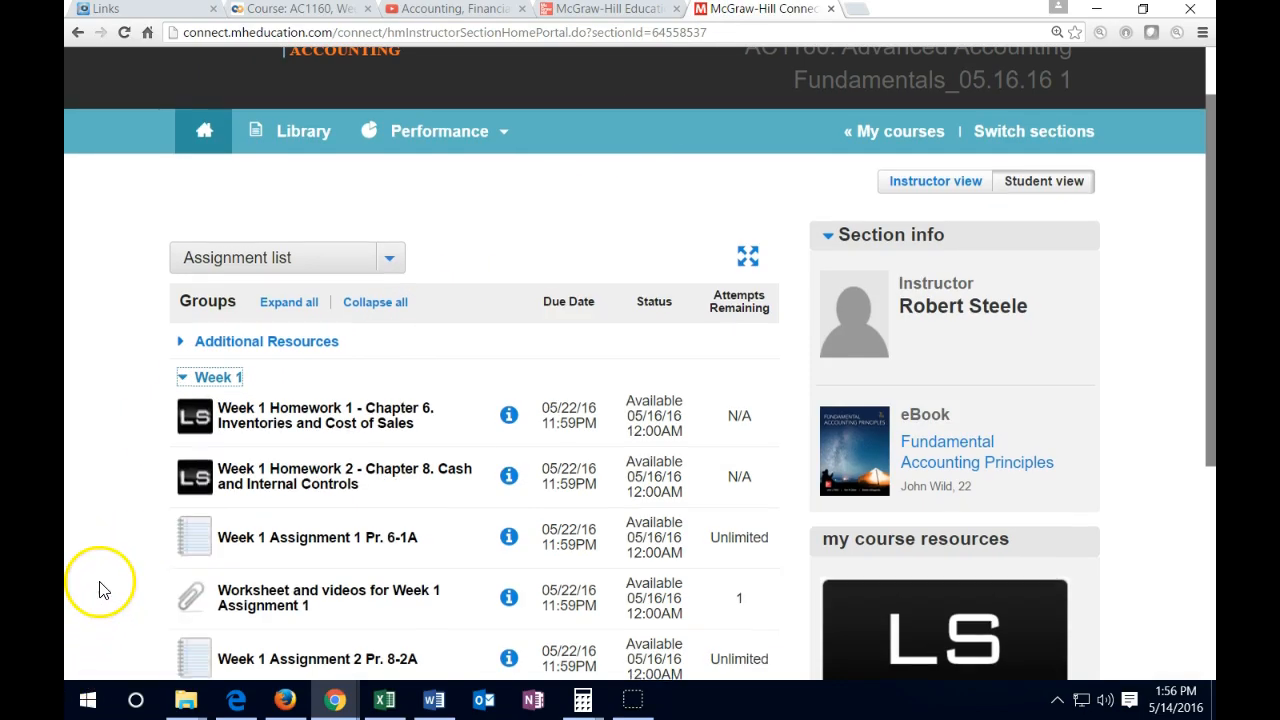
pyautogui.scroll(-3)
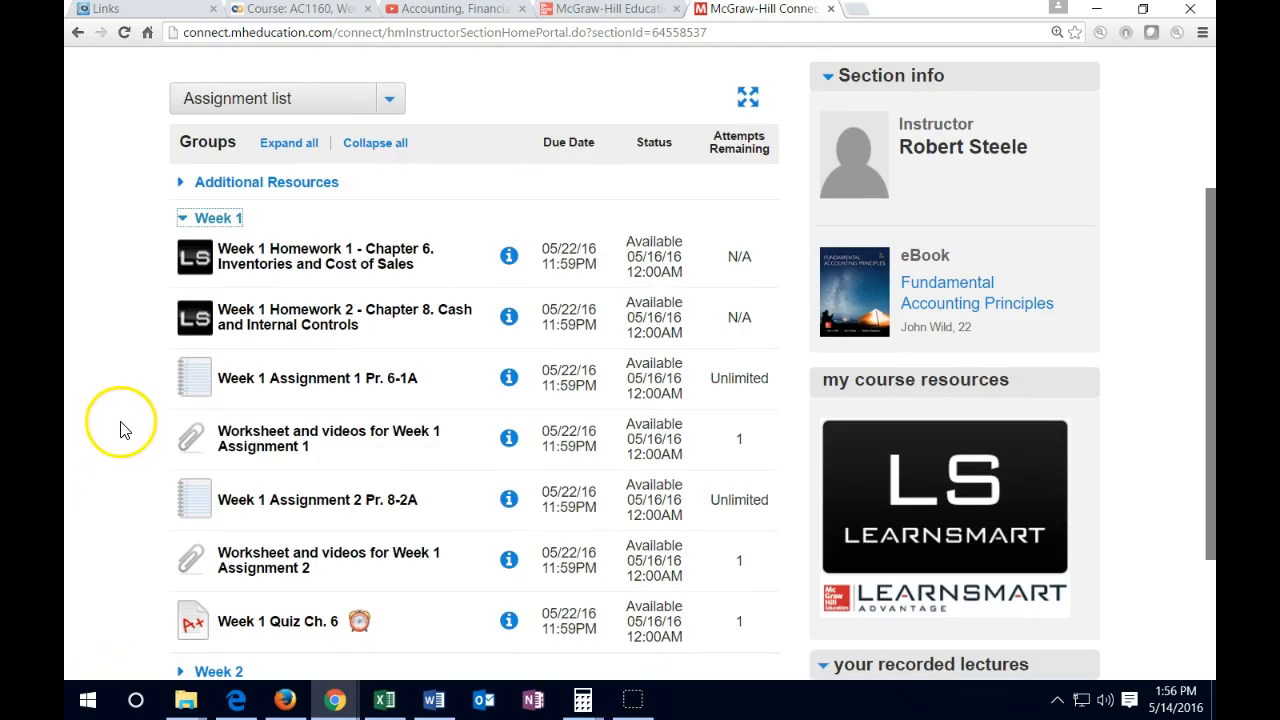
pyautogui.moveTo(156, 486)
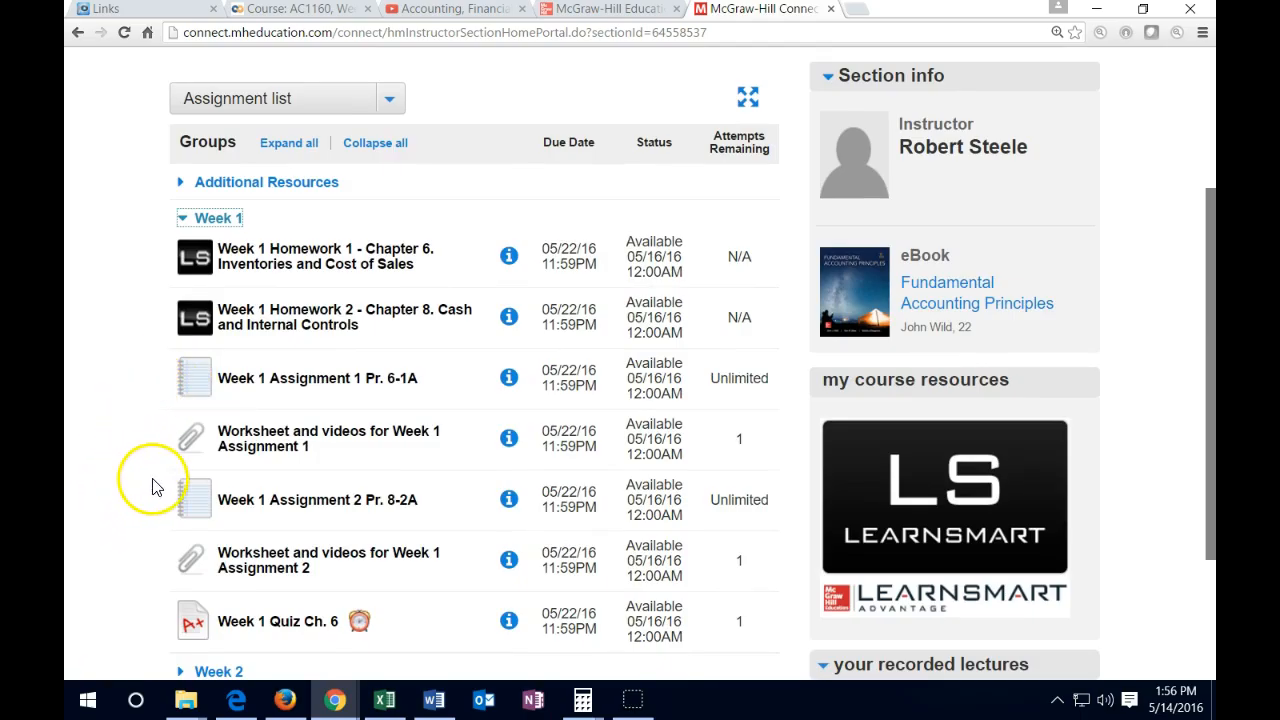
pyautogui.moveTo(176, 284)
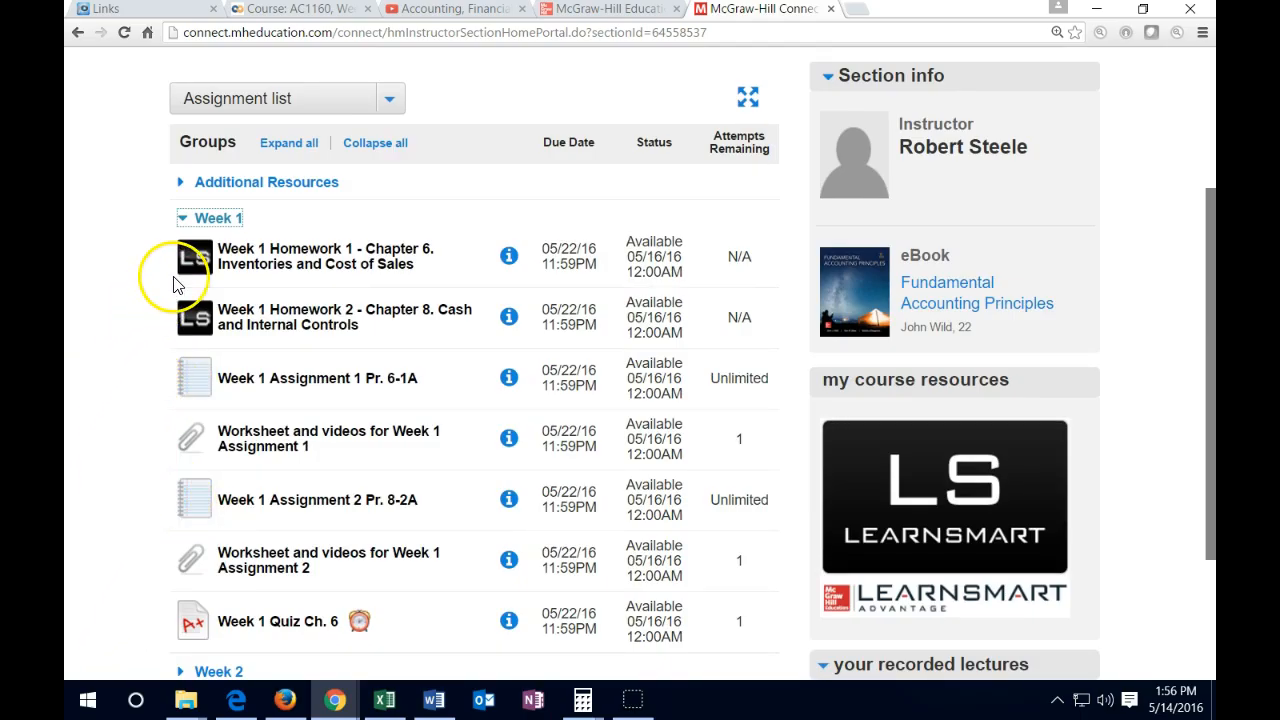
pyautogui.moveTo(176, 284)
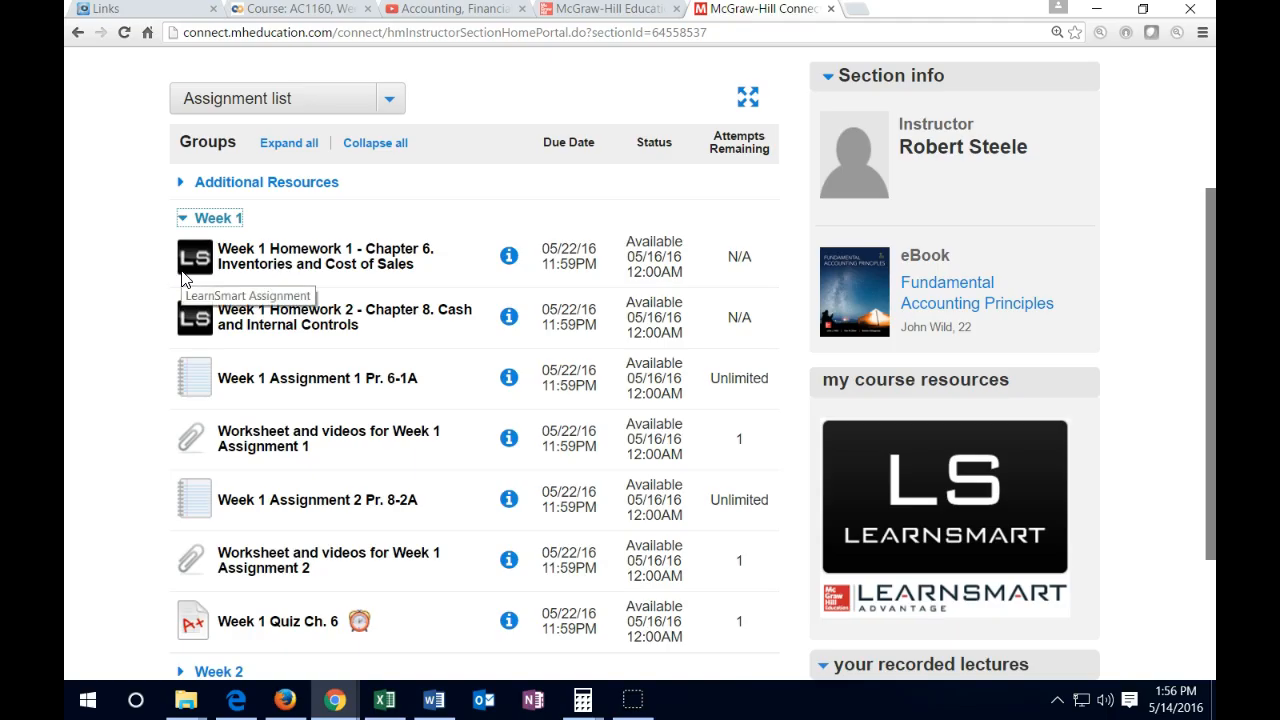
pyautogui.moveTo(836, 316)
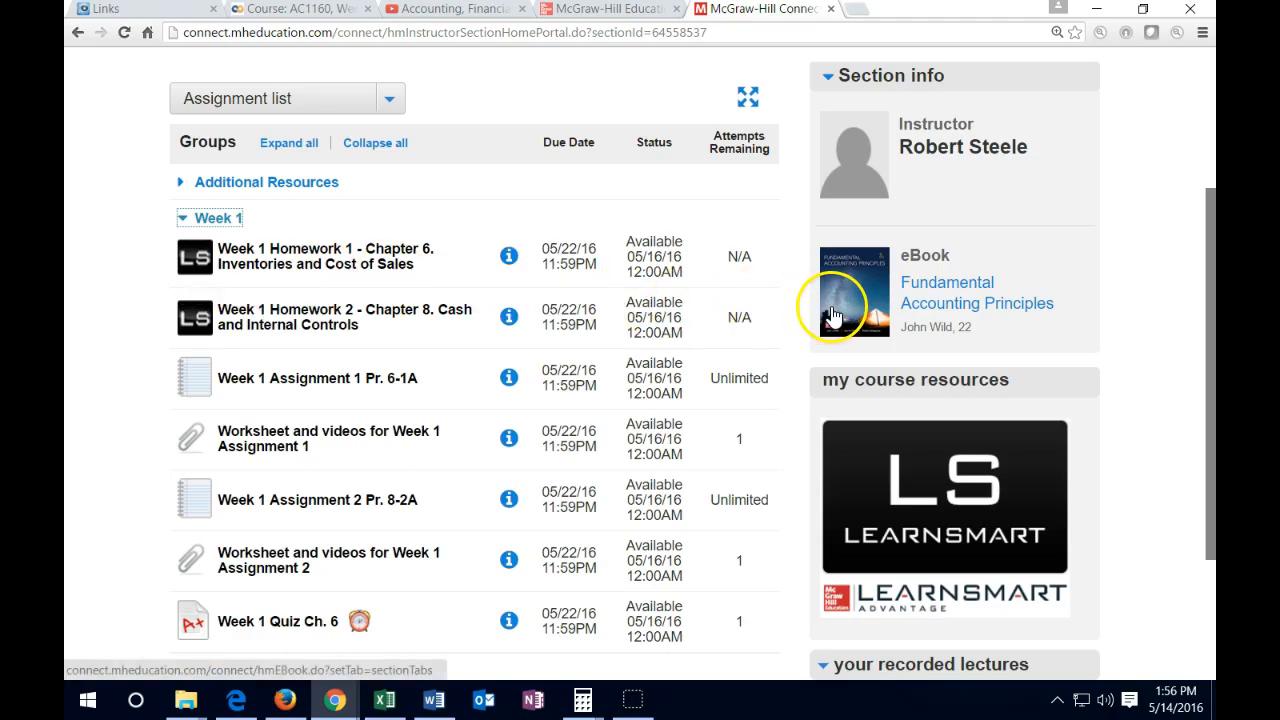
pyautogui.moveTo(356, 284)
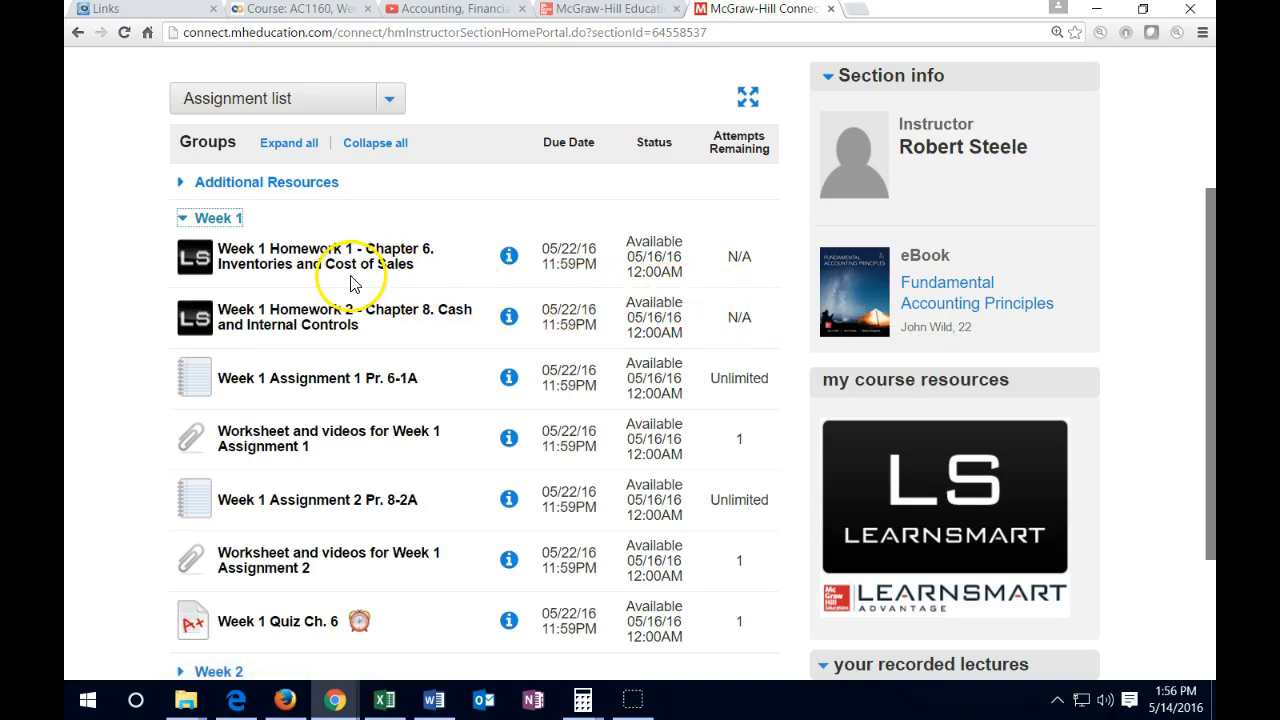
pyautogui.moveTo(356, 284)
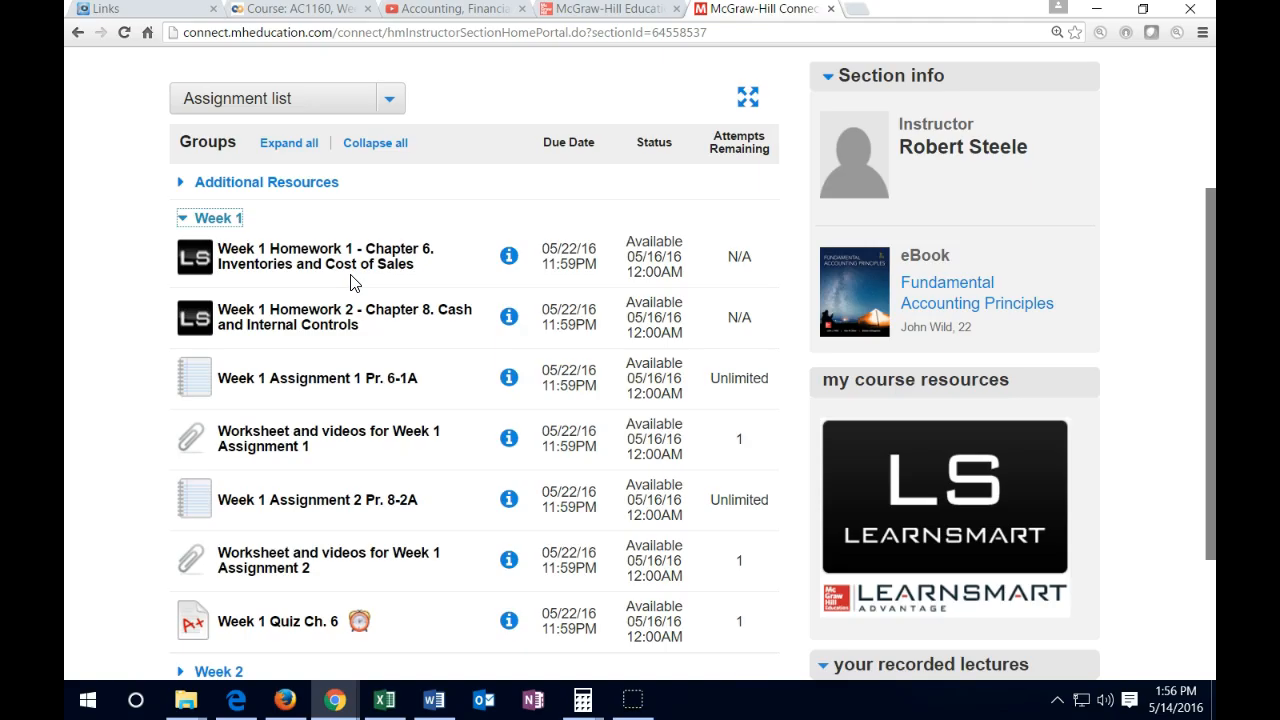
pyautogui.moveTo(116, 304)
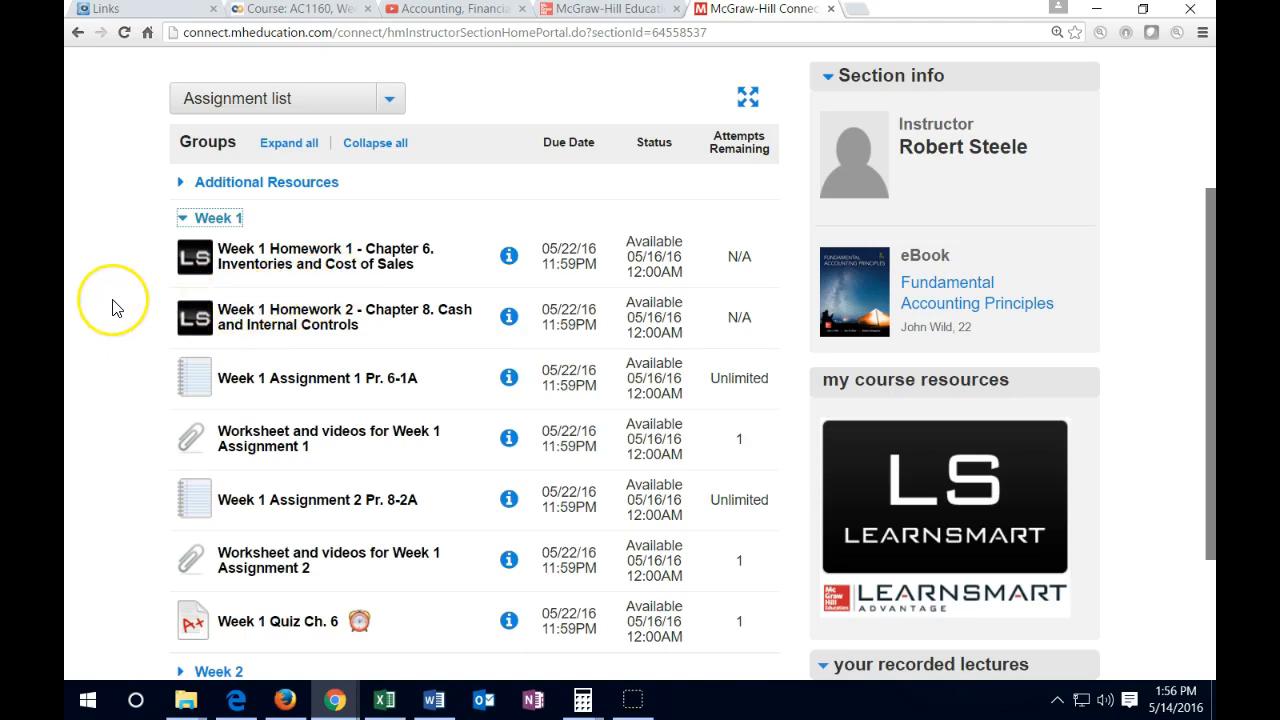
pyautogui.scroll(-3)
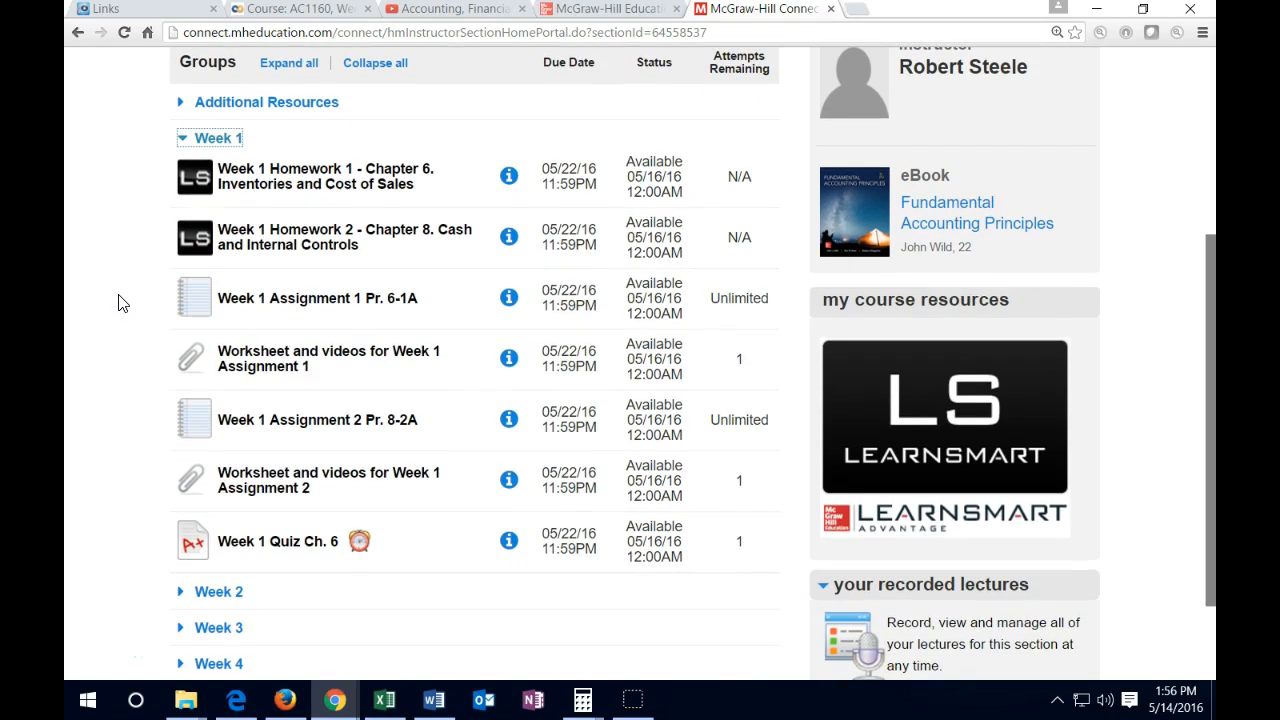
pyautogui.scroll(-3)
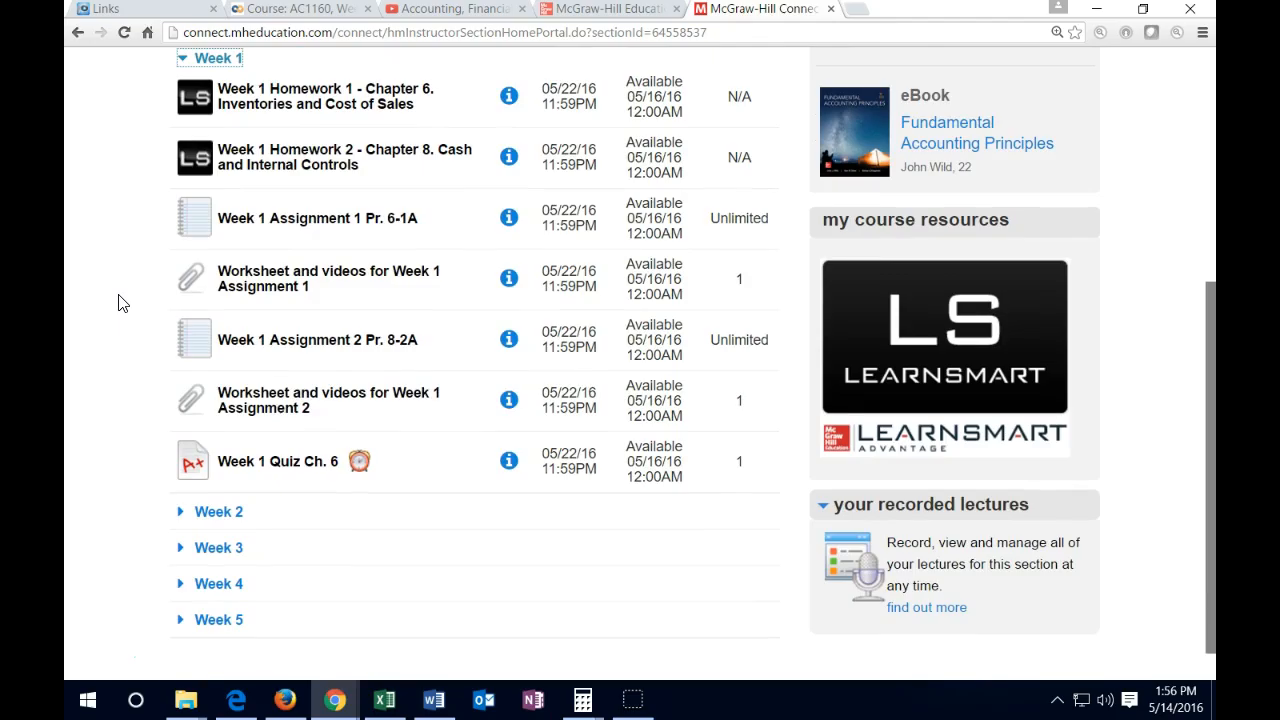
pyautogui.moveTo(230, 130)
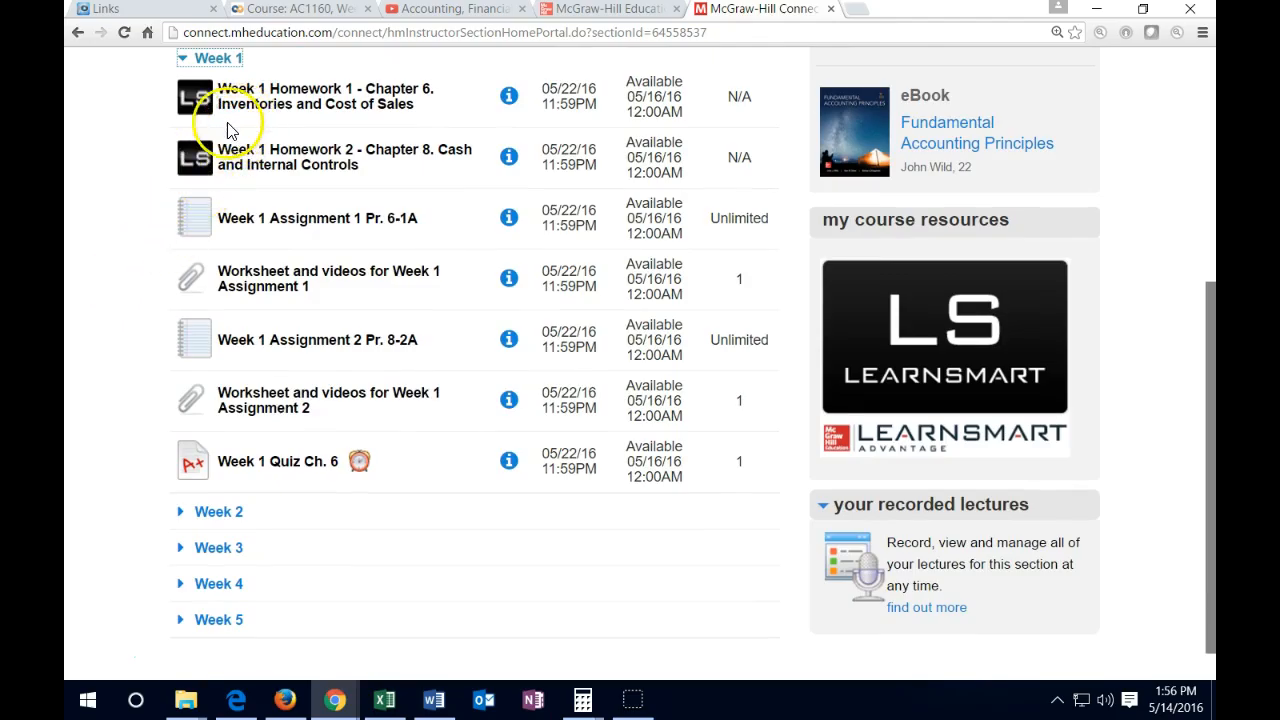
pyautogui.moveTo(148, 470)
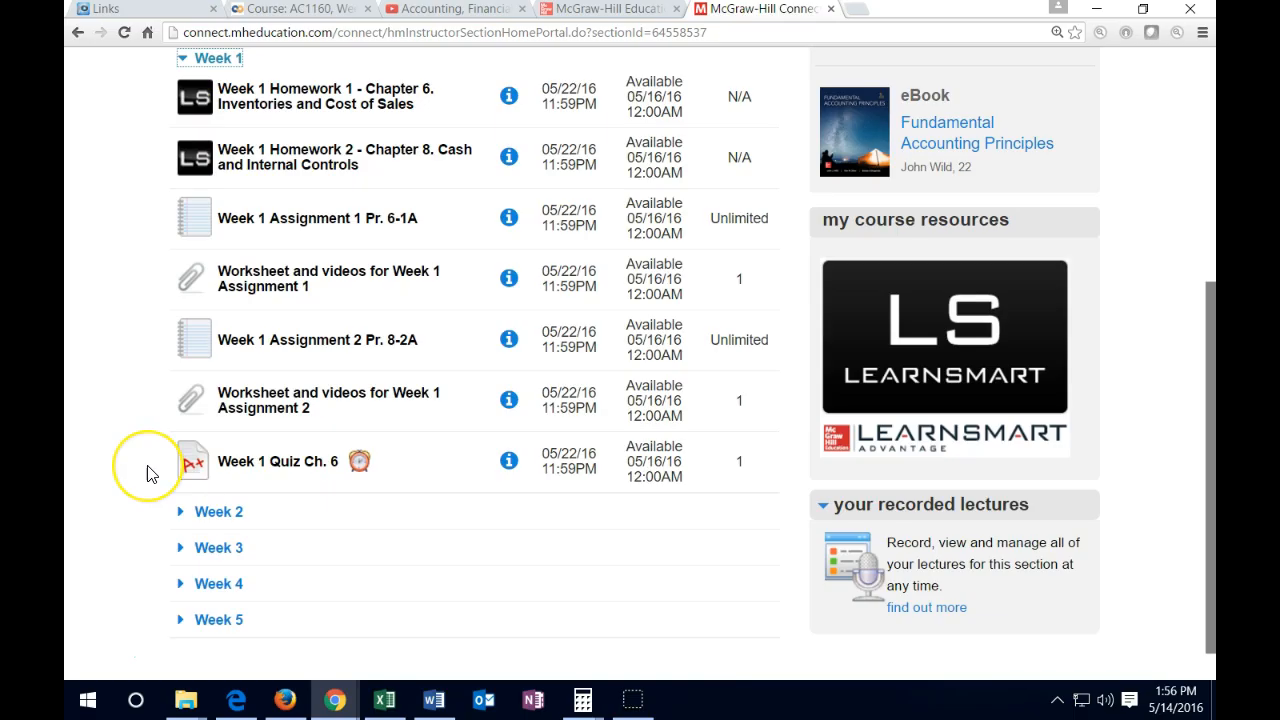
pyautogui.moveTo(108, 258)
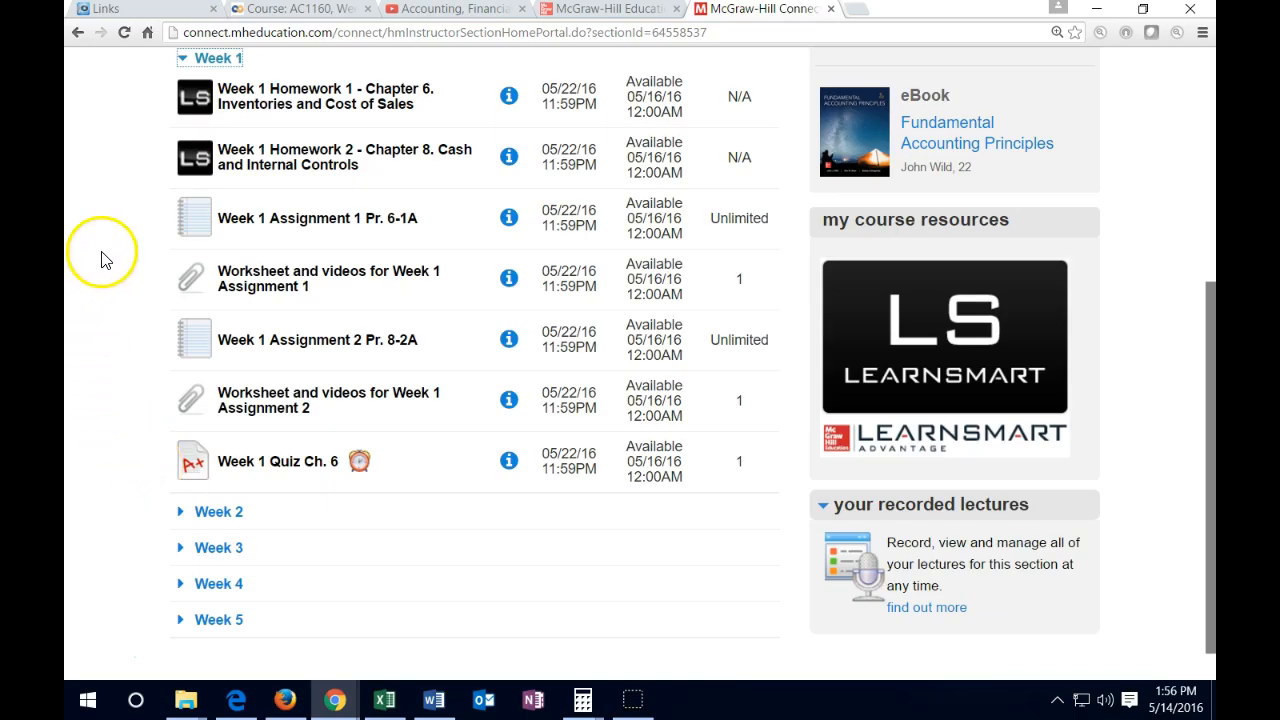
pyautogui.moveTo(170, 222)
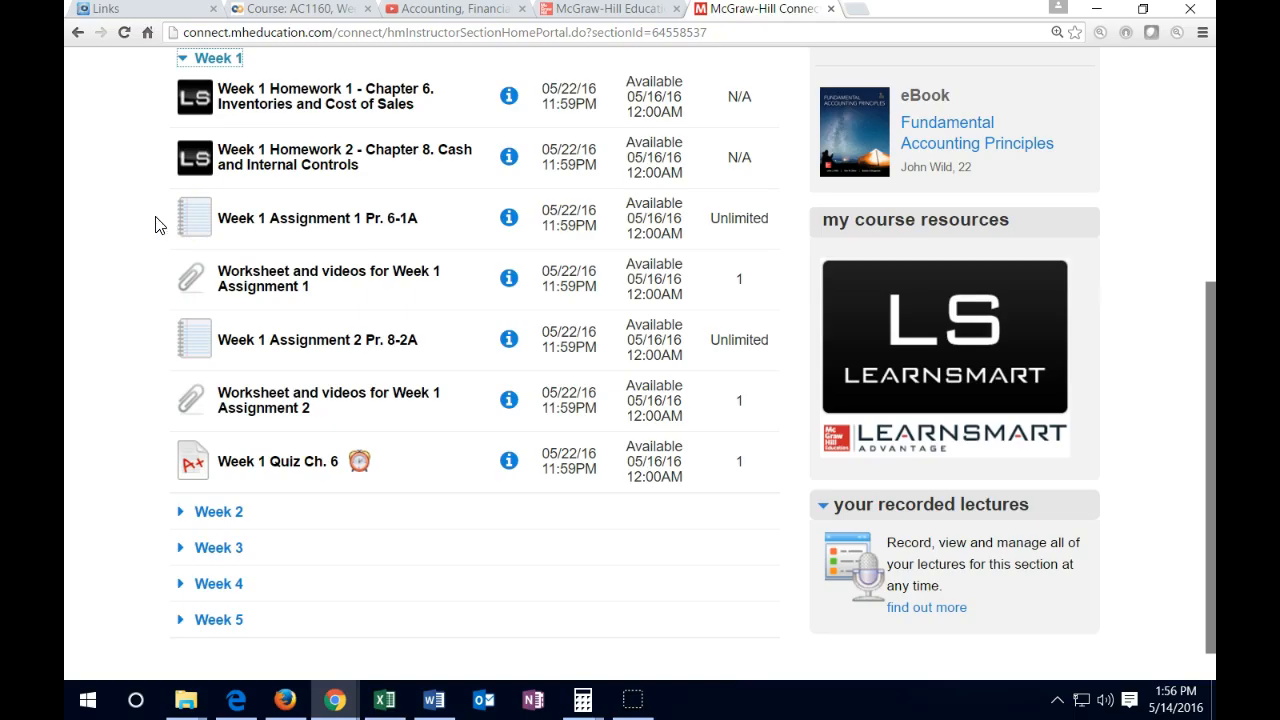
pyautogui.moveTo(172, 282)
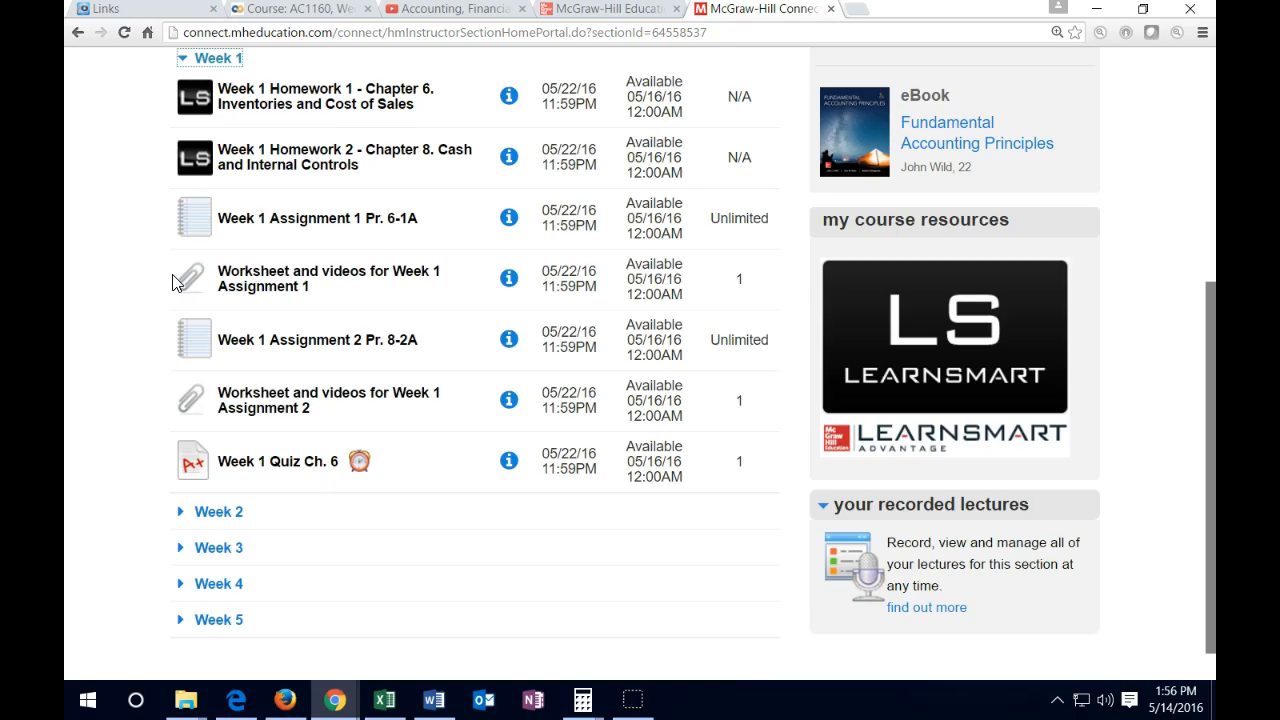
pyautogui.moveTo(164, 230)
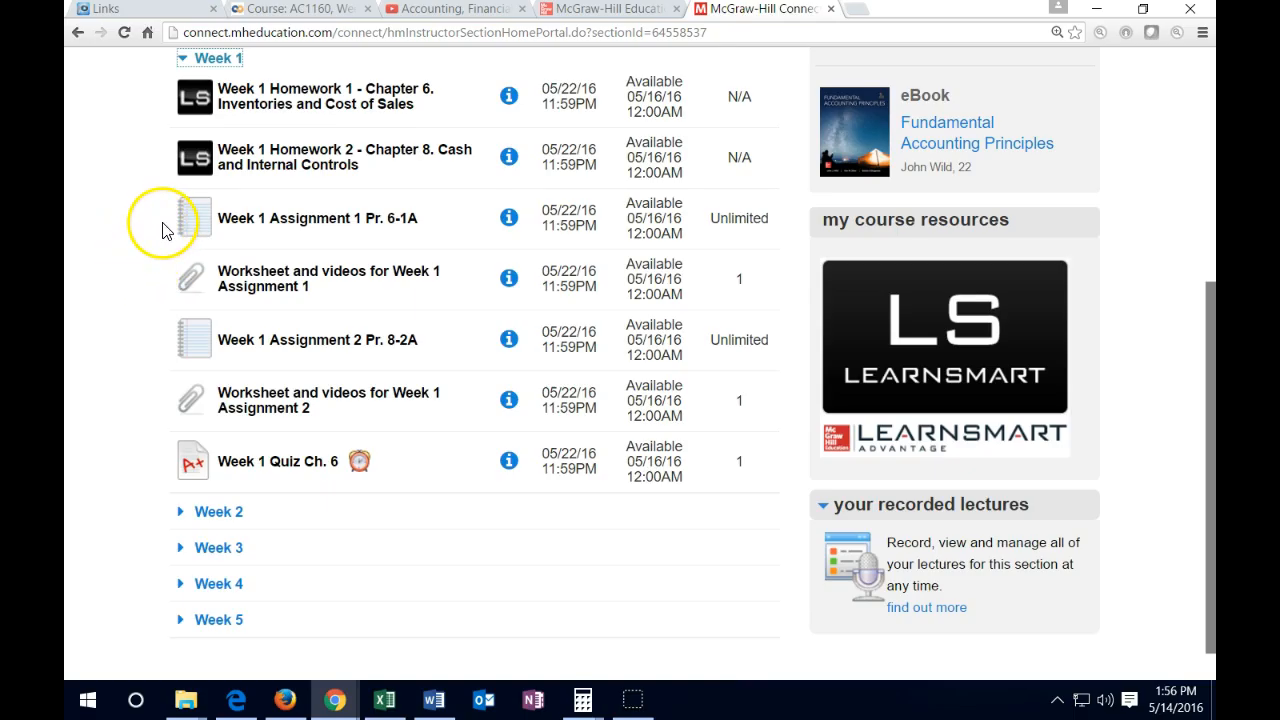
pyautogui.moveTo(170, 296)
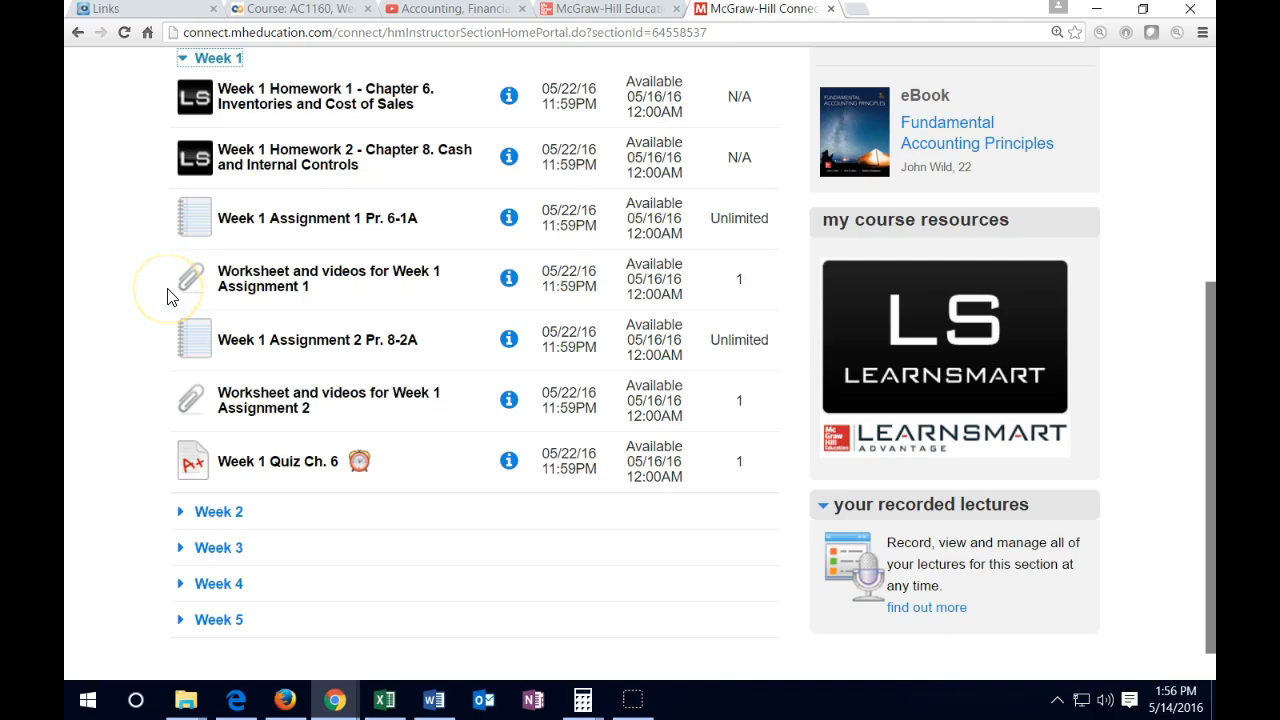
pyautogui.click(384, 700)
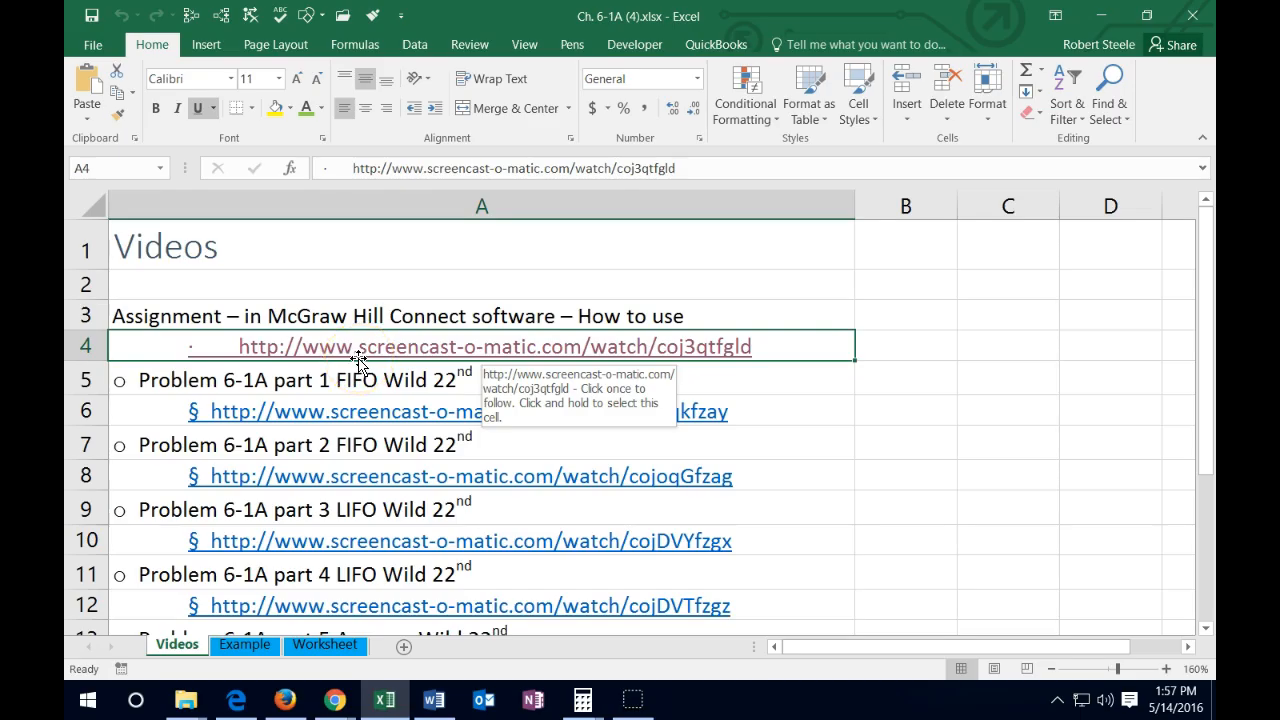
pyautogui.moveTo(364, 356)
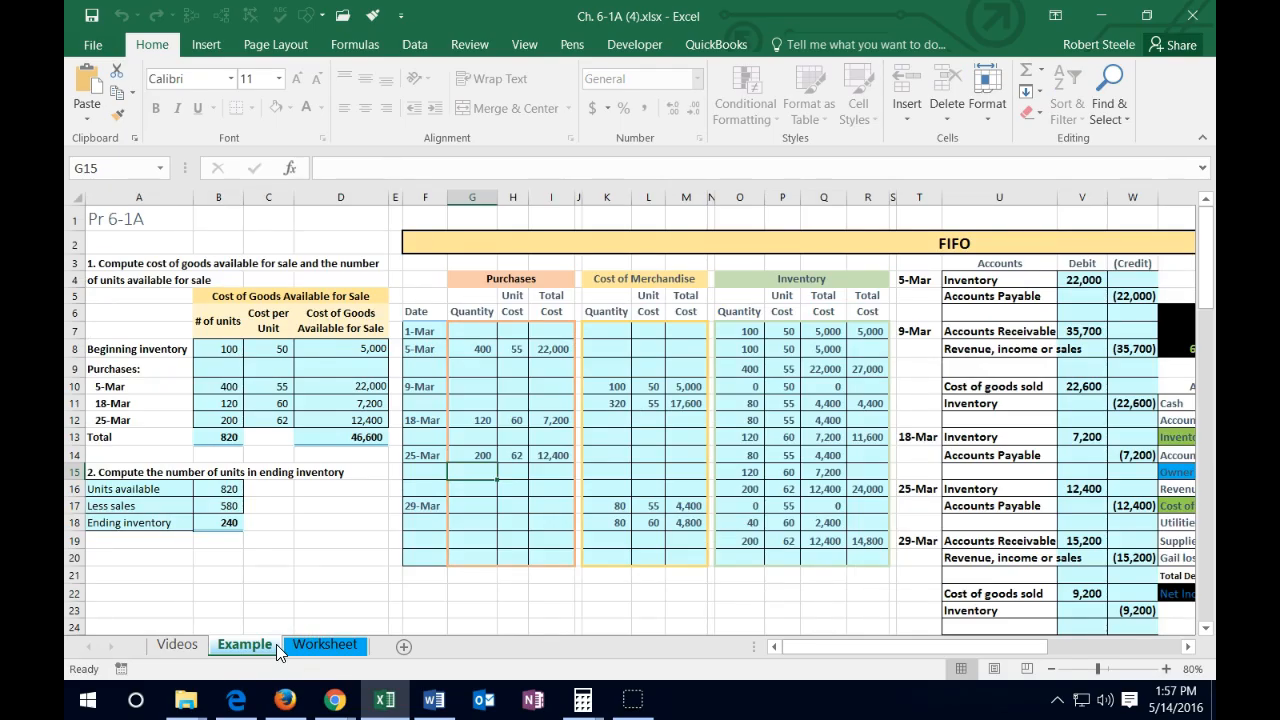
# Step: Switch the Ch. 6-1A workbook to its Example sheet with the worked Pr 6-1A FIFO solution
pyautogui.click(324, 644)
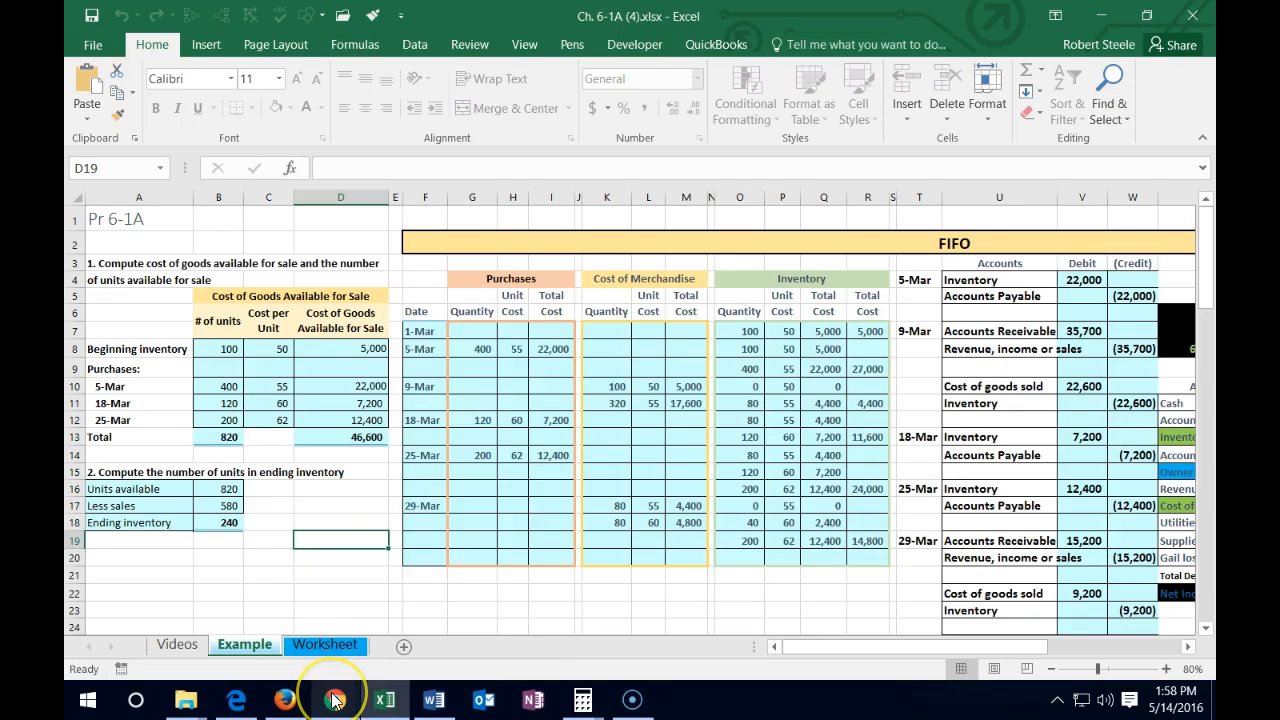
# Step: Bring back the Connect assignment list showing the expanded Week 1 group
pyautogui.click(336, 700)
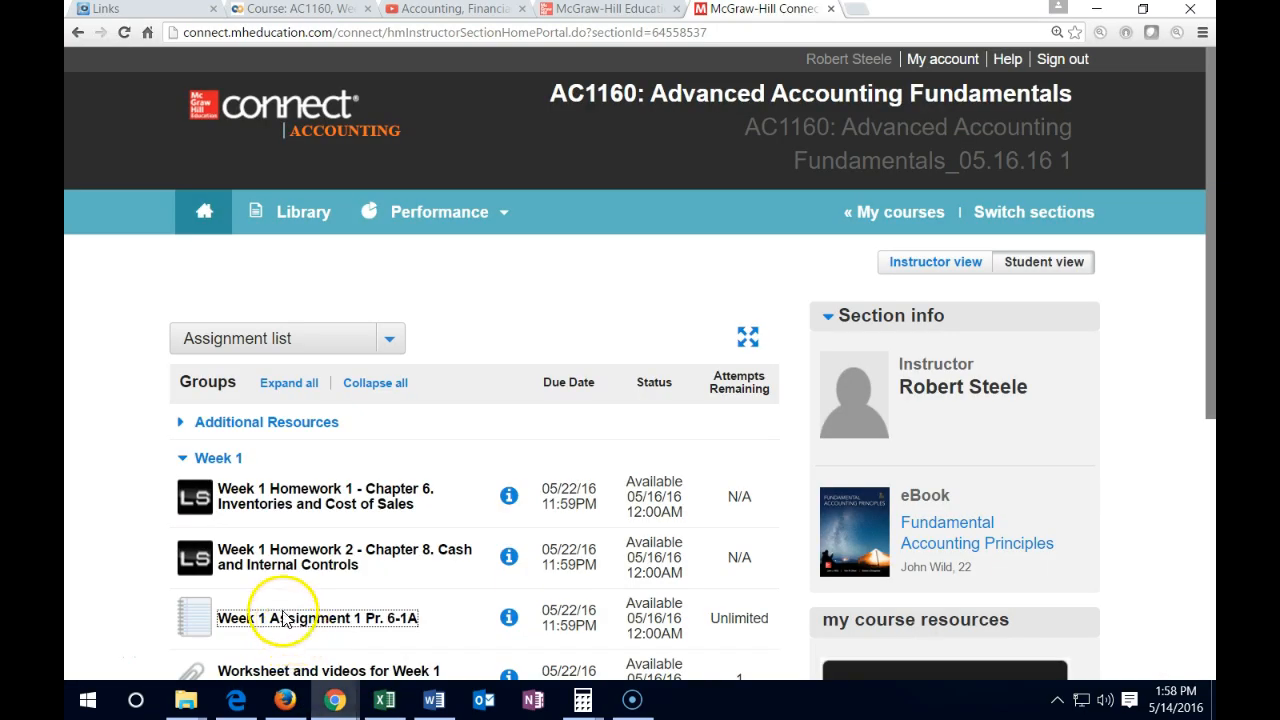
pyautogui.scroll(-3)
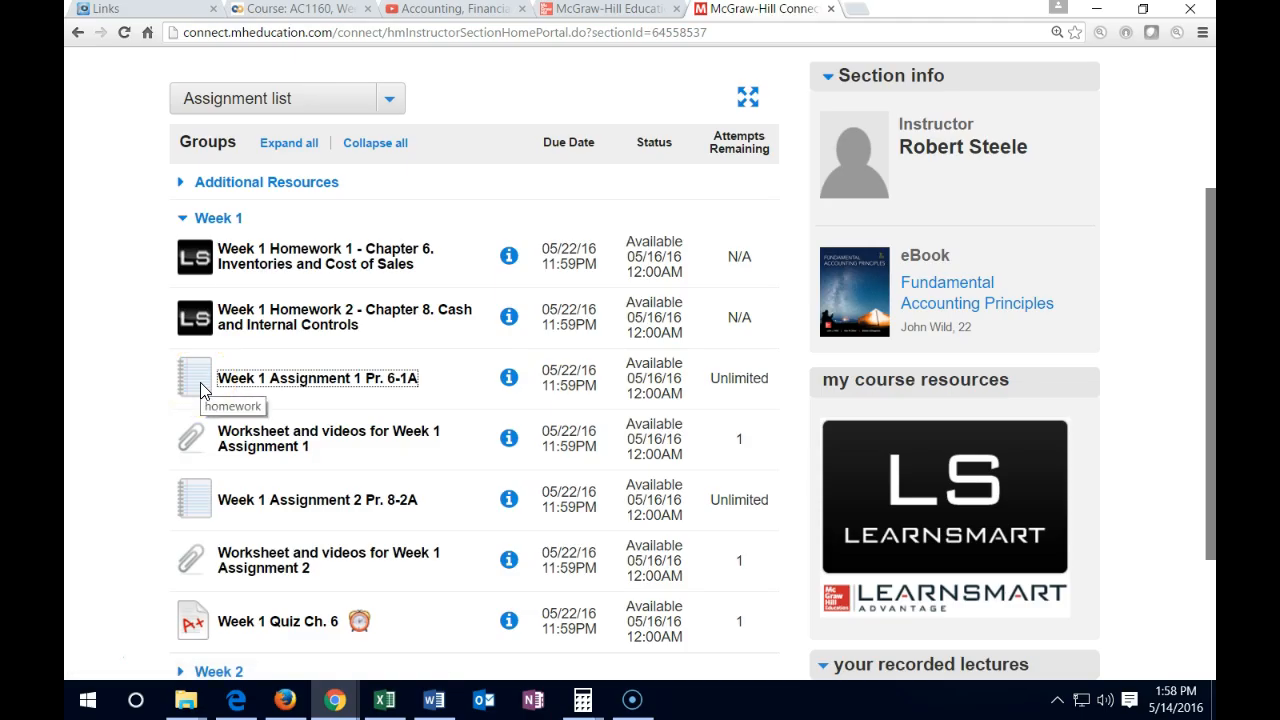
# Step: Return to the Moodle course page and review Week 1 down to Quizzes/Midterm/Final
pyautogui.click(290, 8)
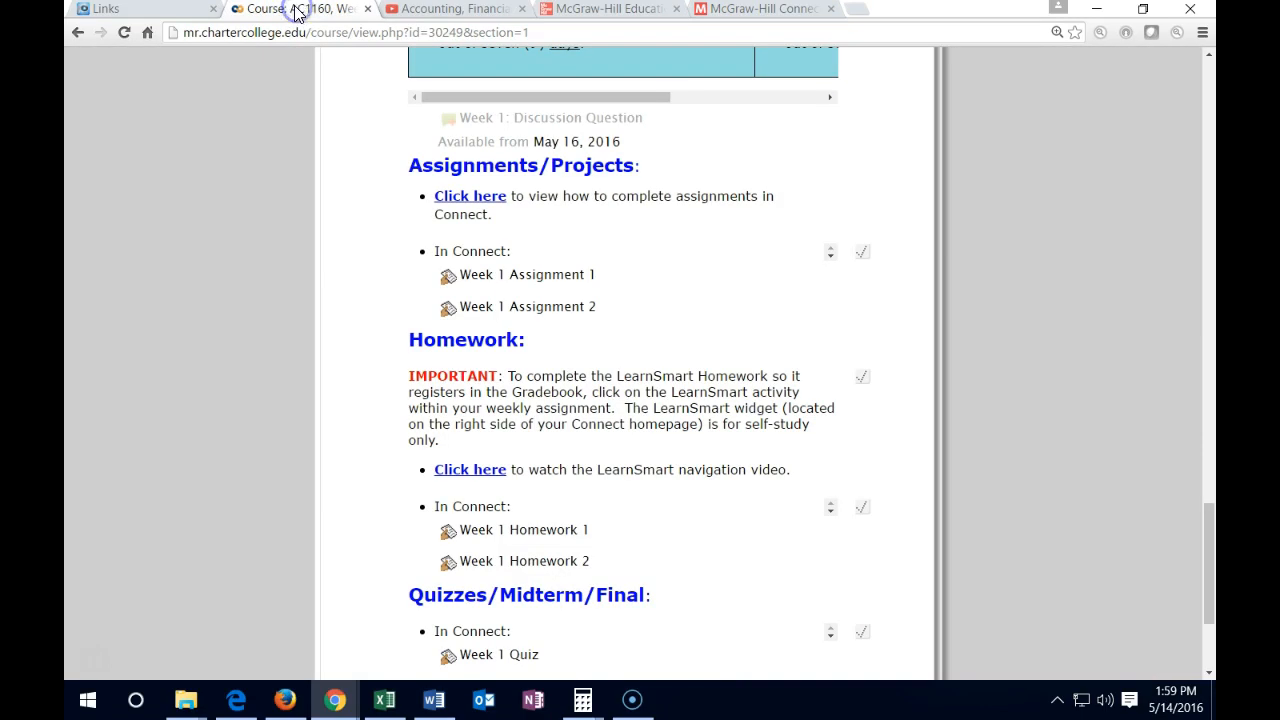
pyautogui.scroll(-3)
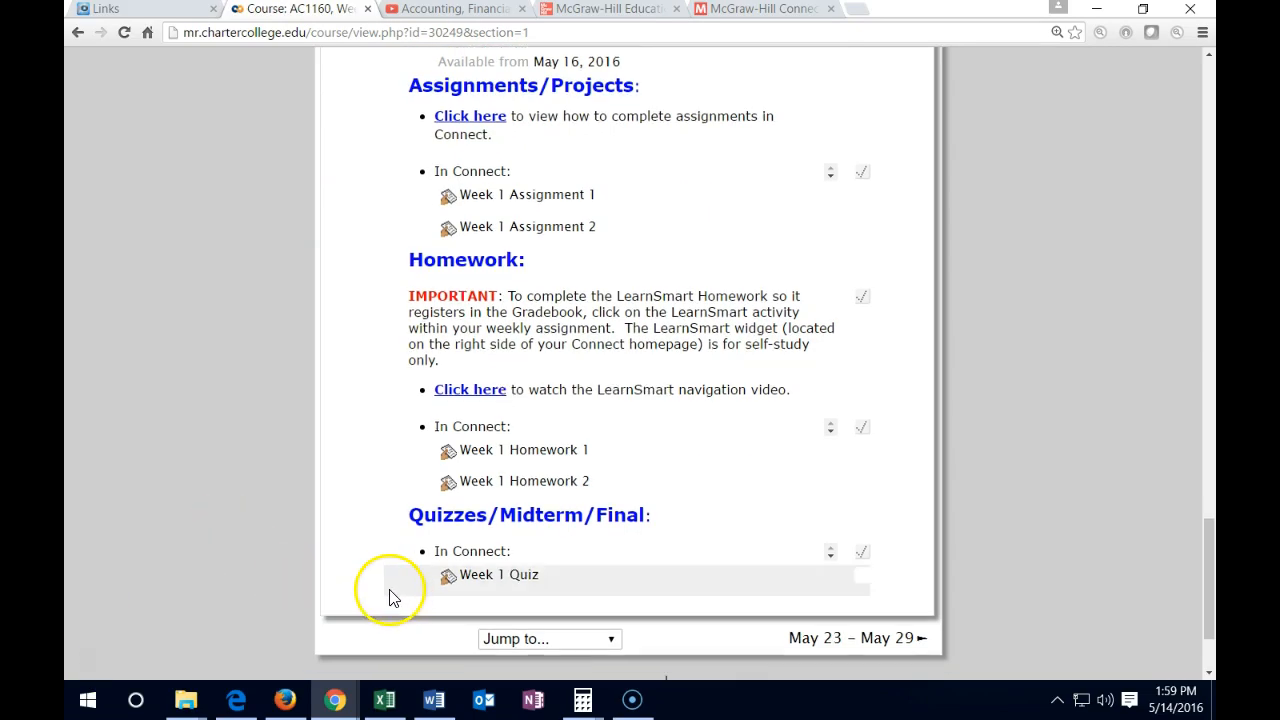
pyautogui.moveTo(360, 576)
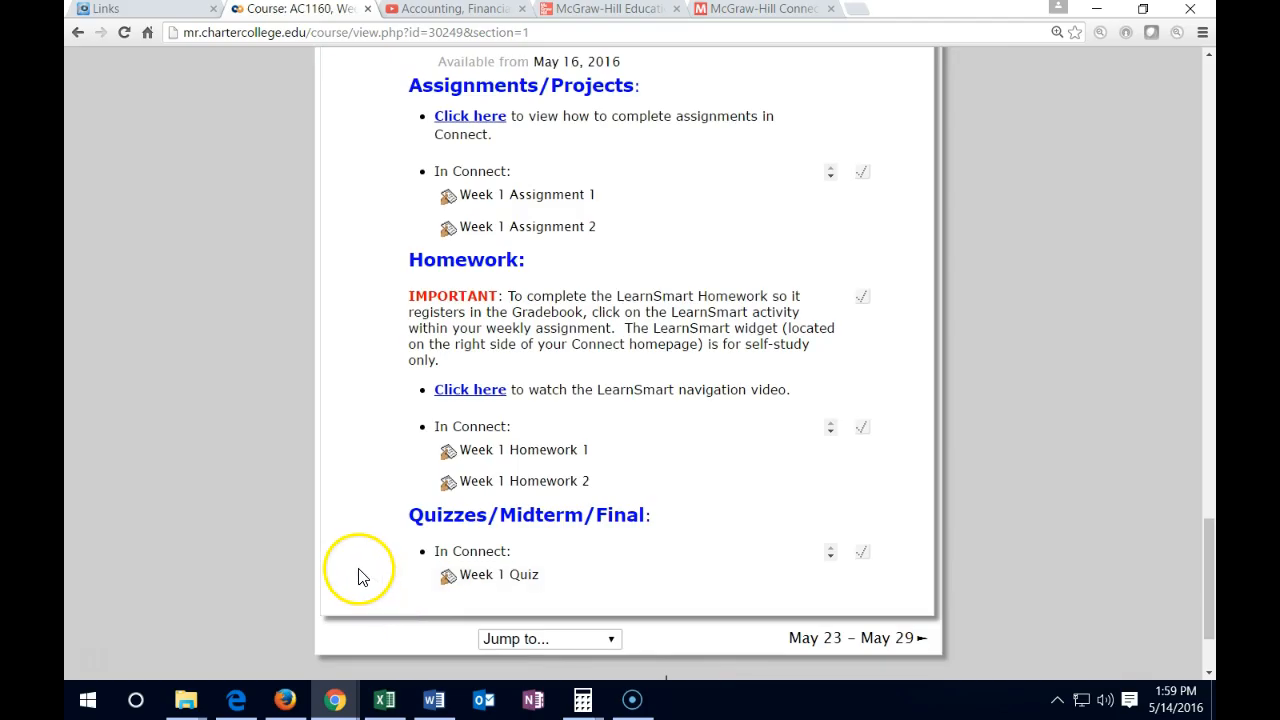
pyautogui.moveTo(372, 510)
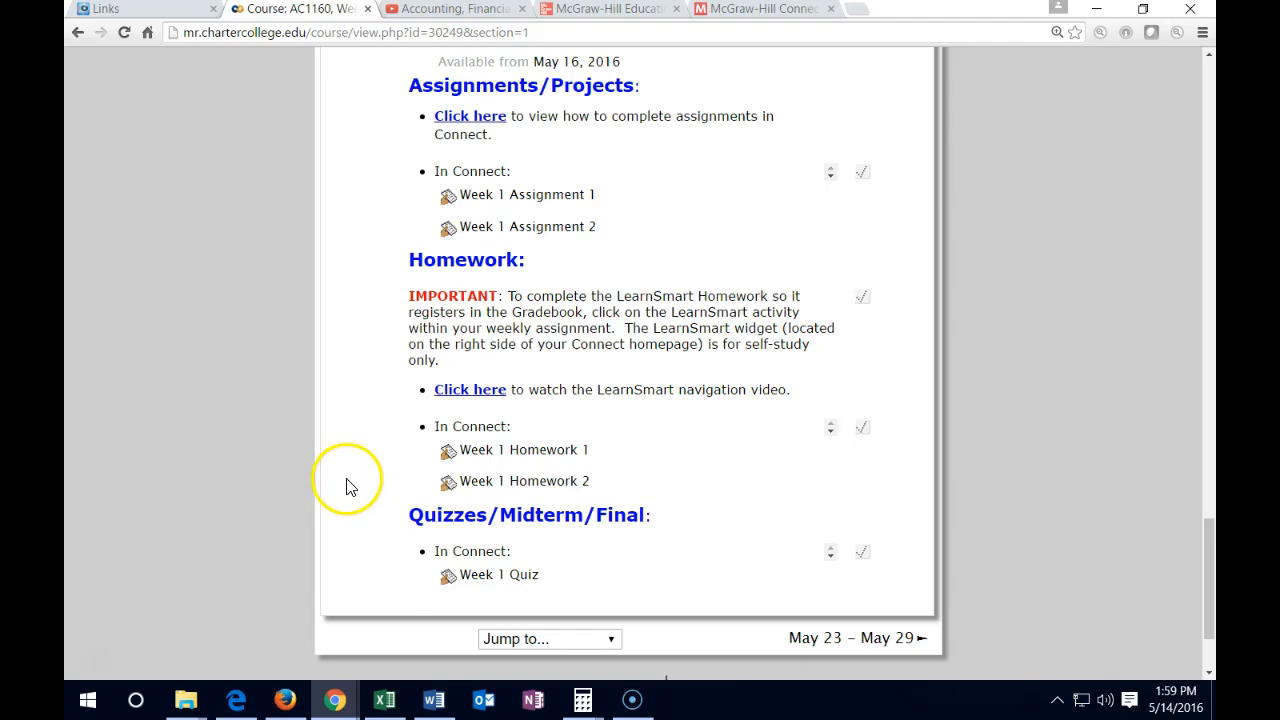
pyautogui.moveTo(262, 492)
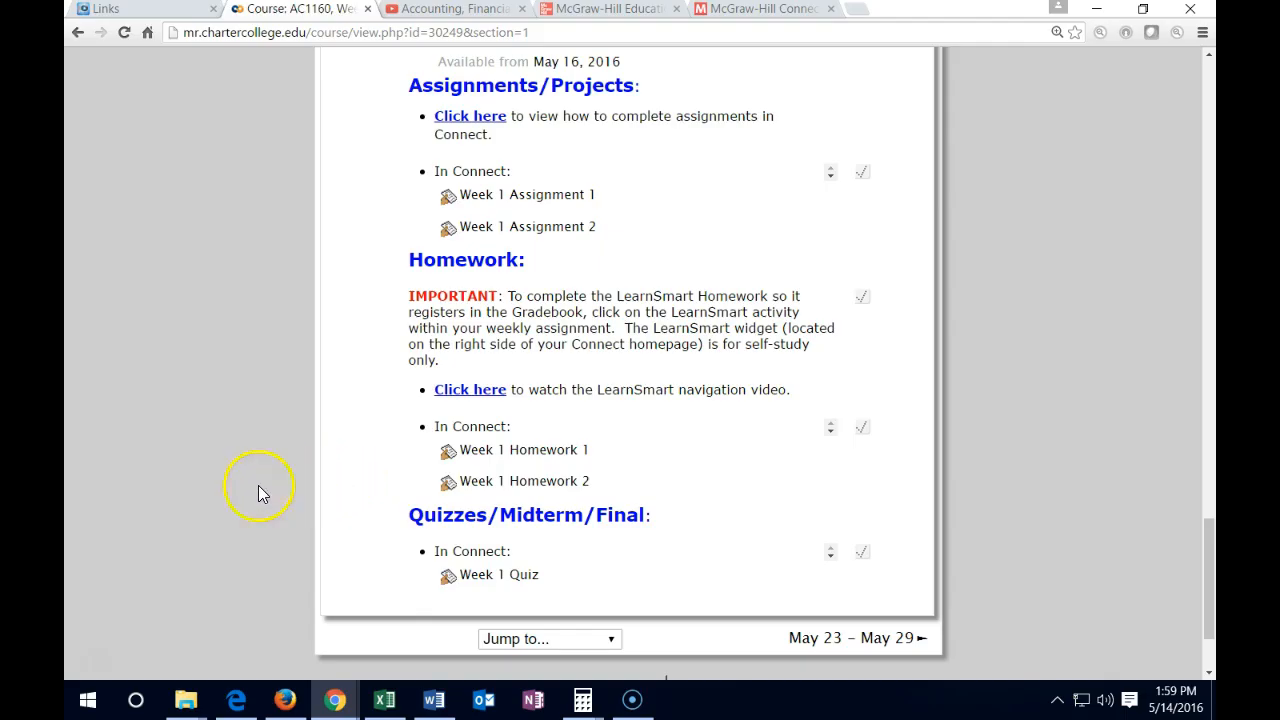
pyautogui.scroll(3)
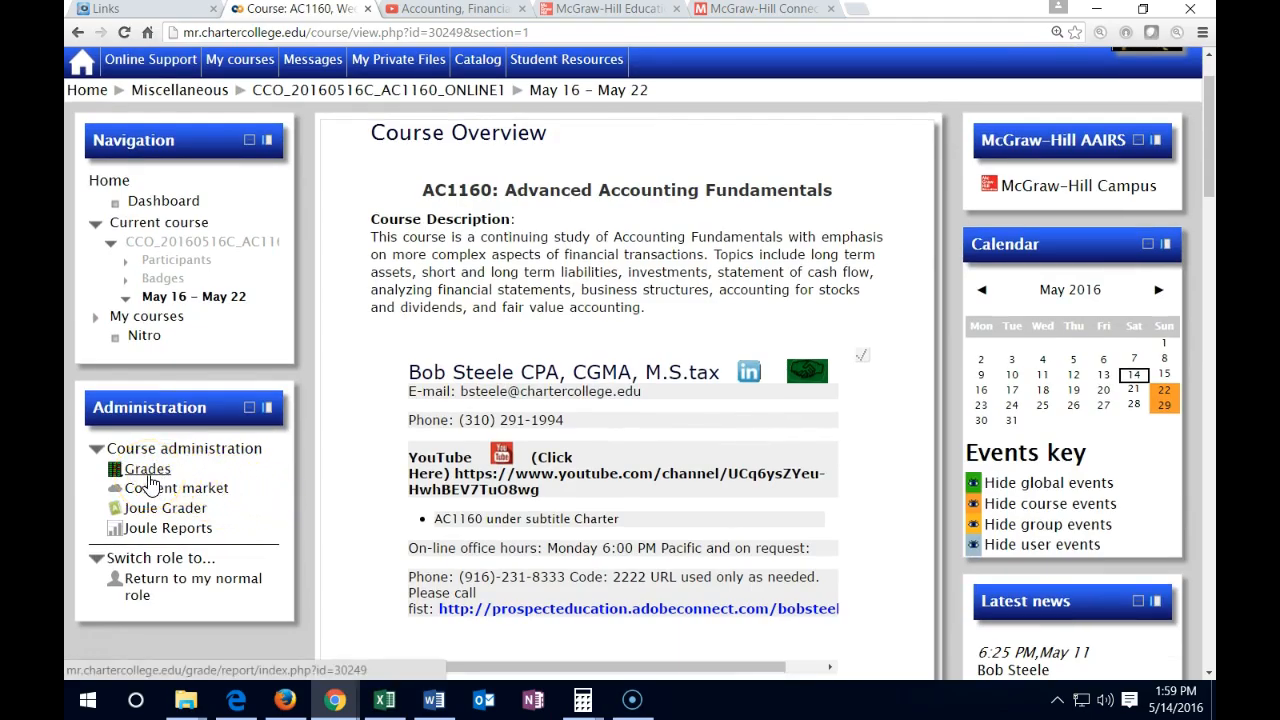
pyautogui.click(148, 468)
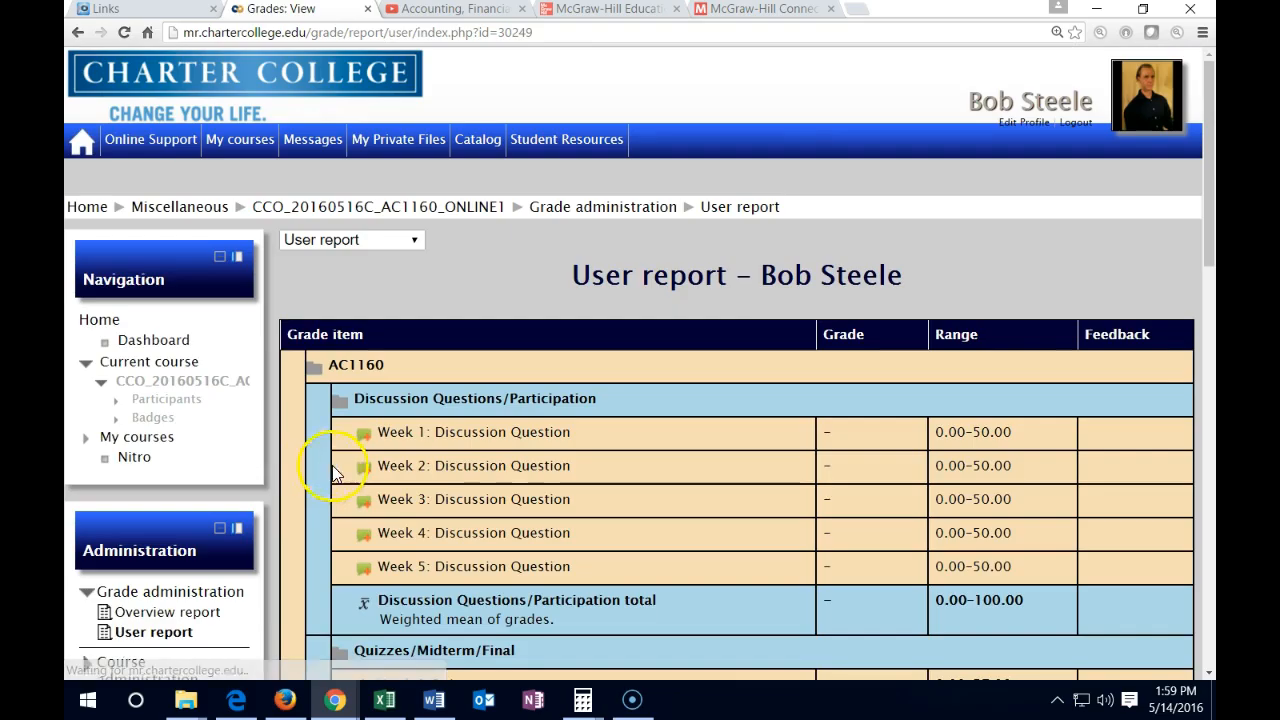
pyautogui.scroll(-3)
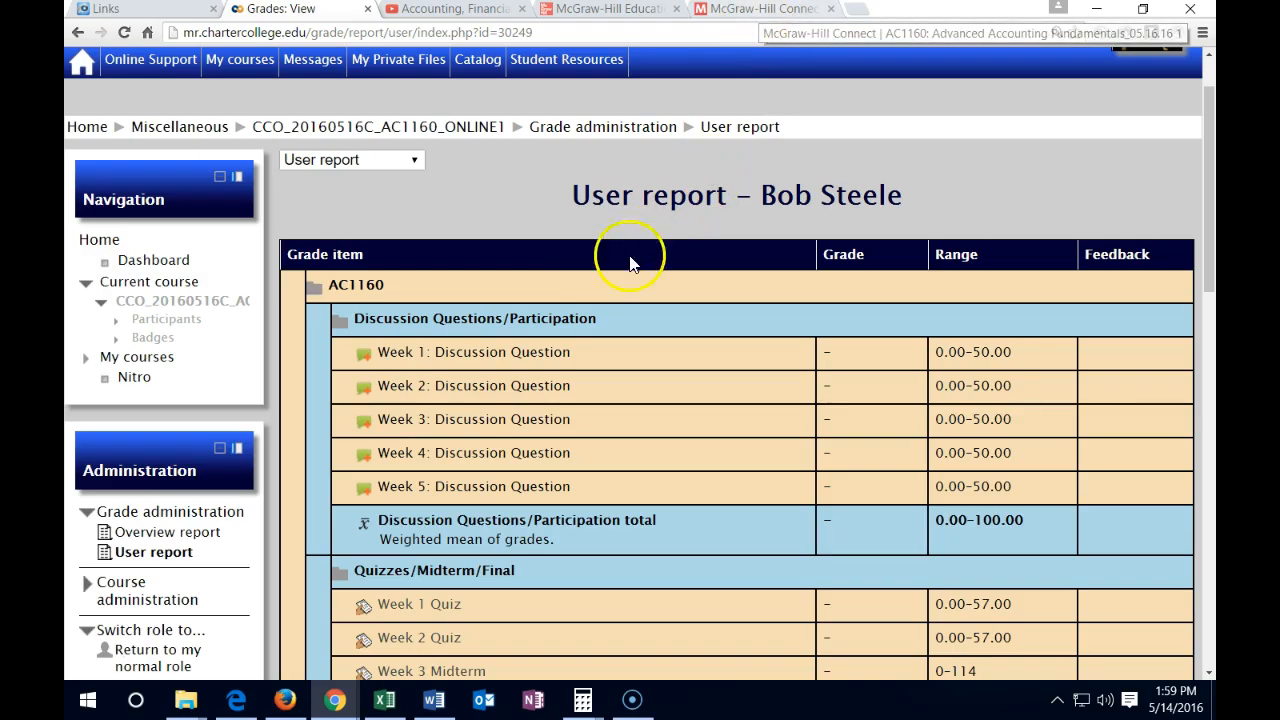
pyautogui.moveTo(588, 304)
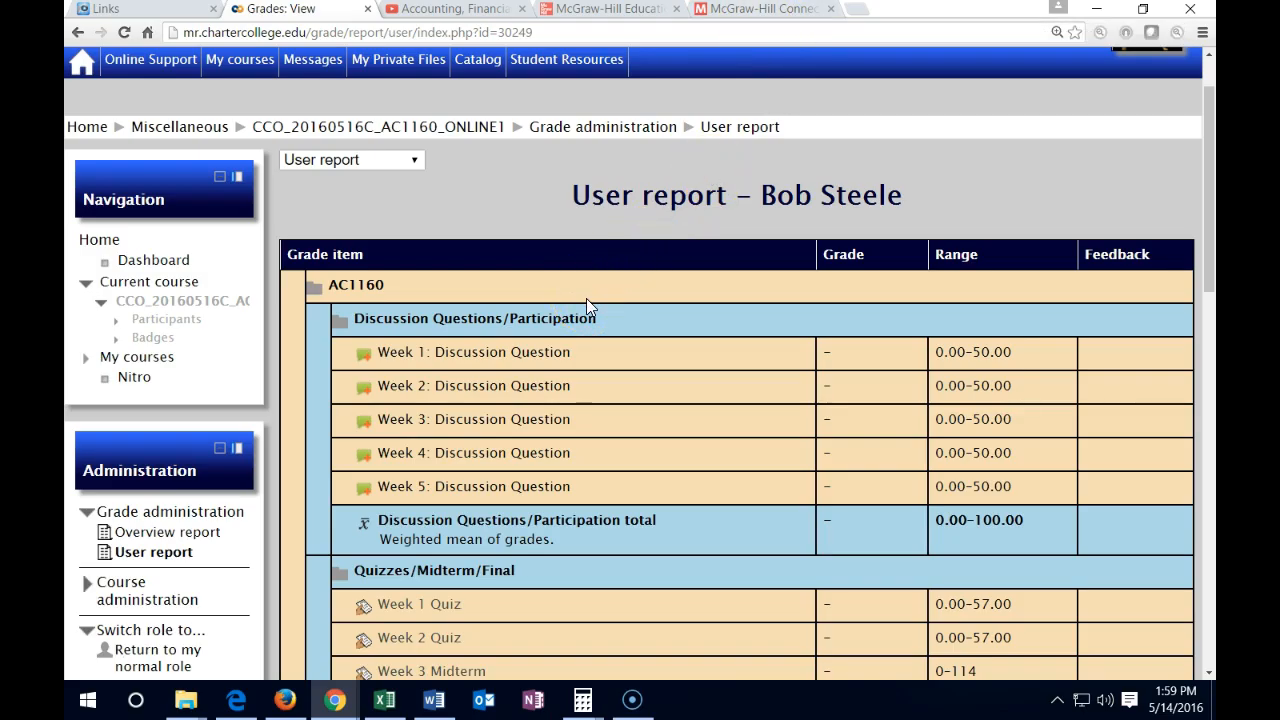
pyautogui.scroll(-3)
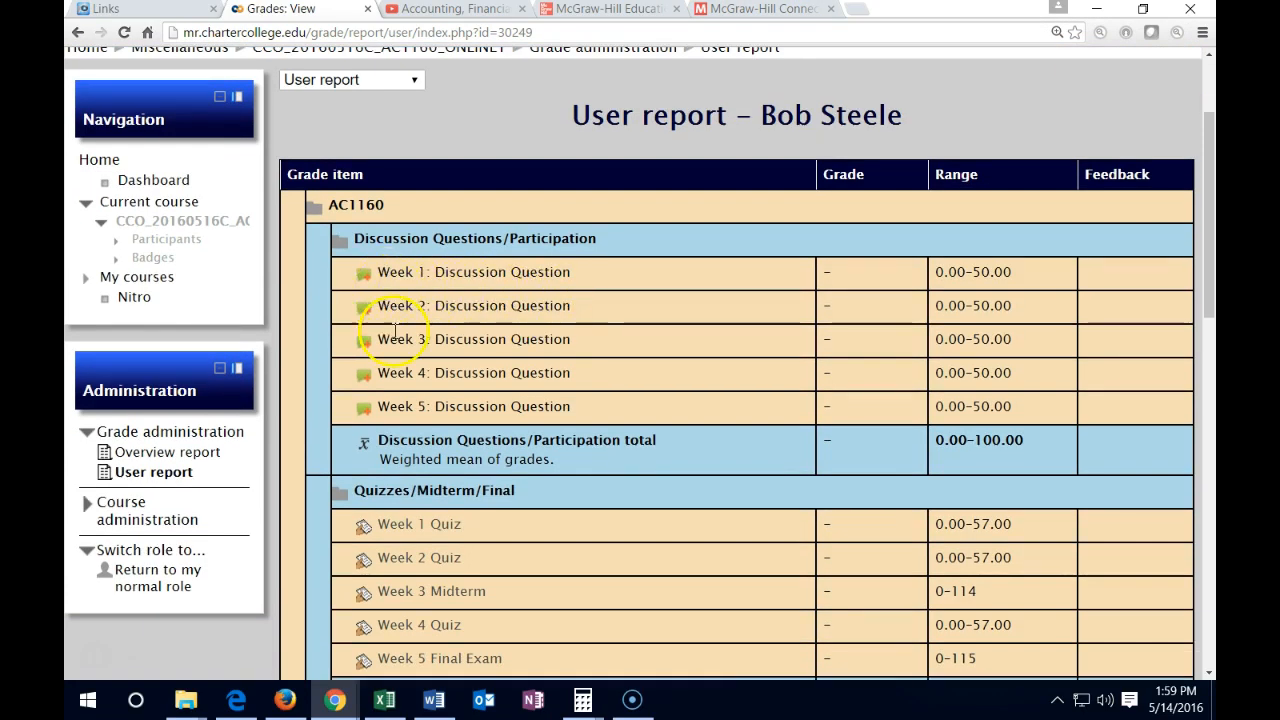
pyautogui.moveTo(424, 356)
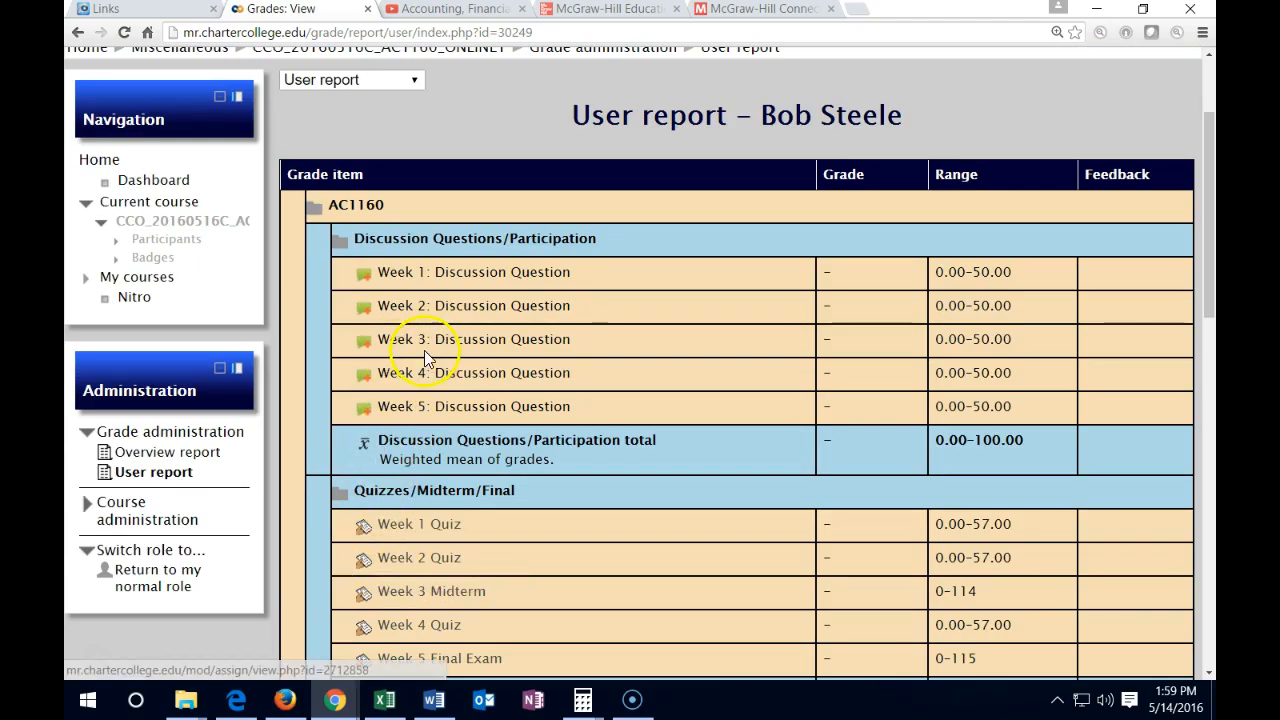
pyautogui.moveTo(416, 298)
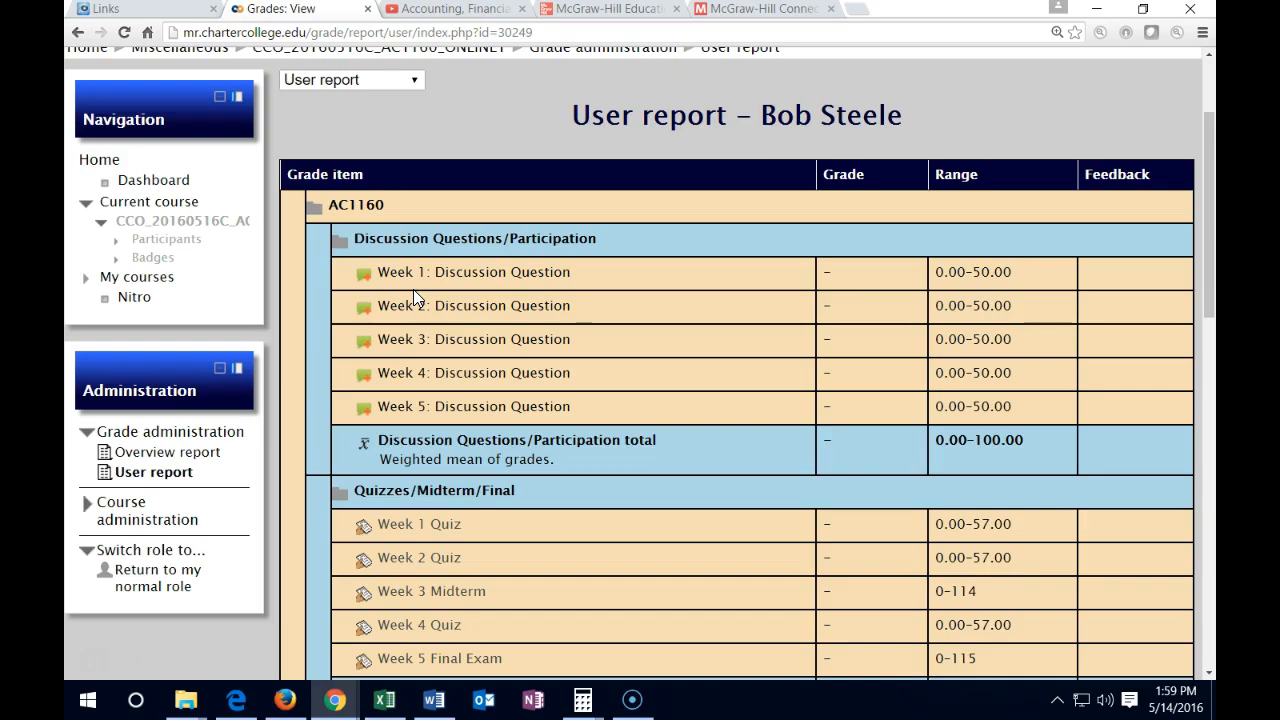
pyautogui.moveTo(688, 308)
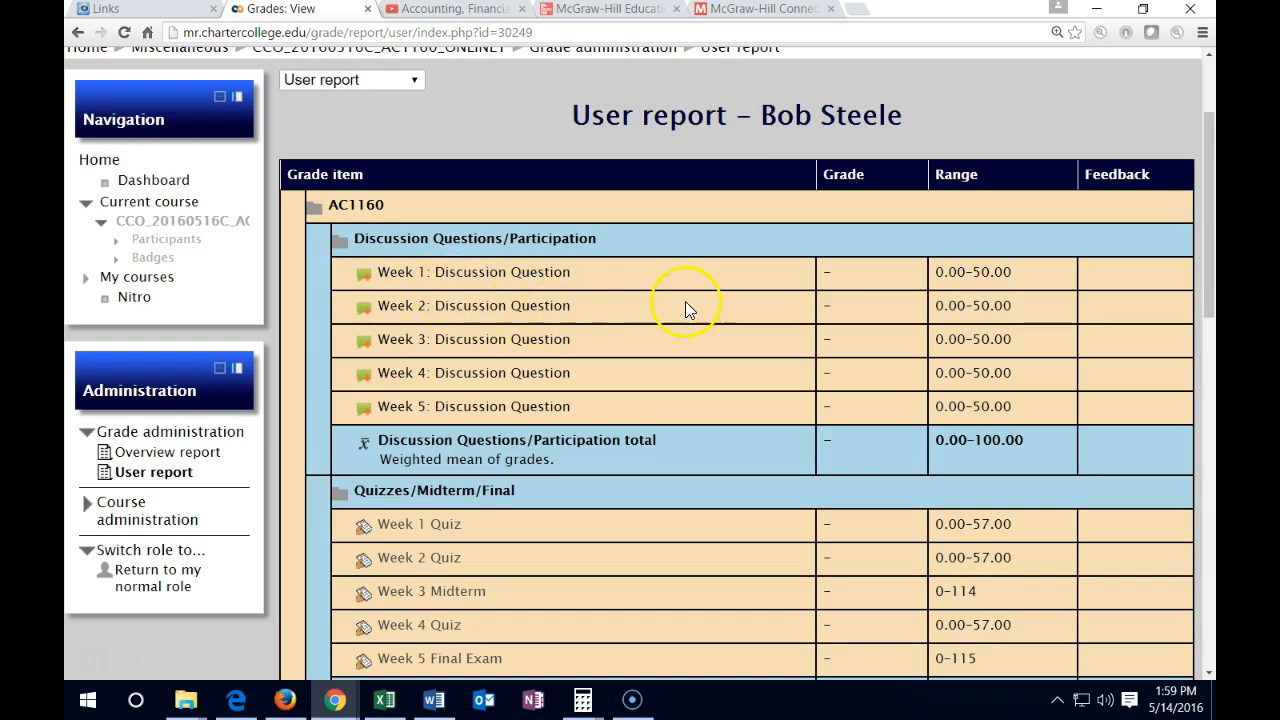
pyautogui.moveTo(756, 304)
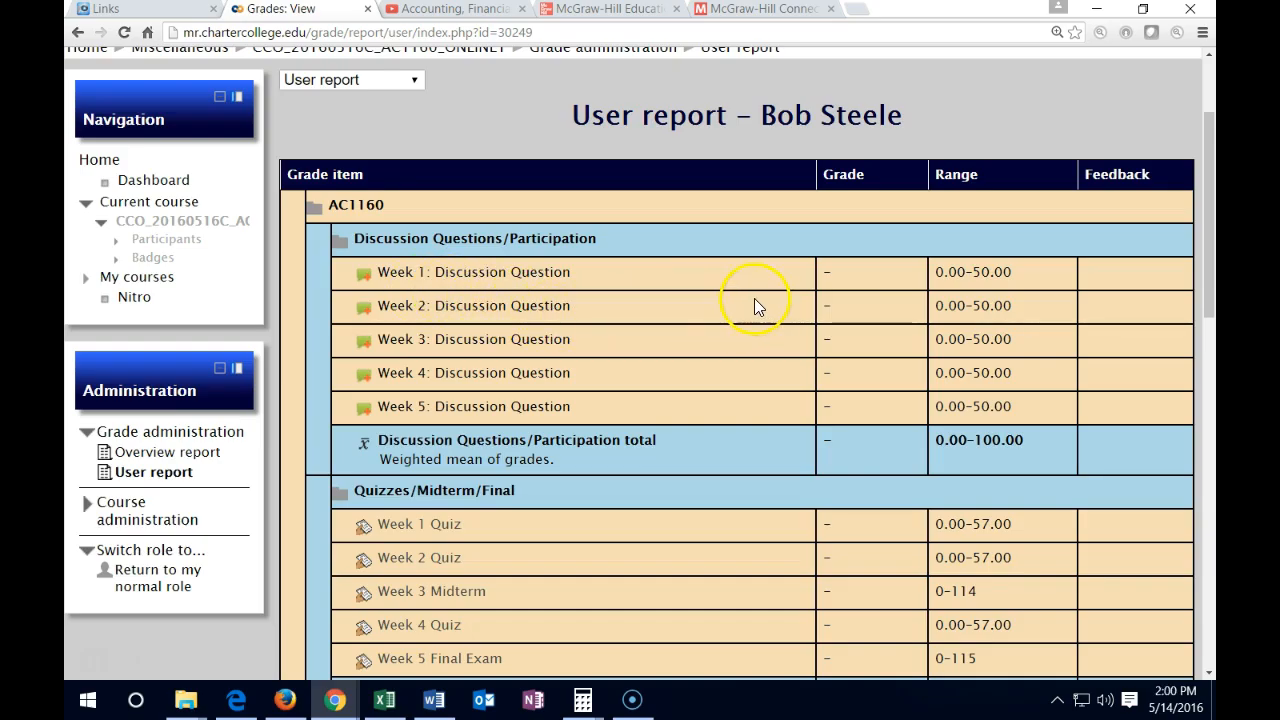
pyautogui.moveTo(856, 288)
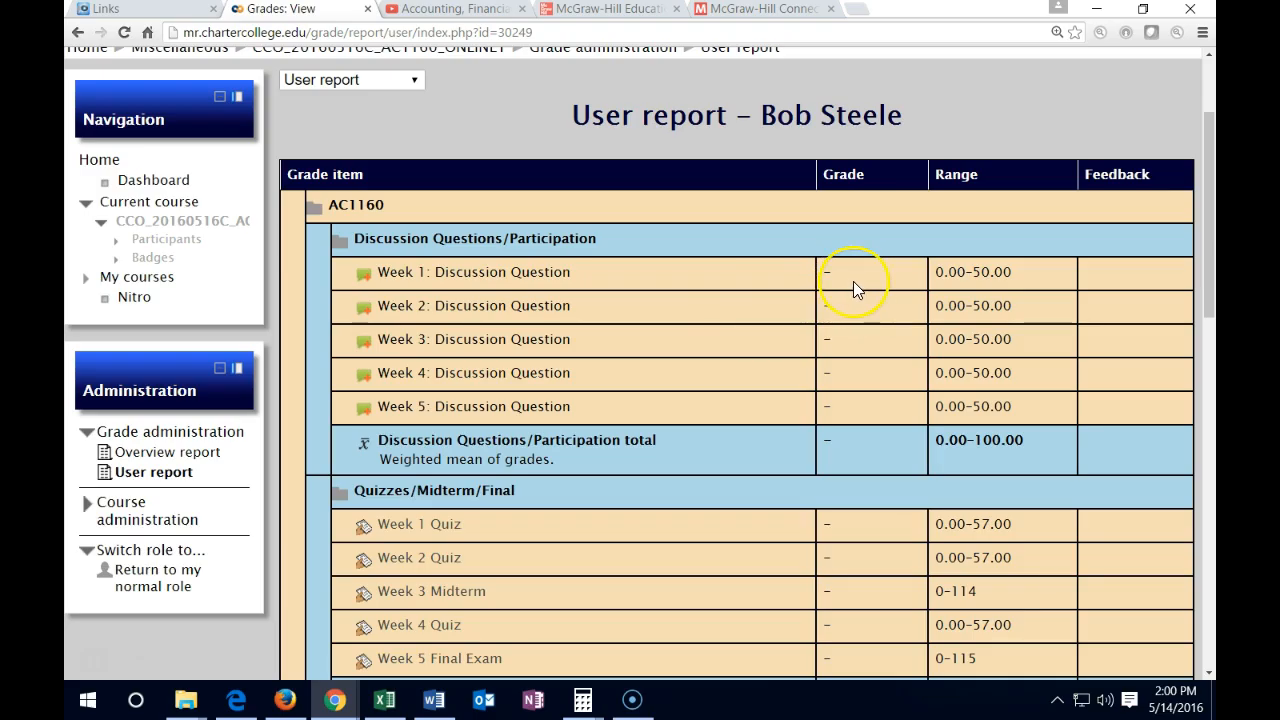
pyautogui.moveTo(856, 290)
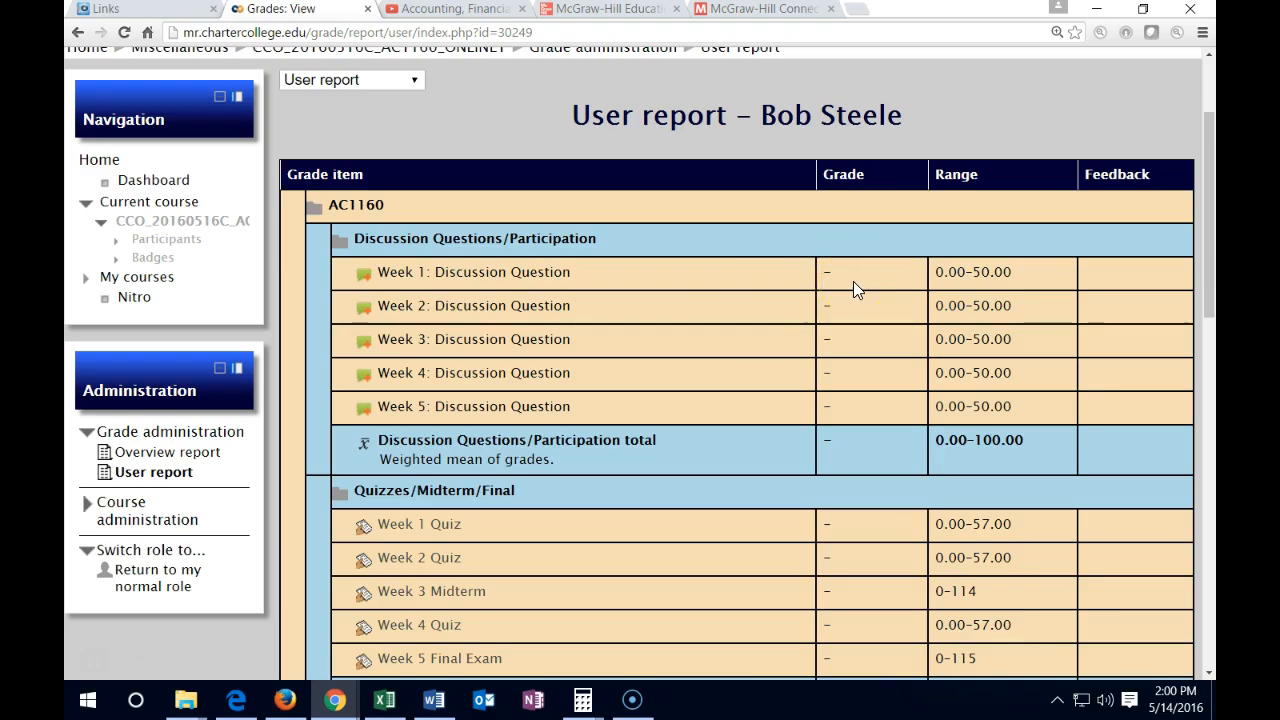
pyautogui.scroll(-3)
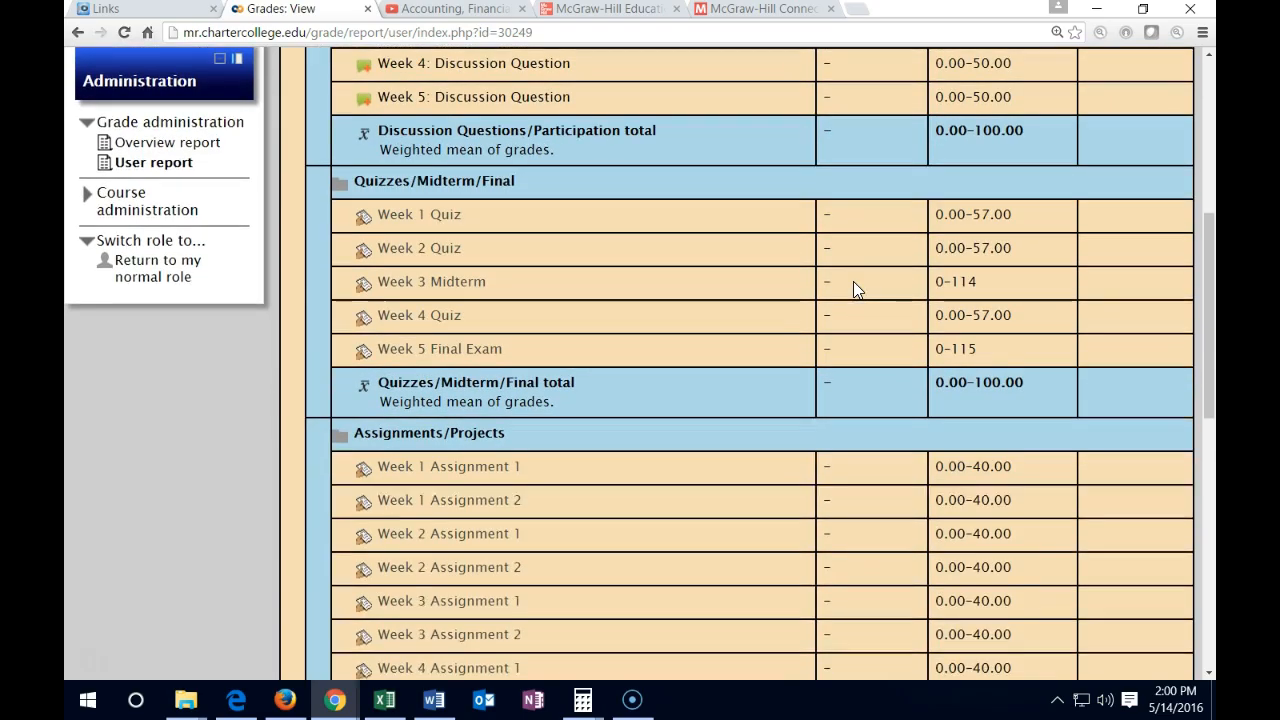
pyautogui.scroll(-3)
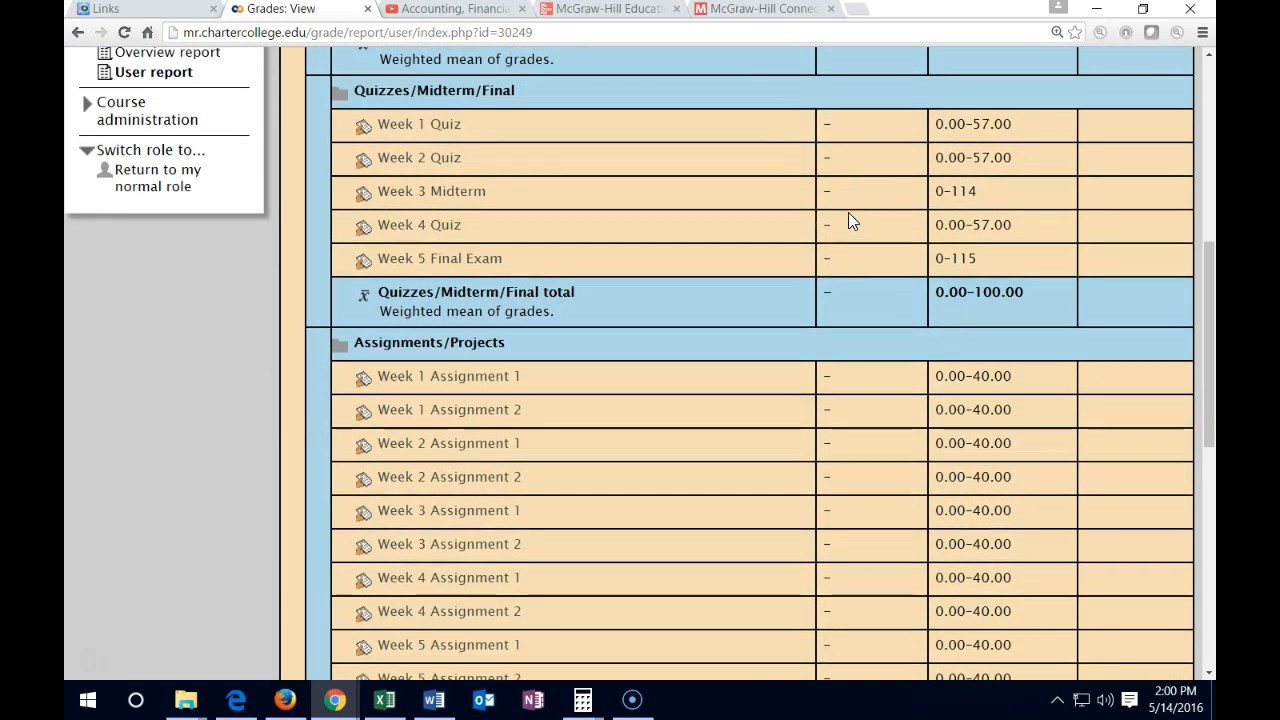
pyautogui.moveTo(780, 8)
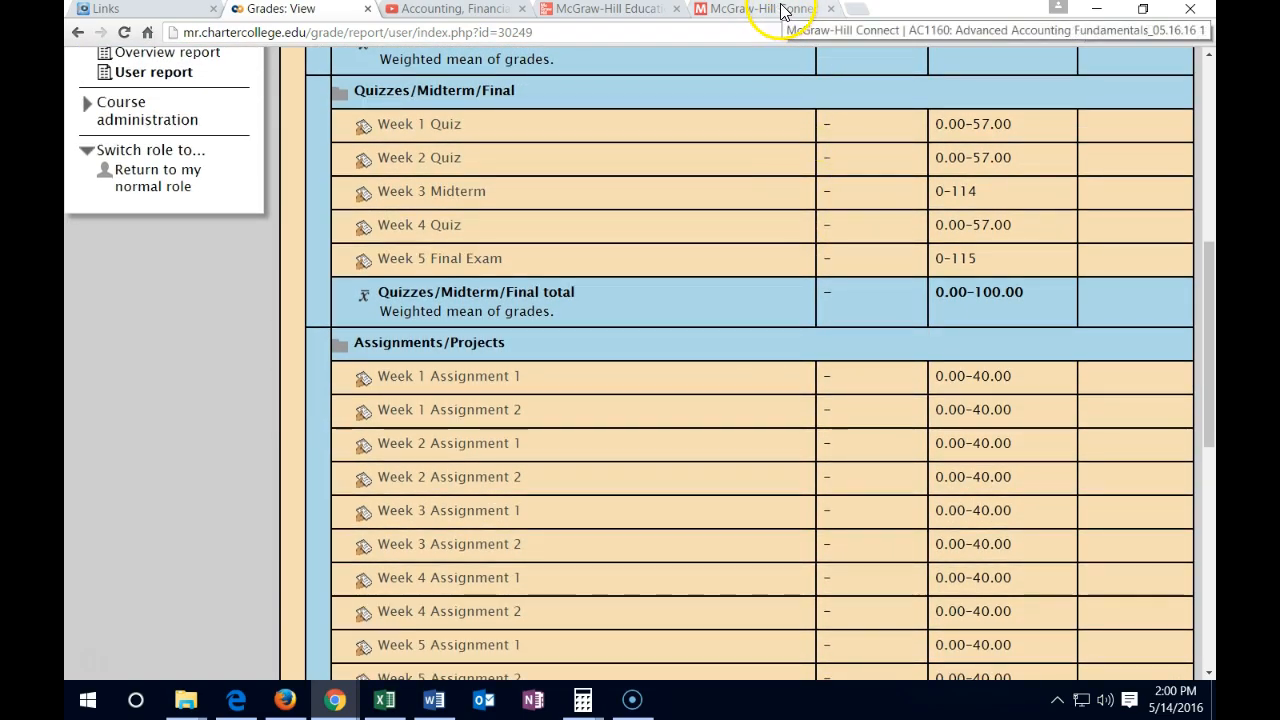
pyautogui.scroll(-3)
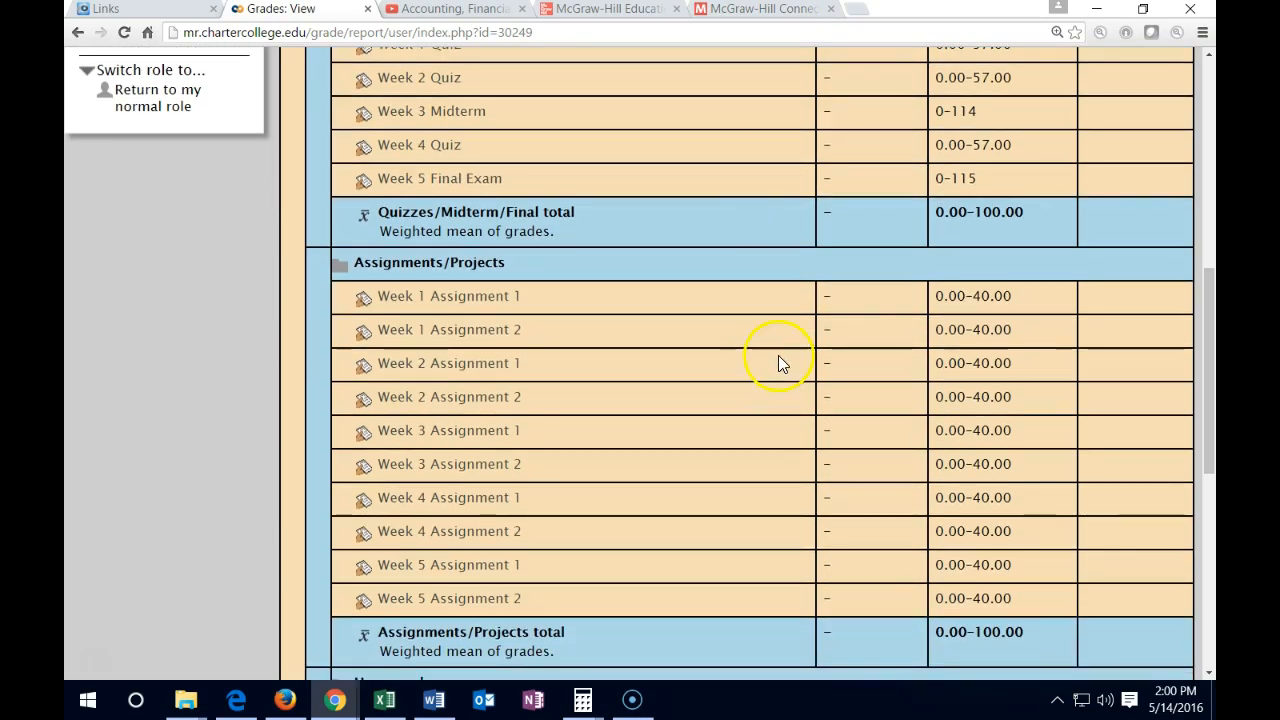
pyautogui.scroll(-3)
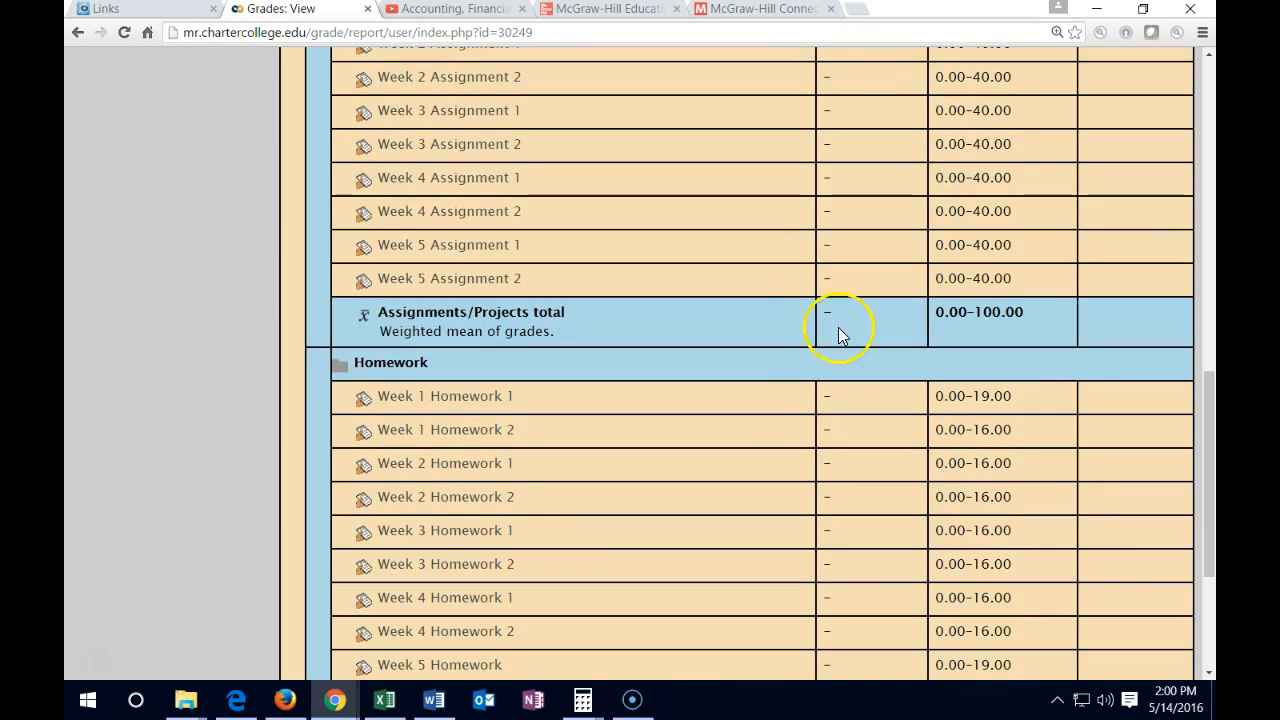
pyautogui.moveTo(790, 438)
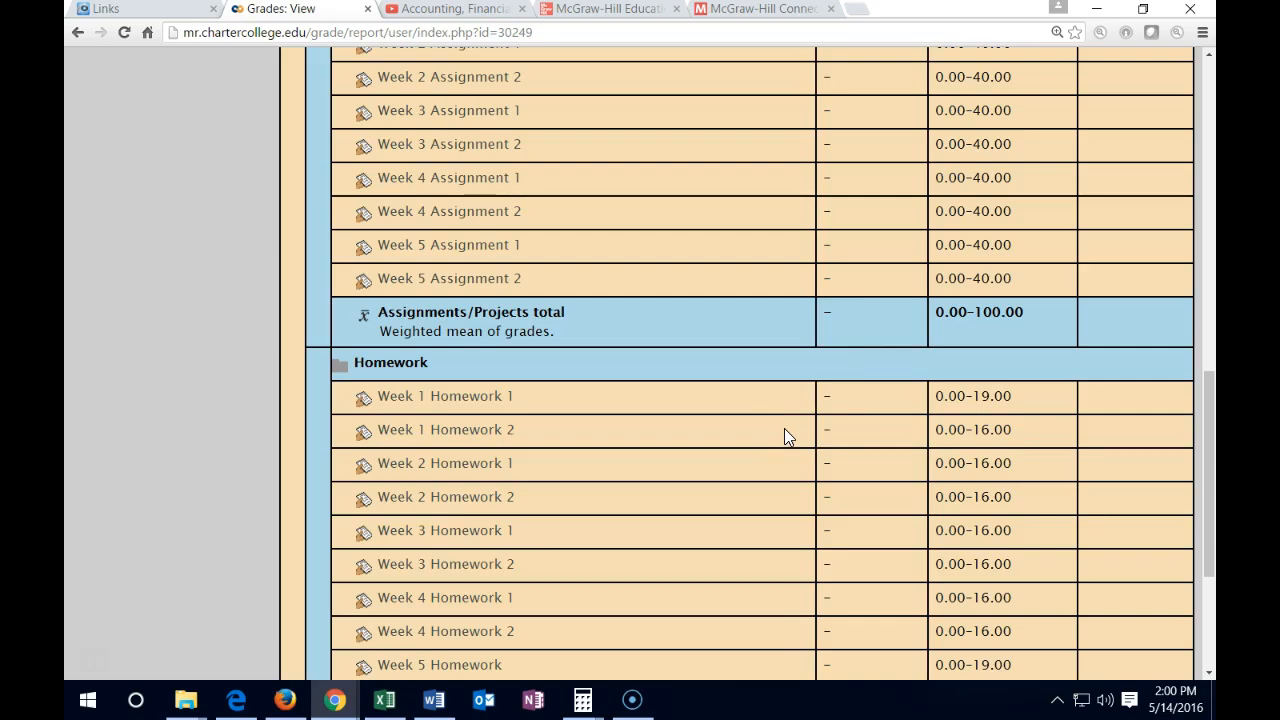
pyautogui.moveTo(832, 420)
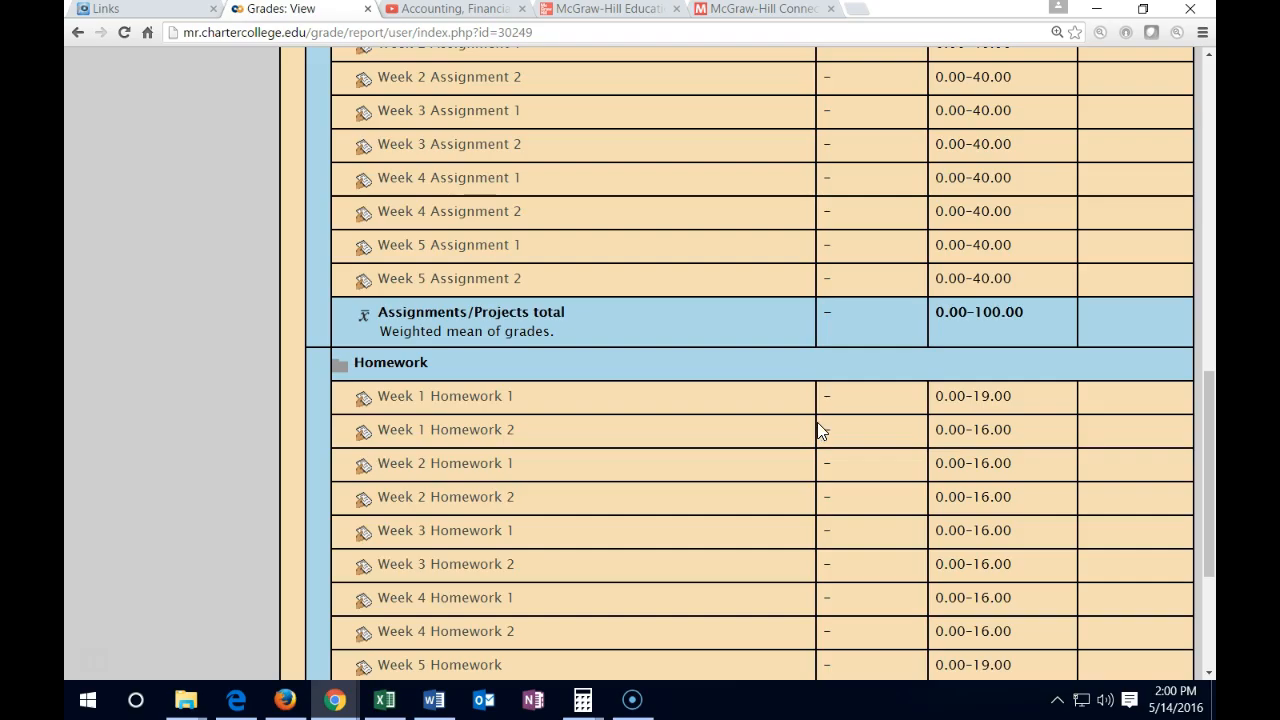
pyautogui.moveTo(362, 470)
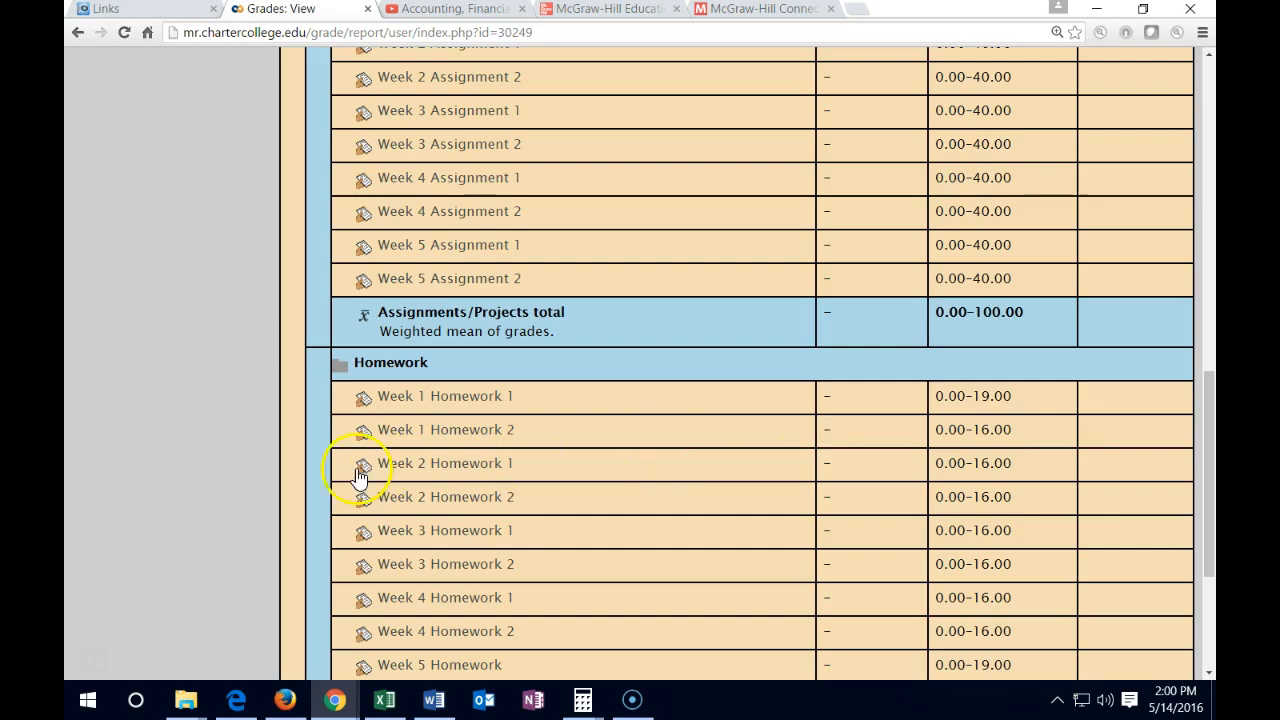
pyautogui.moveTo(108, 664)
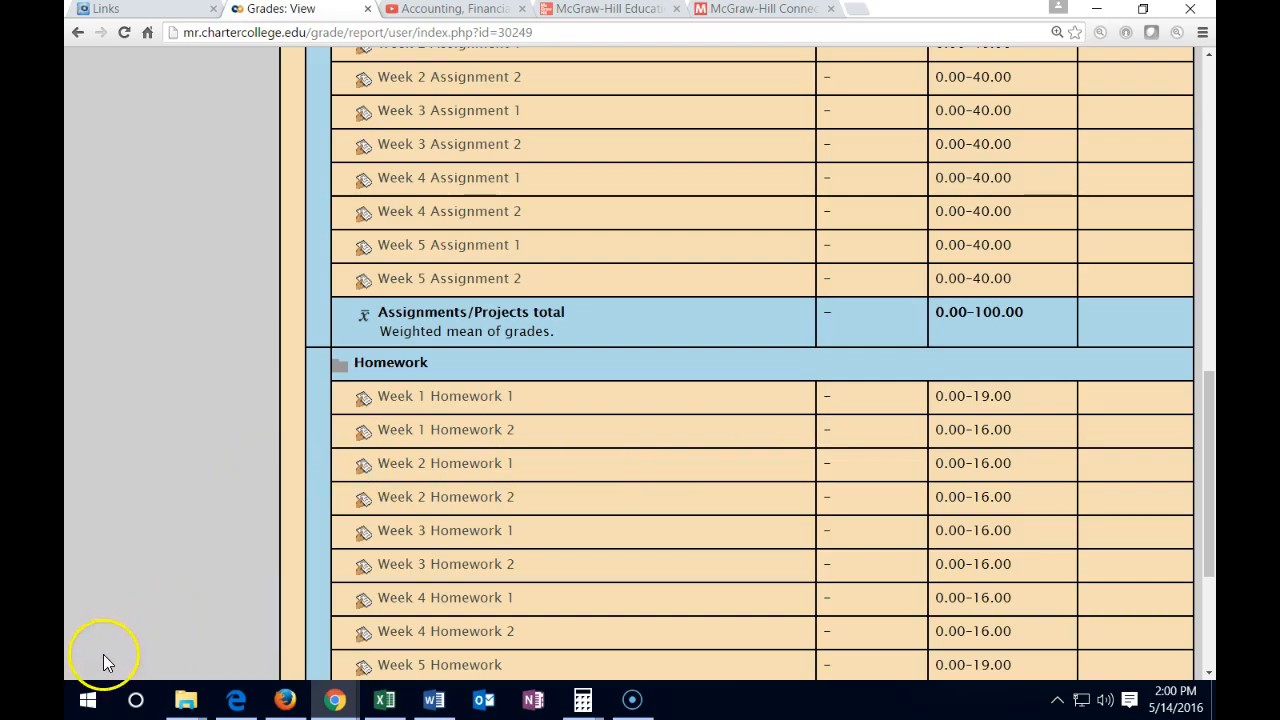